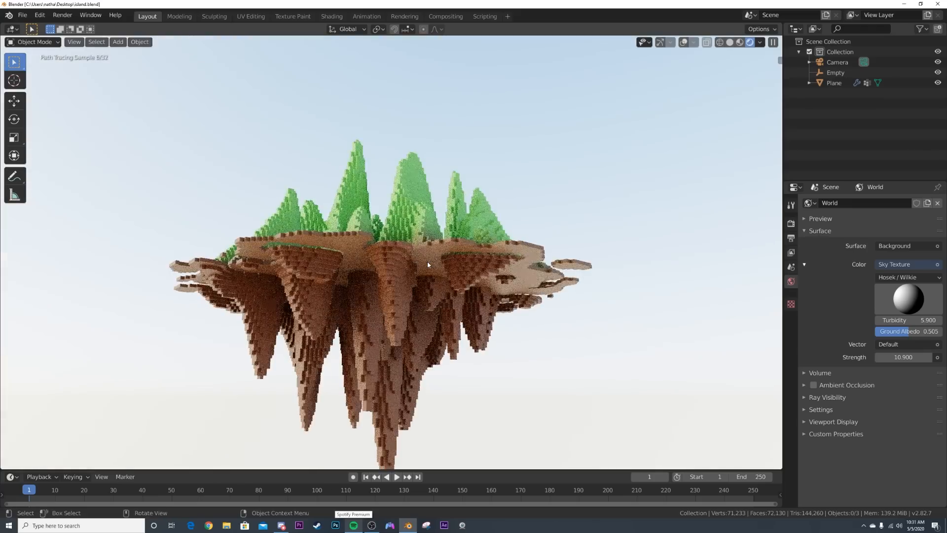
- Leave the showcase scenes and start a fresh General file with an empty scene
{"action": "left_click", "coordinate": [331, 16]}
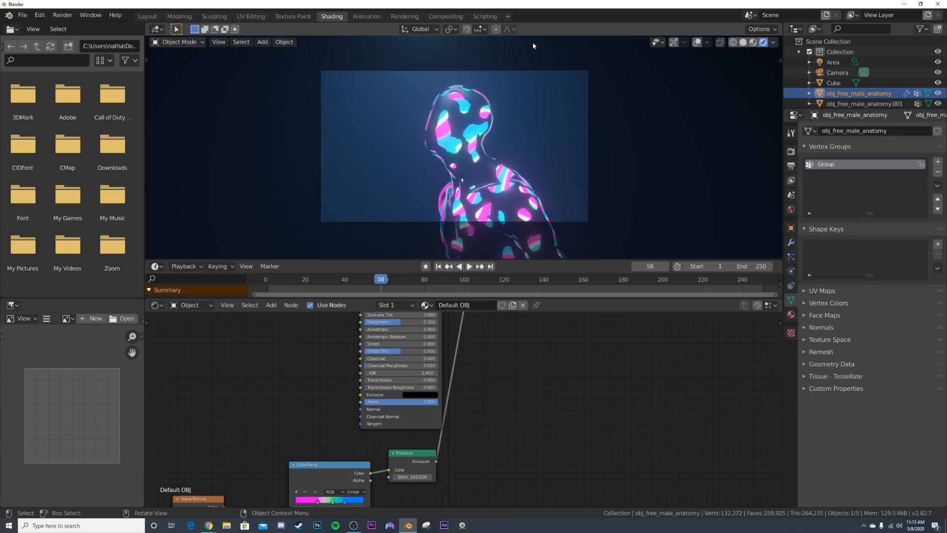
{"action": "left_click", "coordinate": [147, 16]}
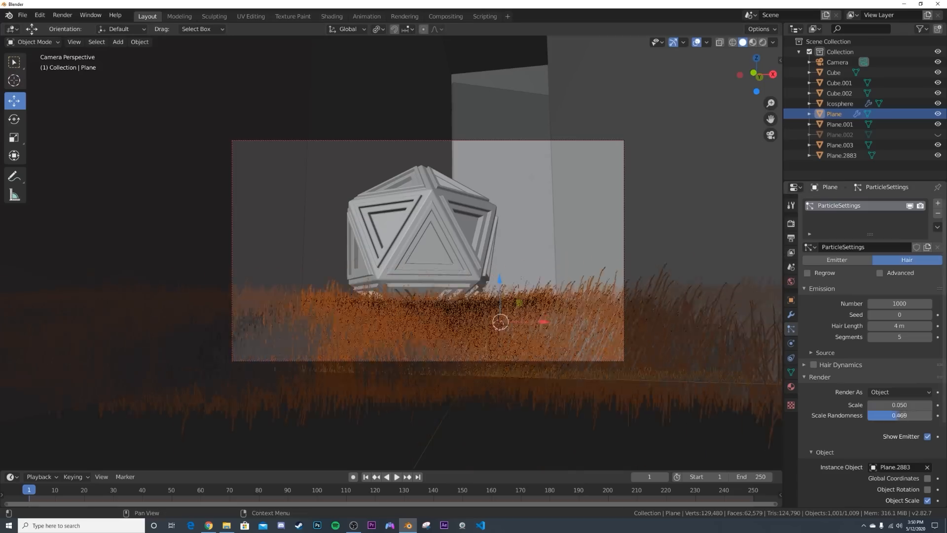
{"action": "left_click", "coordinate": [35, 41]}
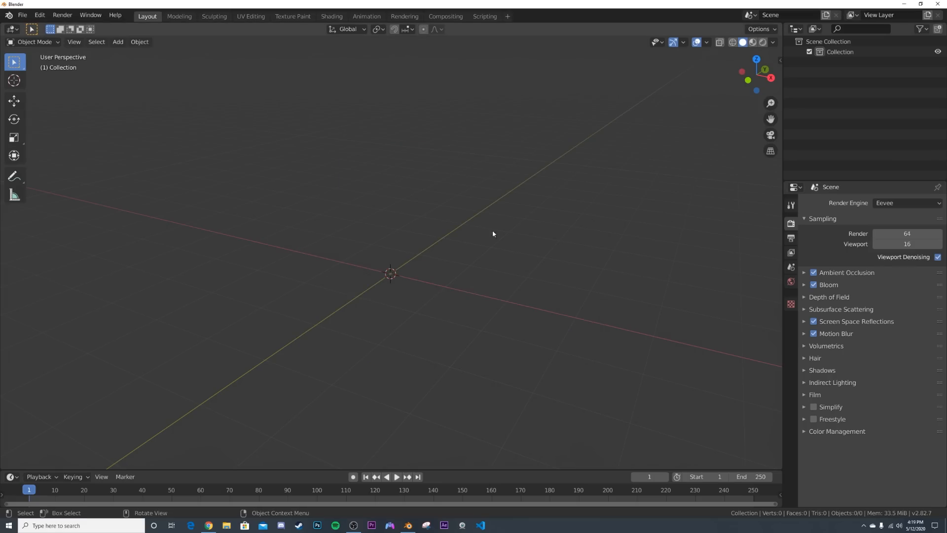
- Add a text object and centre it horizontally and vertically on its origin
{"action": "left_click", "coordinate": [118, 41]}
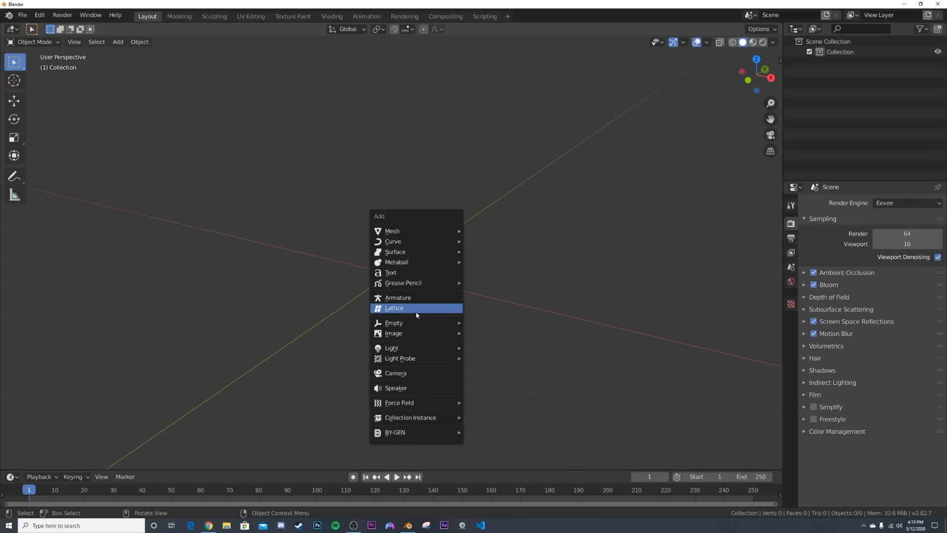
{"action": "left_click", "coordinate": [390, 273]}
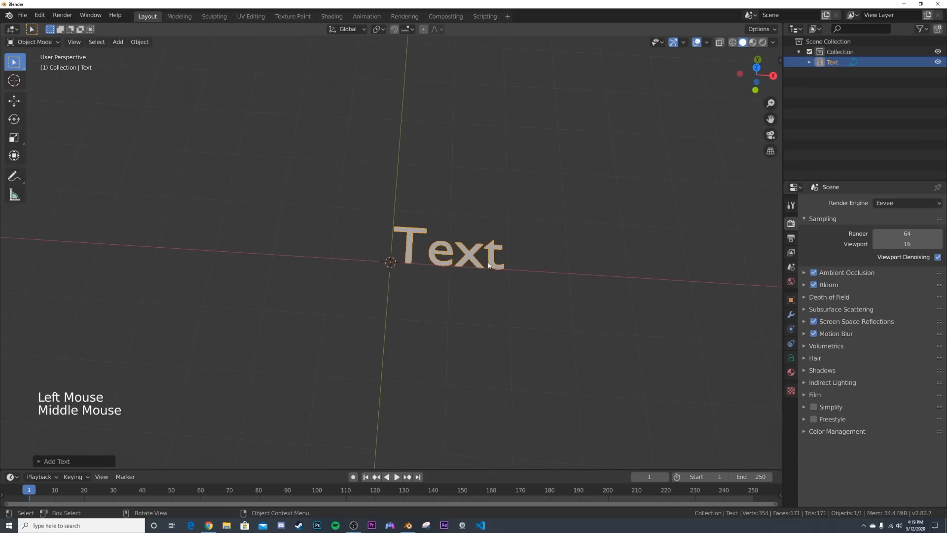
{"action": "left_click", "coordinate": [791, 358]}
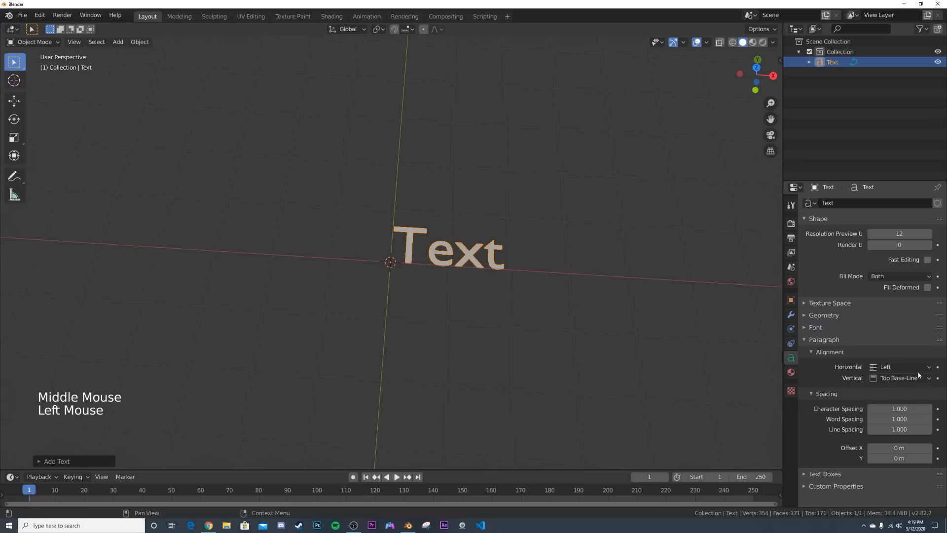
{"action": "left_click", "coordinate": [900, 366]}
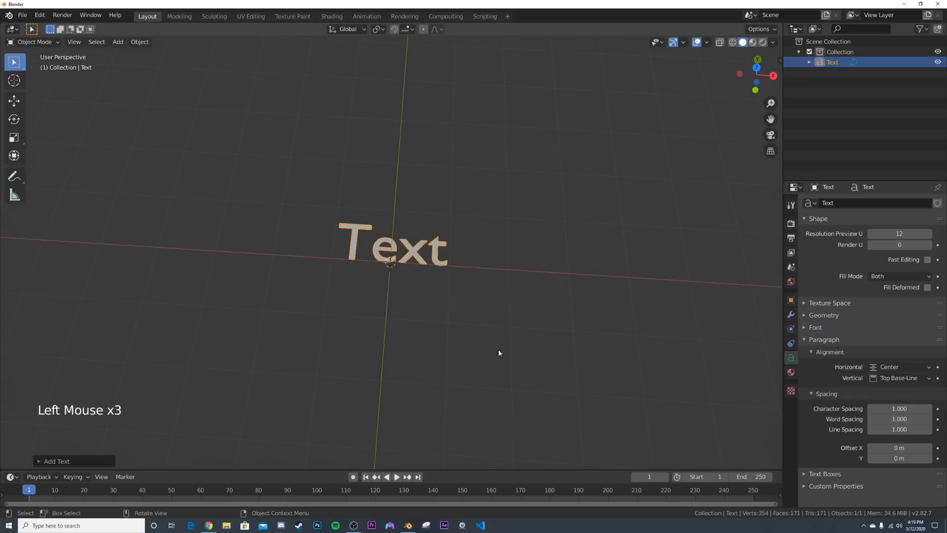
{"action": "left_click", "coordinate": [899, 377]}
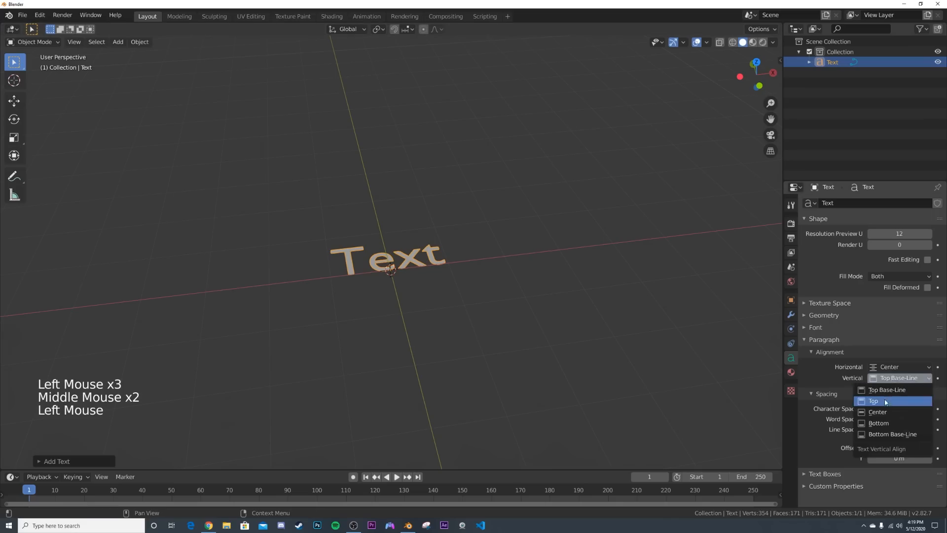
{"action": "left_click", "coordinate": [877, 411]}
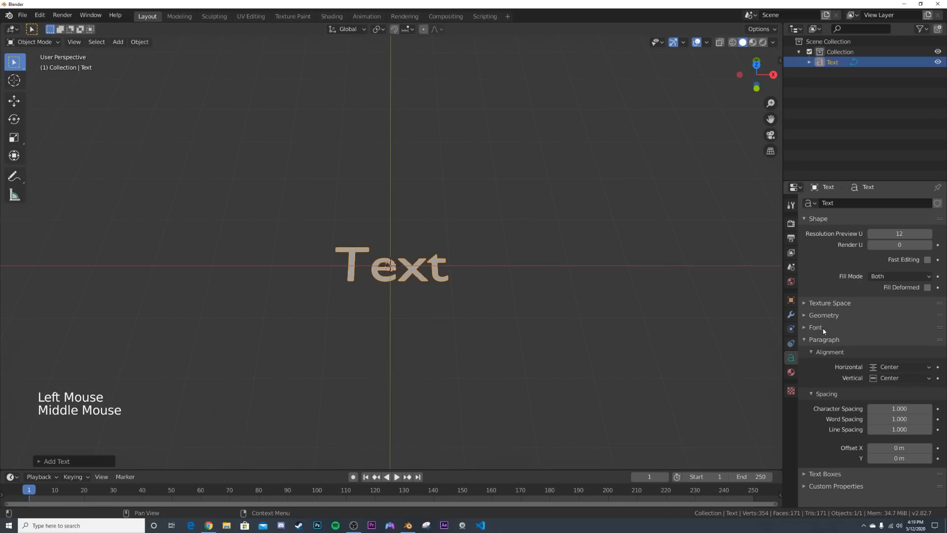
- Extrude the text to 0.05 m and replace the placeholder word with INTI
{"action": "left_click", "coordinate": [823, 314]}
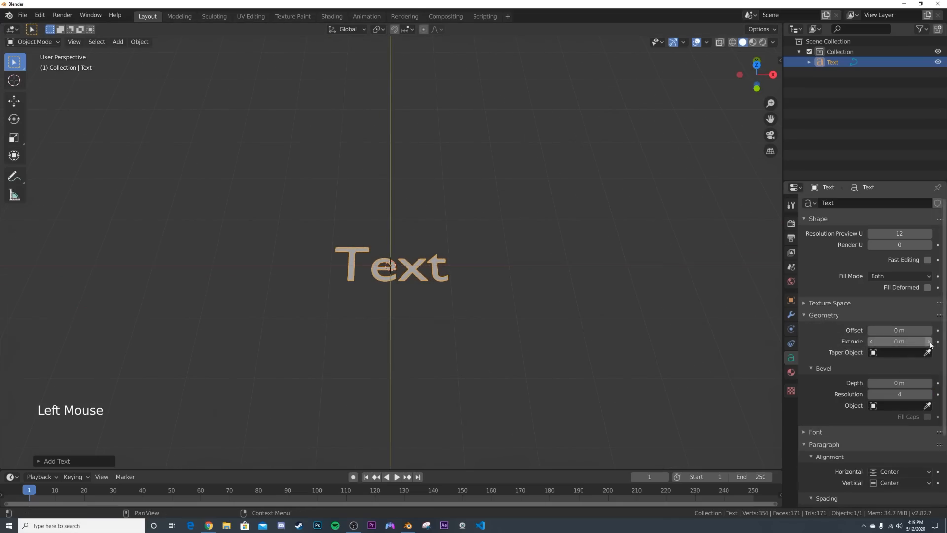
{"action": "scroll", "scroll_direction": "up", "scroll_amount": 3}
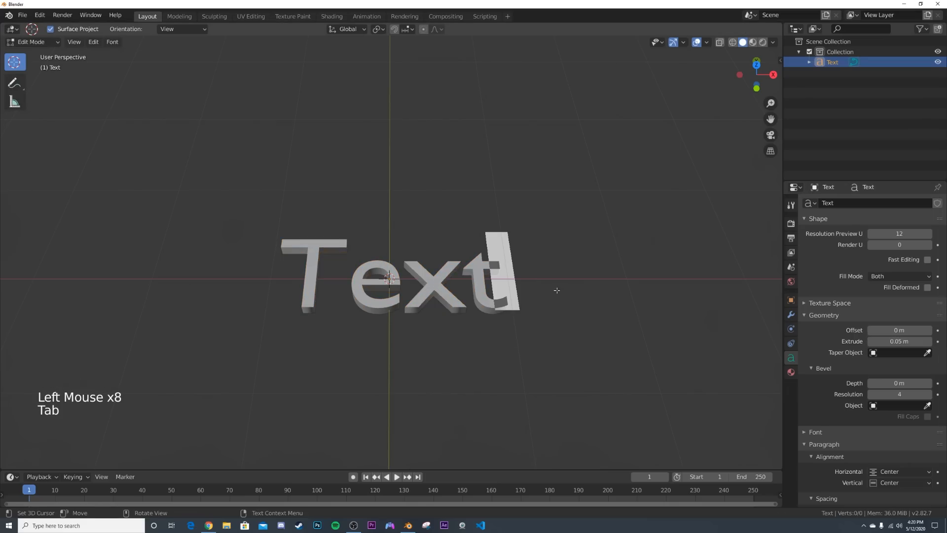
{"action": "key", "text": "BackSpace"}
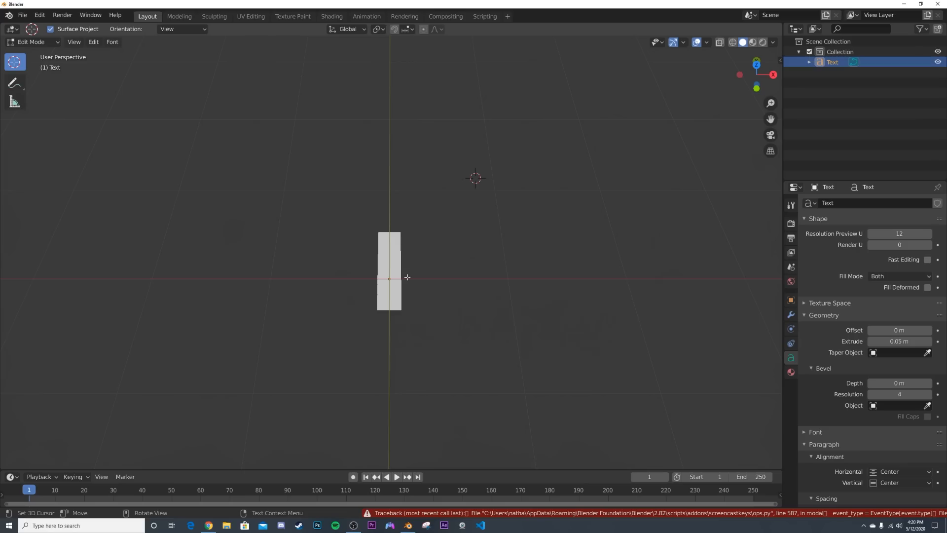
{"action": "type", "text": "INTI"}
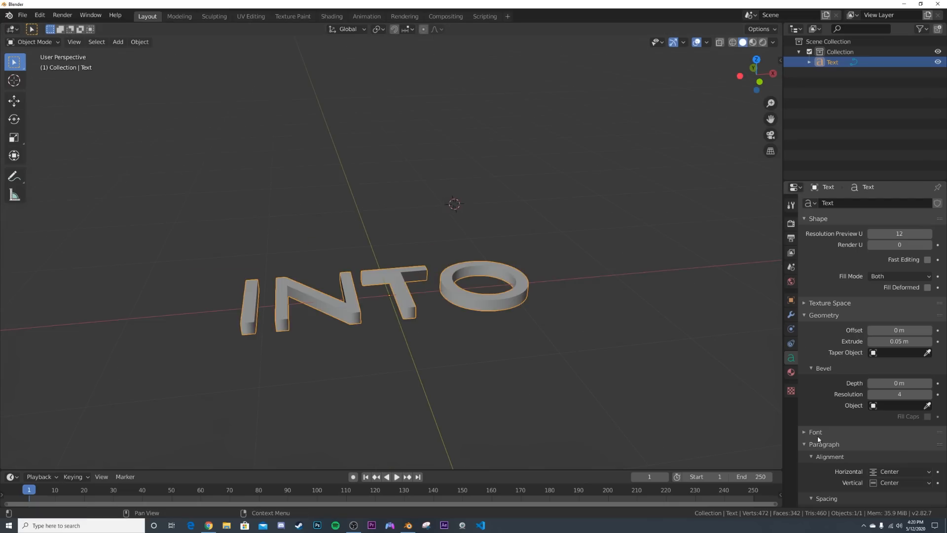
- Load the Segoe UI Black font and give the letters a 0.02 m bevel depth
{"action": "left_click", "coordinate": [927, 417]}
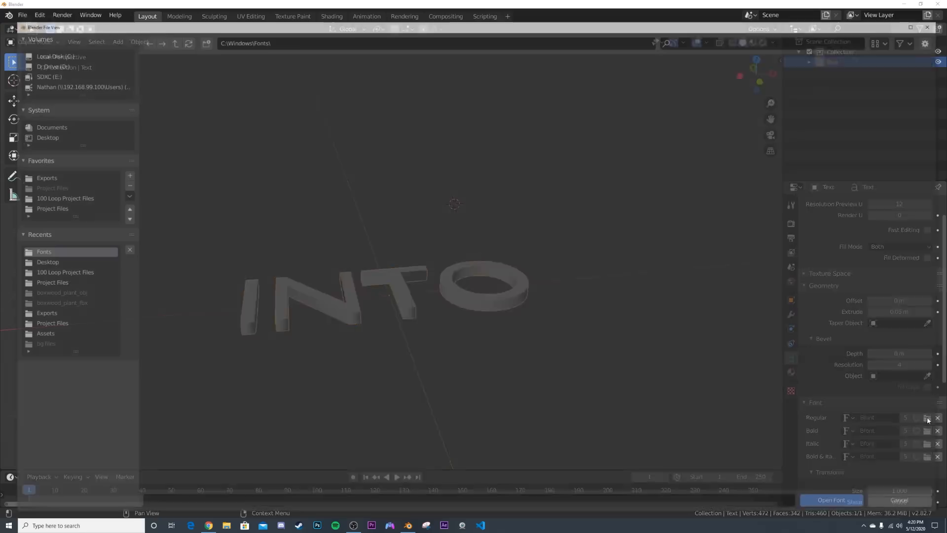
{"action": "left_click", "coordinate": [832, 500]}
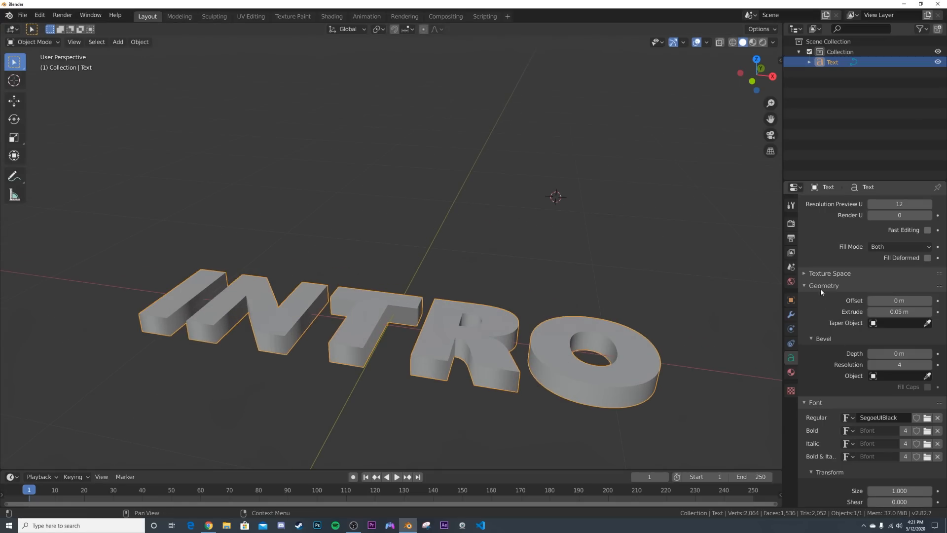
{"action": "mouse_move", "coordinate": [899, 353]}
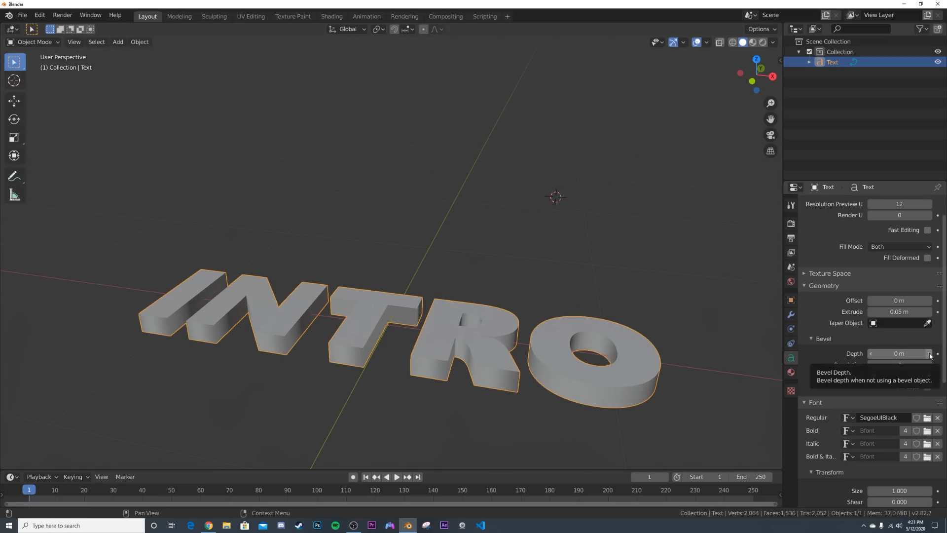
{"action": "left_click_drag", "start_coordinate": [899, 353], "coordinate": [912, 353]}
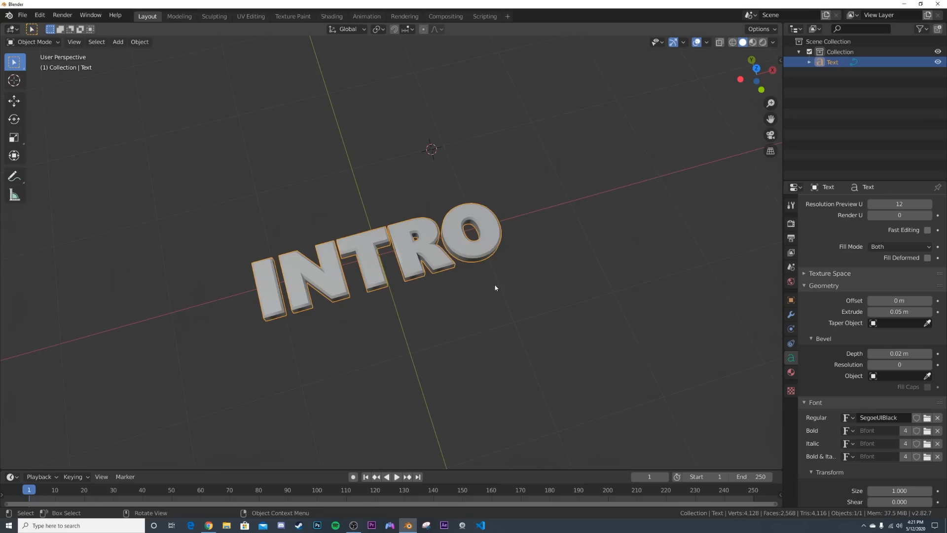
- Convert the INTRO text object into an editable mesh
{"action": "right_click", "coordinate": [495, 288]}
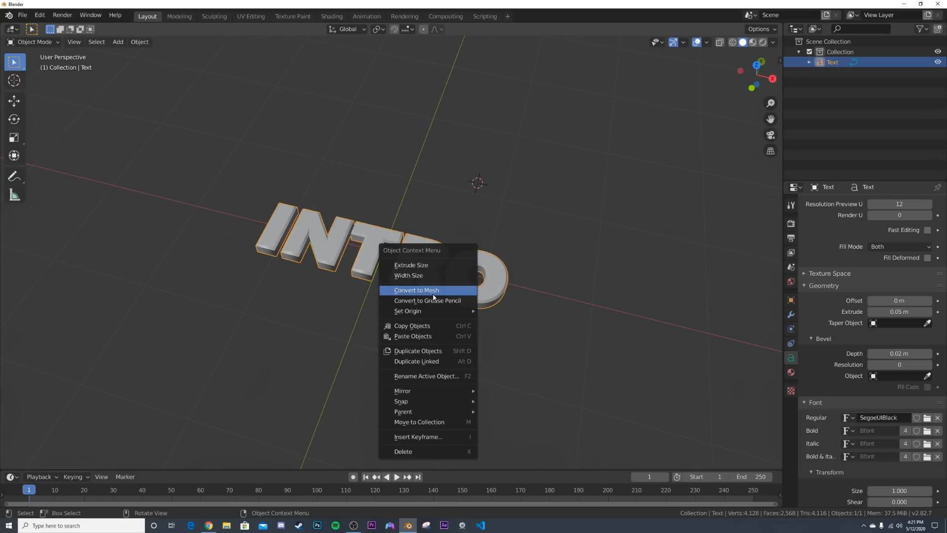
{"action": "left_click", "coordinate": [416, 290]}
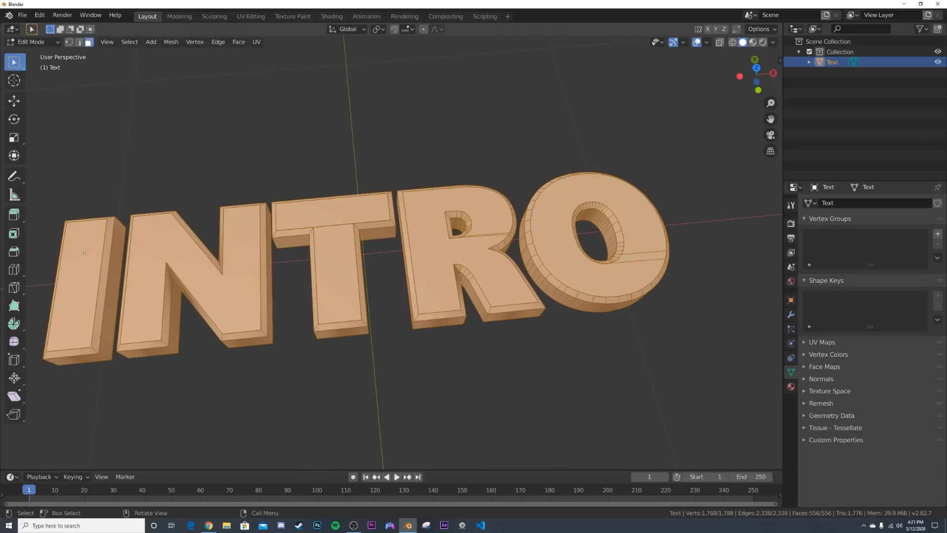
{"action": "mouse_move", "coordinate": [76, 256]}
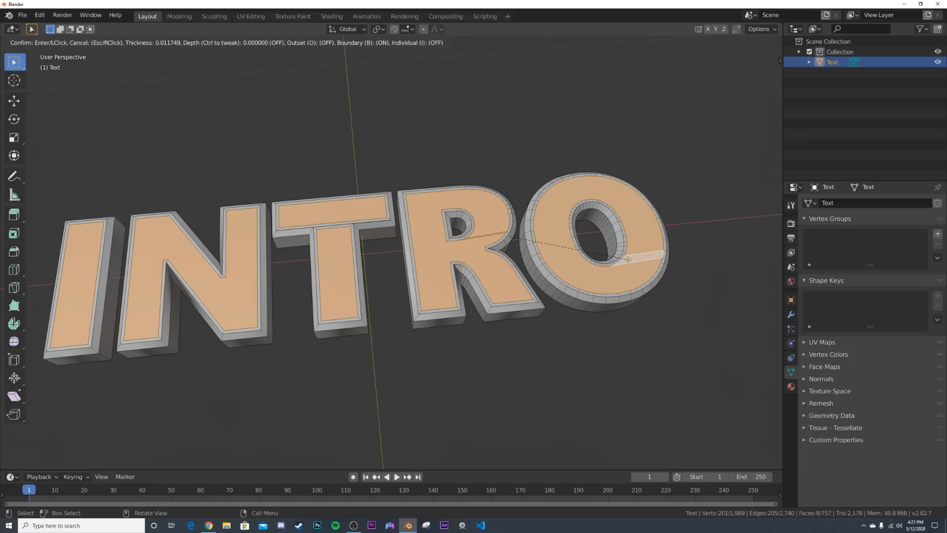
{"action": "mouse_move", "coordinate": [627, 260]}
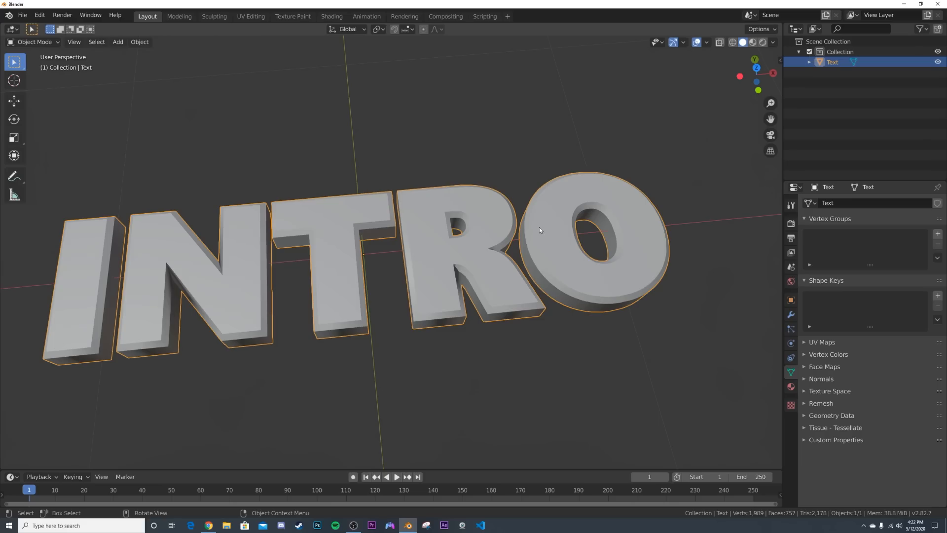
{"action": "mouse_move", "coordinate": [552, 282]}
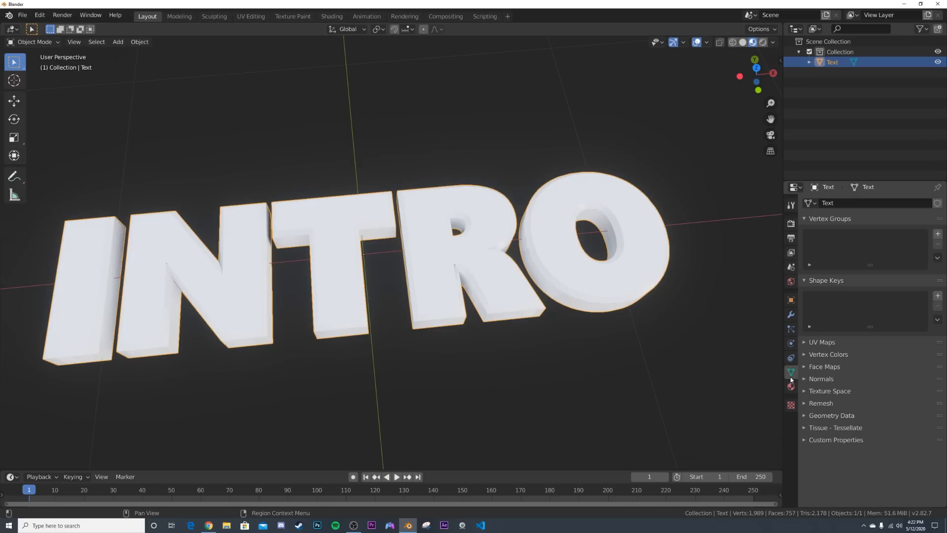
- Add a second material set to Emission for the inset letter fronts and view the result
{"action": "left_click", "coordinate": [790, 387]}
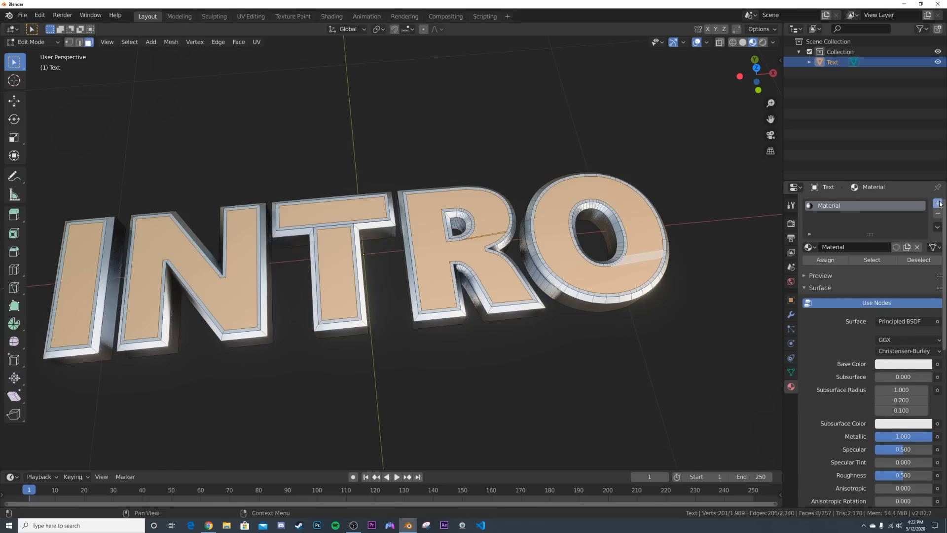
{"action": "left_click", "coordinate": [938, 204]}
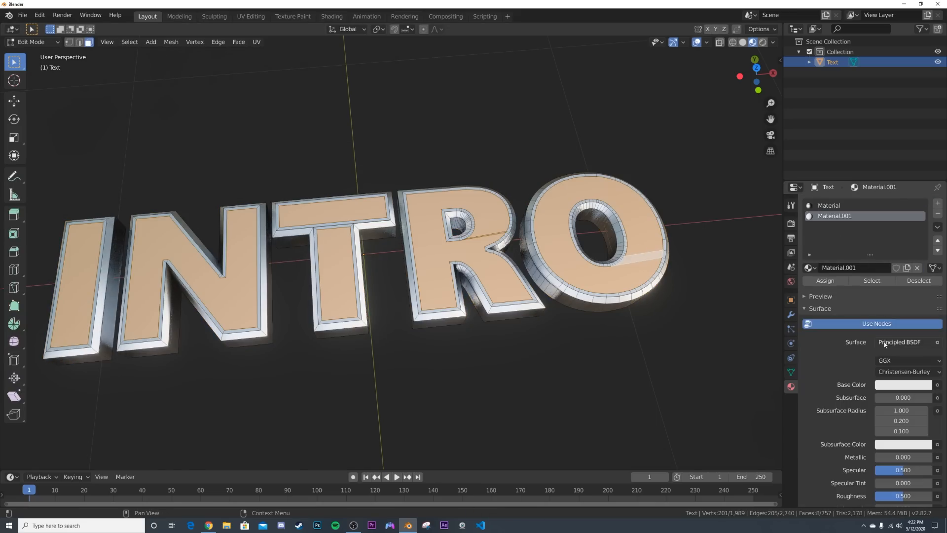
{"action": "left_click", "coordinate": [900, 342]}
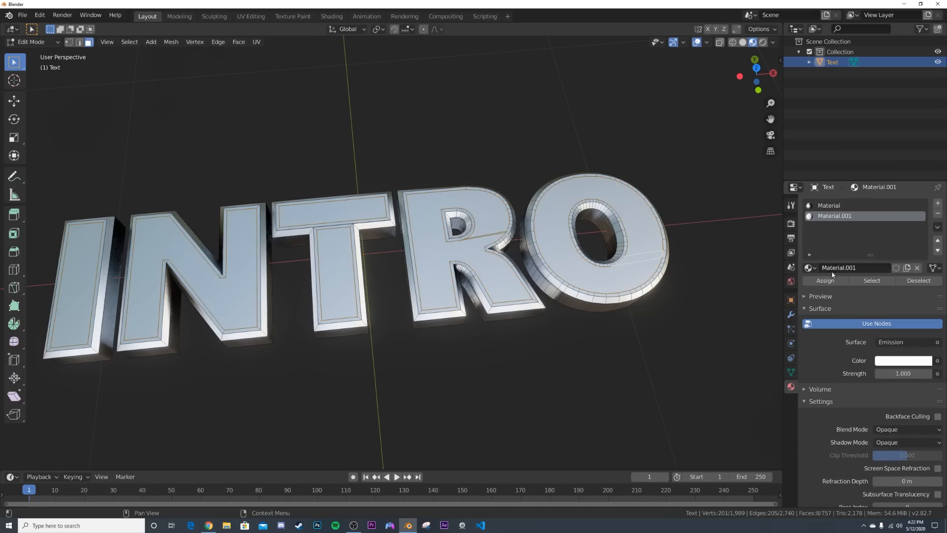
{"action": "key", "text": "Tab"}
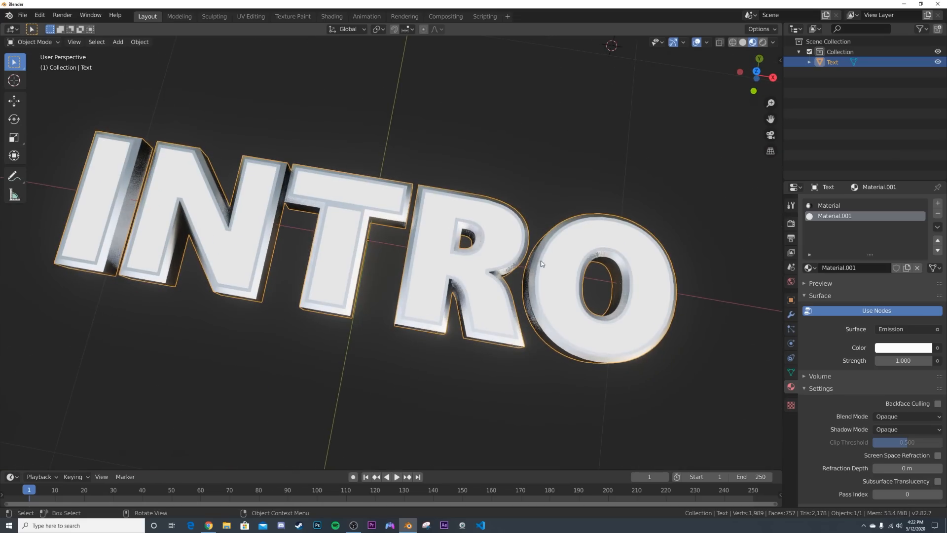
- In the Shading workspace add a Musgrave Texture node for the metal roughness
{"action": "left_click", "coordinate": [331, 16]}
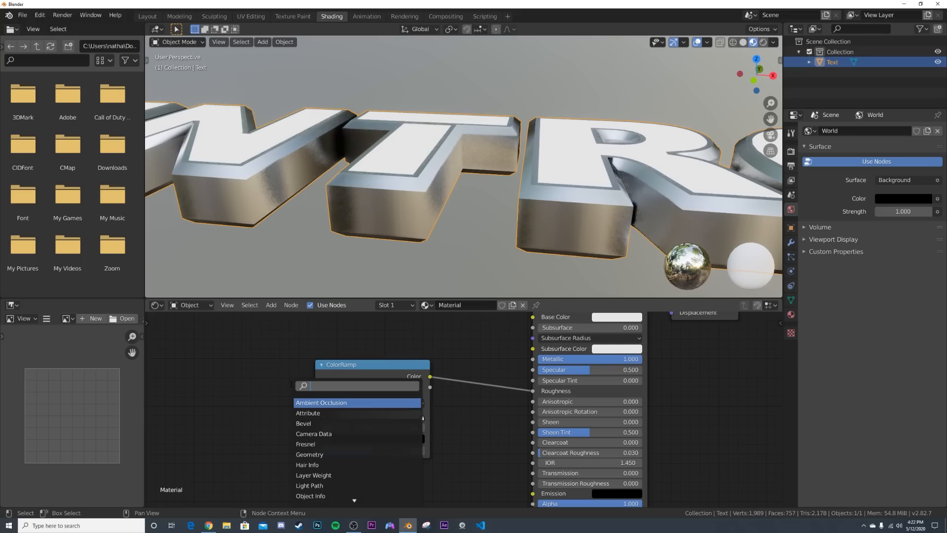
{"action": "type", "text": "MUS"}
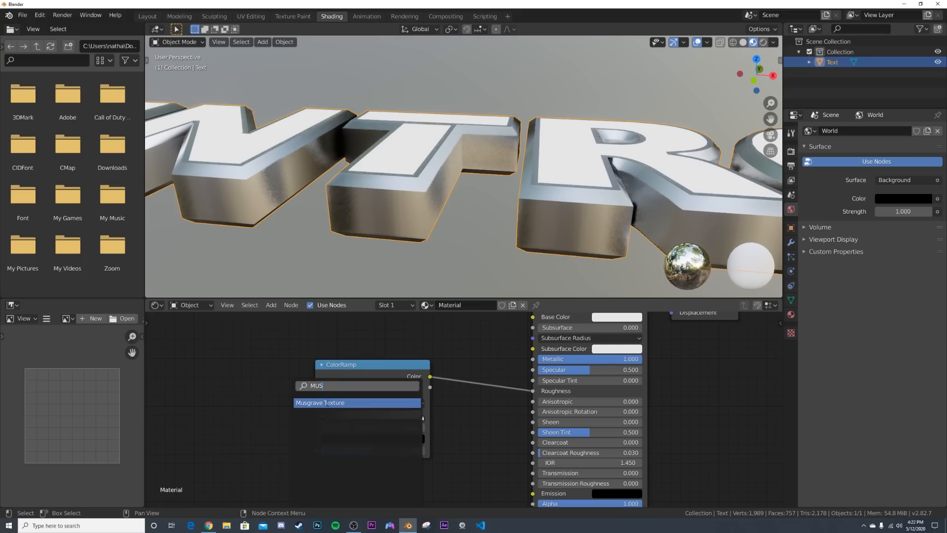
{"action": "left_click", "coordinate": [320, 403]}
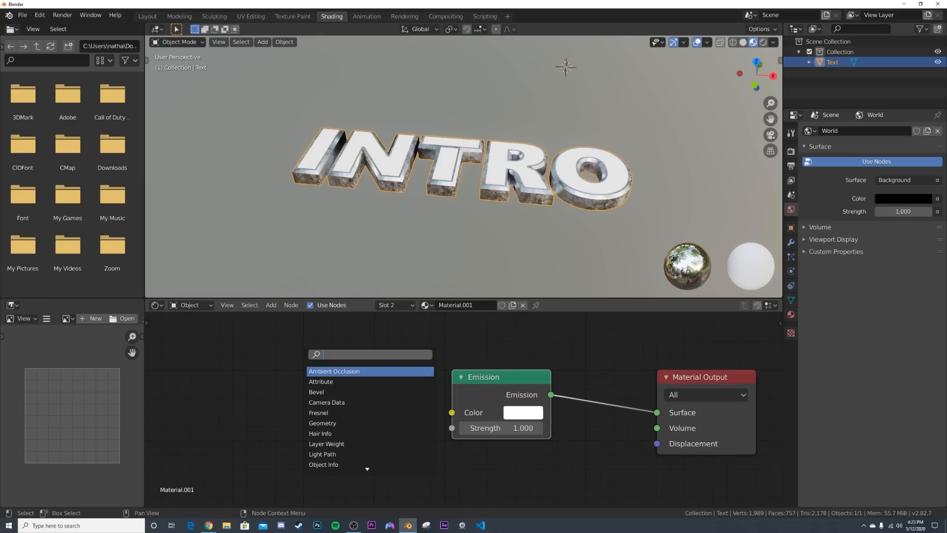
- Add a ColorRamp and a Wave Texture feeding the emission colour
{"action": "type", "text": "COL"}
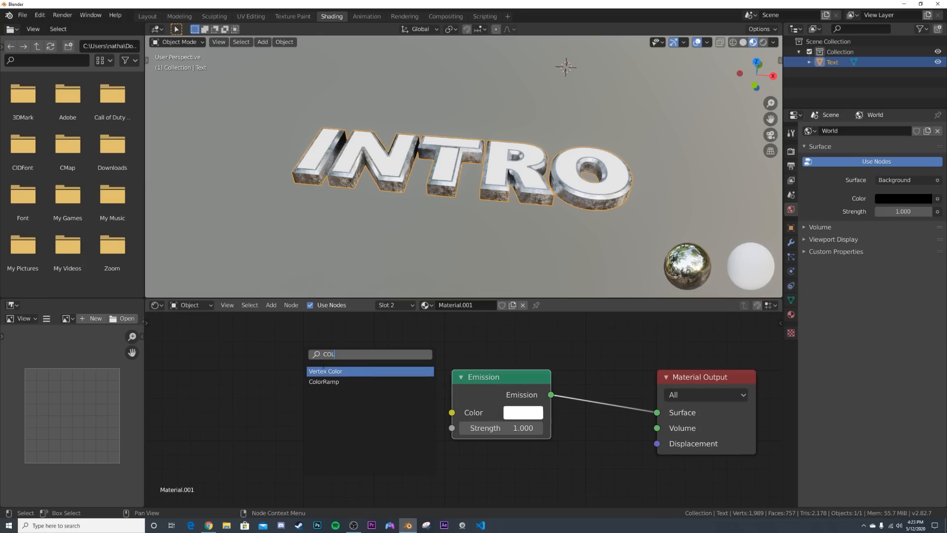
{"action": "left_click", "coordinate": [323, 381]}
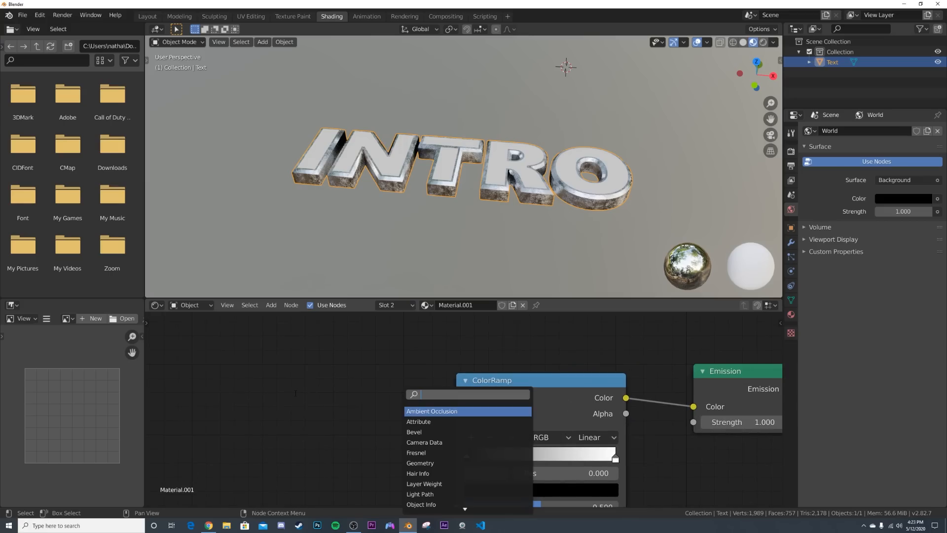
{"action": "type", "text": "WAV"}
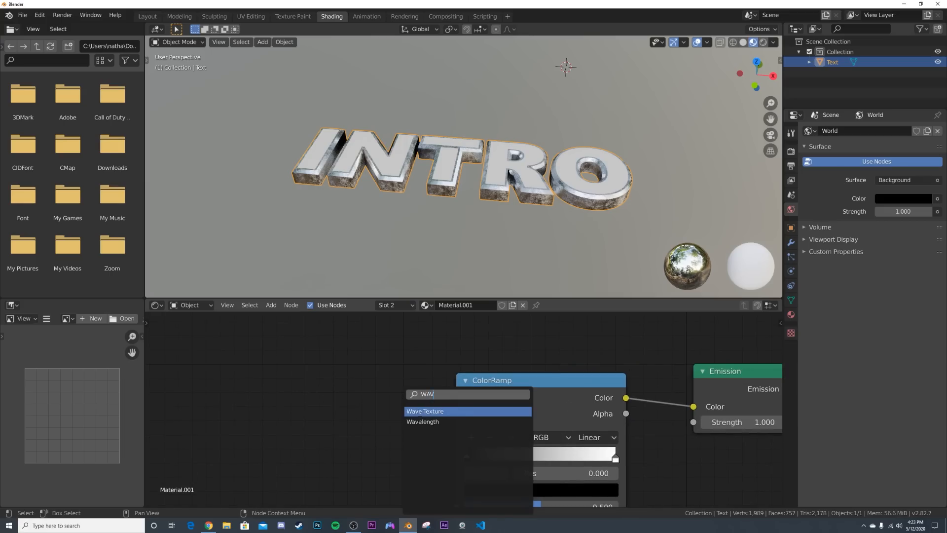
{"action": "left_click", "coordinate": [424, 411]}
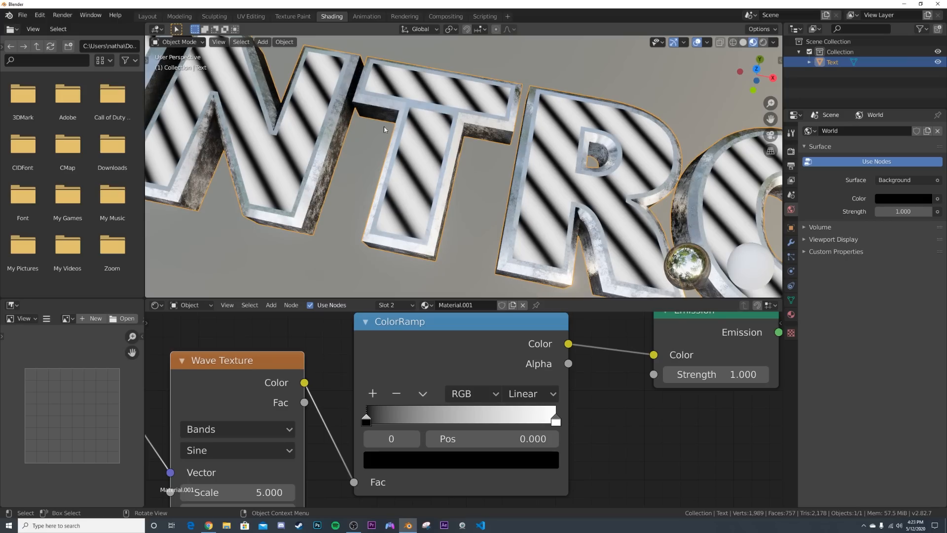
- Set the ramp to Constant interpolation and move the second stop toward the middle
{"action": "left_click", "coordinate": [529, 393]}
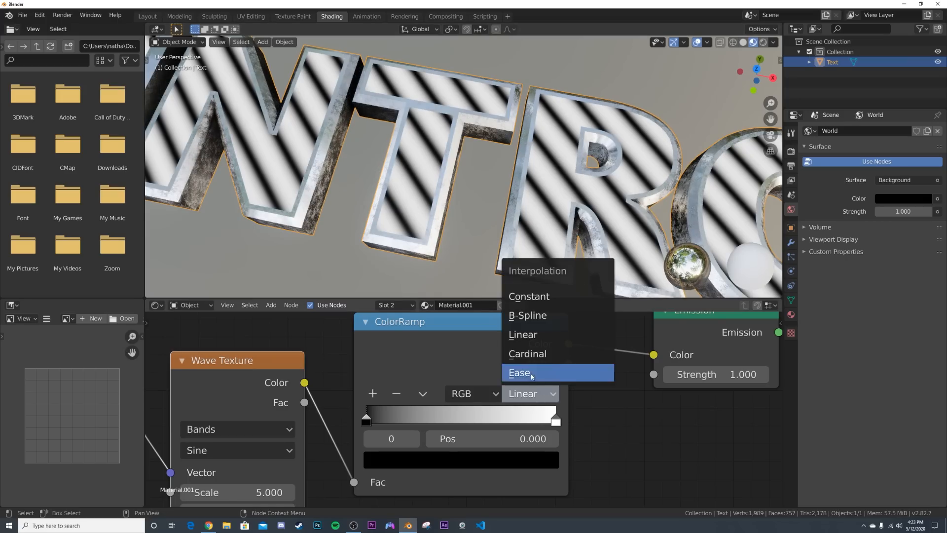
{"action": "left_click", "coordinate": [528, 296]}
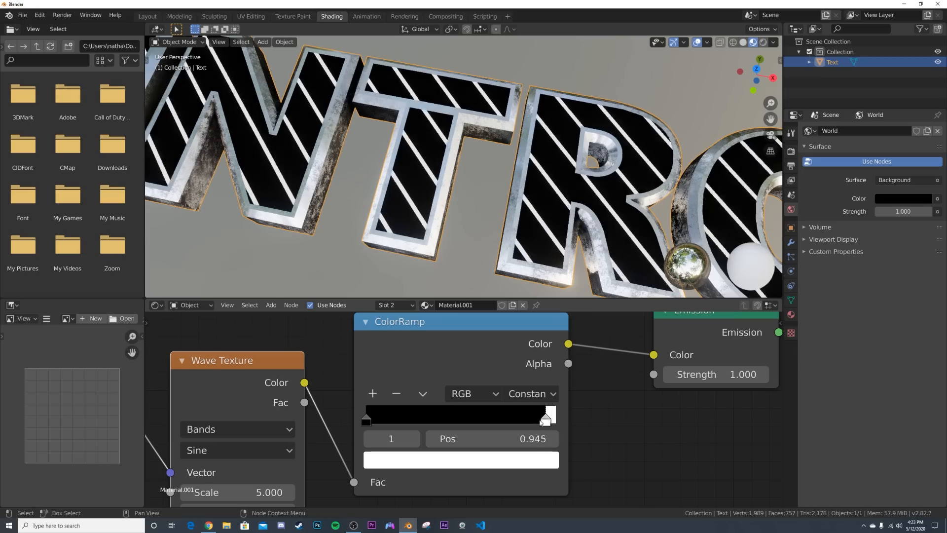
{"action": "left_click_drag", "start_coordinate": [543, 420], "coordinate": [450, 420]}
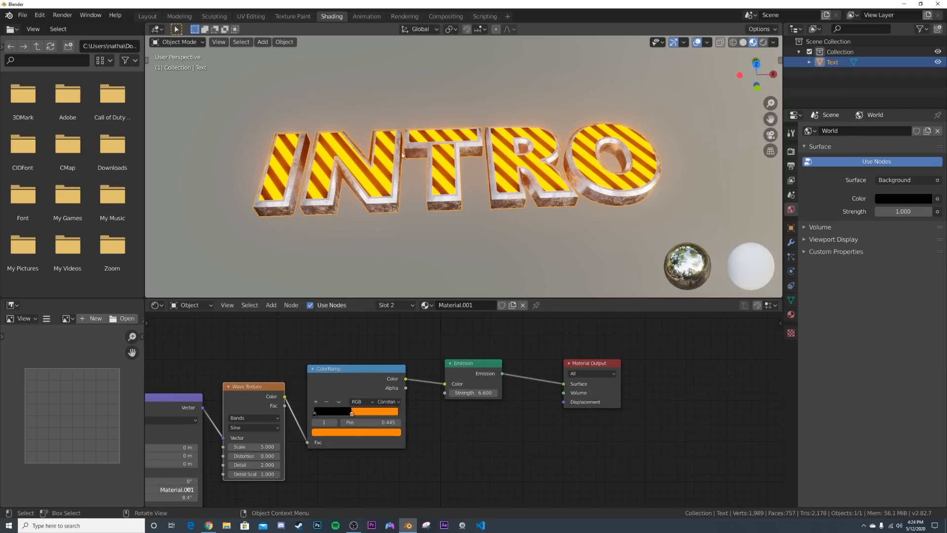
- In Layout top-view wireframe, select the letter I and separate it into its own object
{"action": "left_click", "coordinate": [147, 16]}
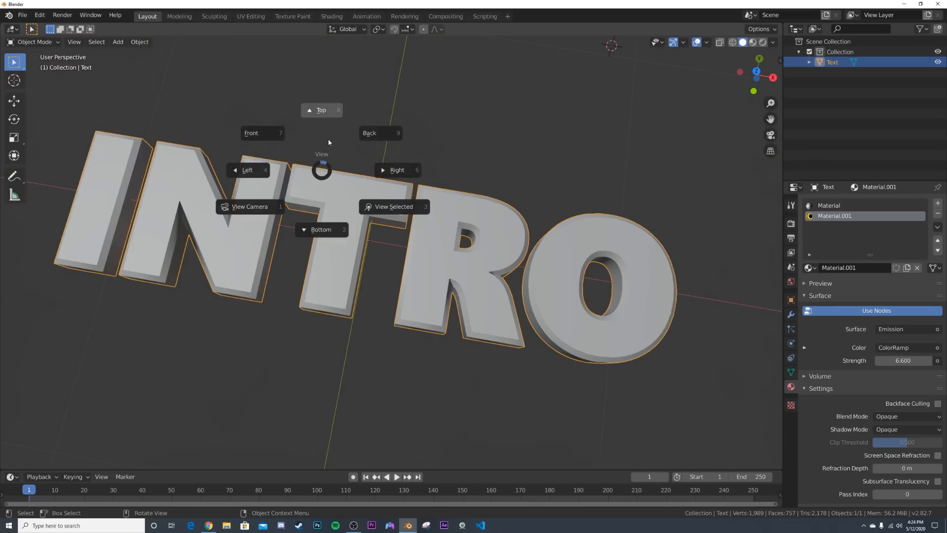
{"action": "left_click", "coordinate": [322, 110]}
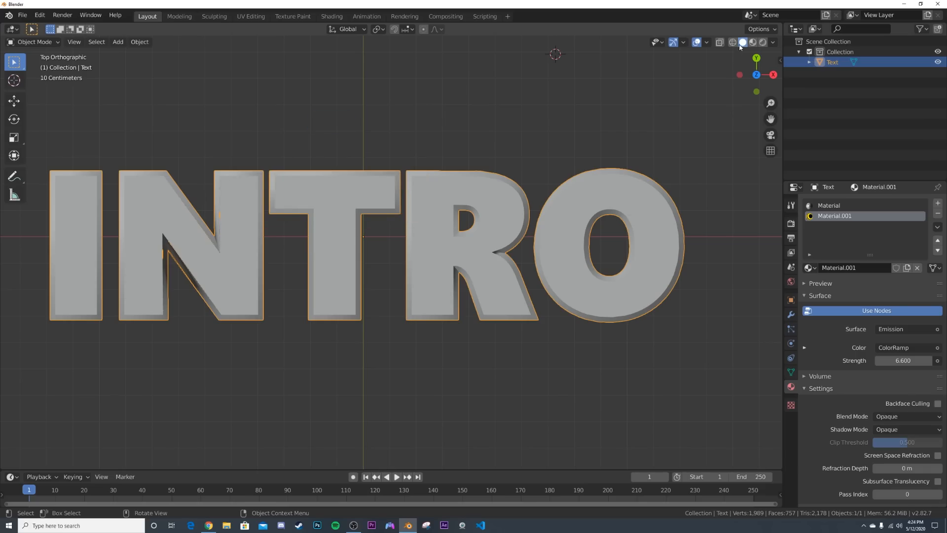
{"action": "left_click", "coordinate": [718, 43]}
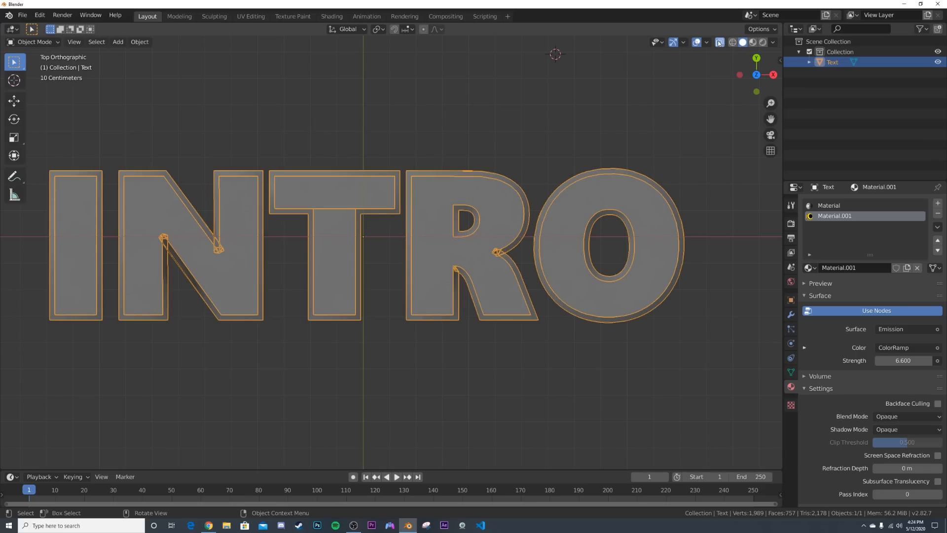
{"action": "key", "text": "Tab"}
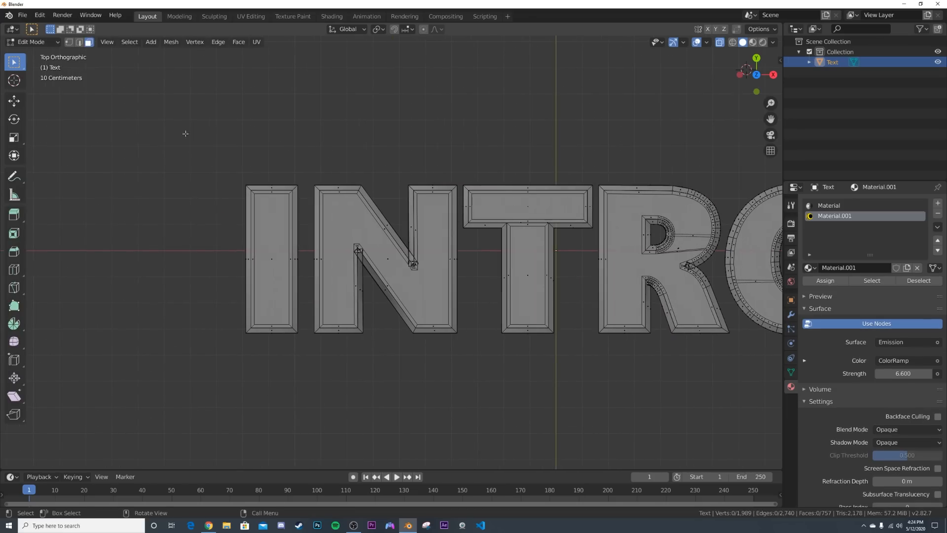
{"action": "left_click", "coordinate": [271, 259]}
{"action": "type", "text": "s"}
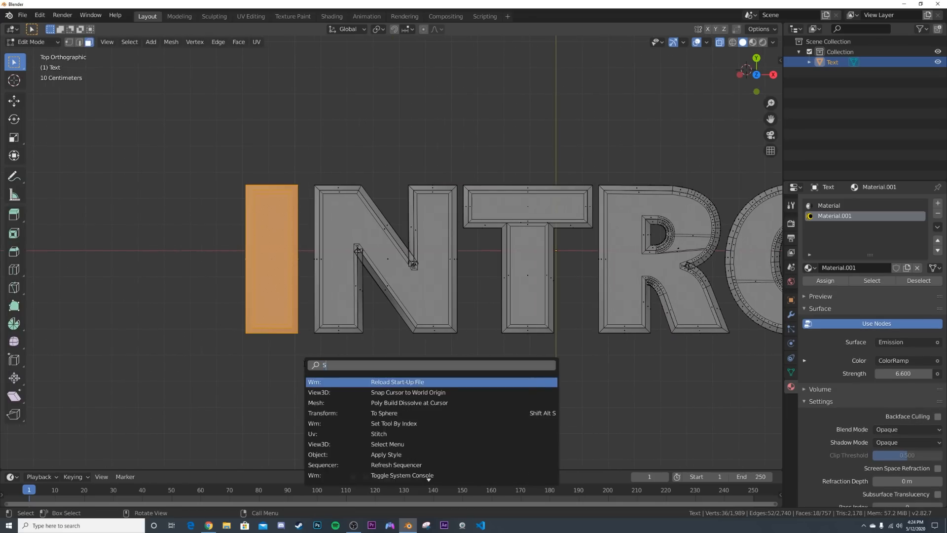
{"action": "type", "text": "EP"}
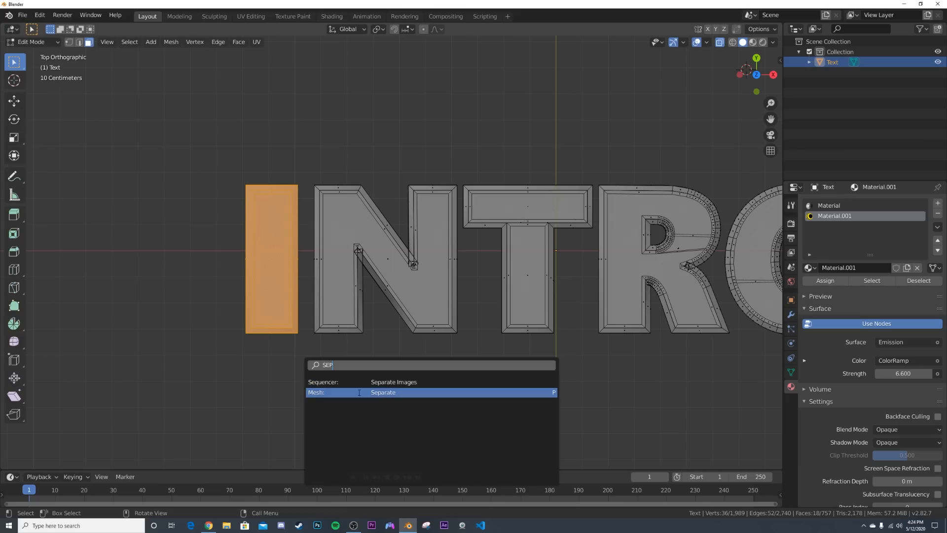
{"action": "left_click", "coordinate": [382, 392]}
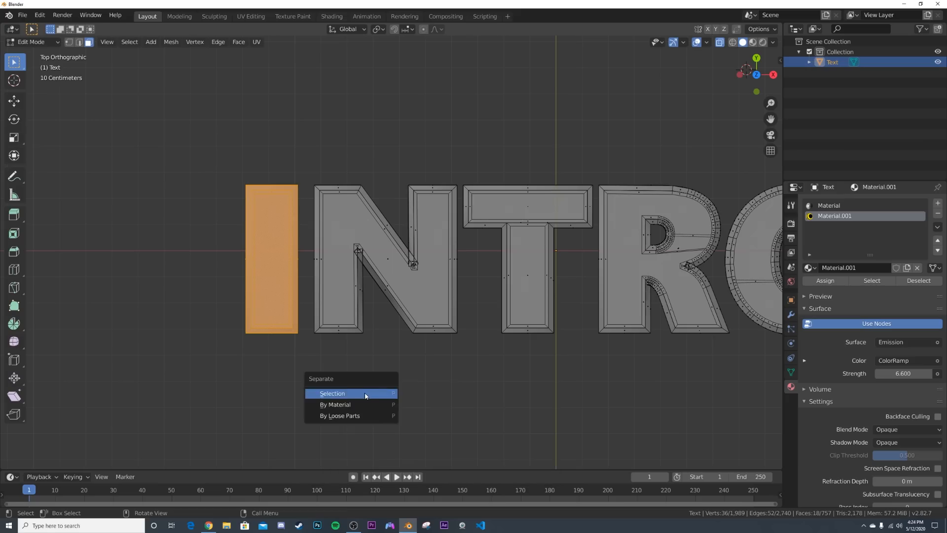
{"action": "left_click", "coordinate": [332, 393]}
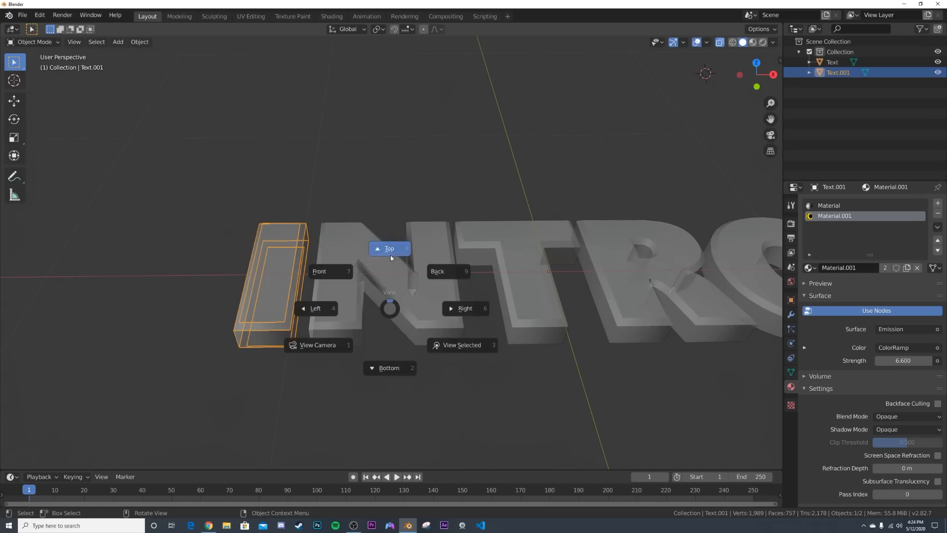
- Select the letter N and separate it into its own object as well
{"action": "left_click", "coordinate": [389, 248]}
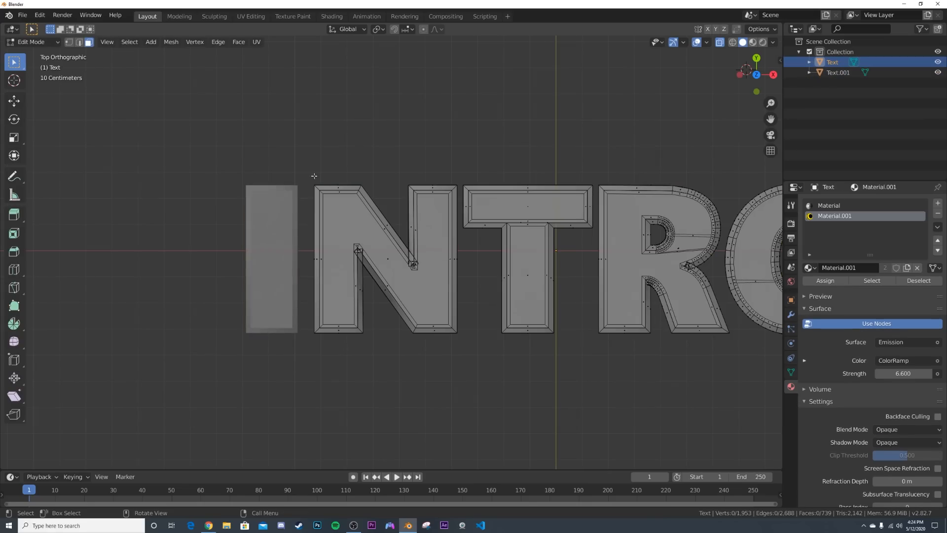
{"action": "left_click", "coordinate": [411, 265]}
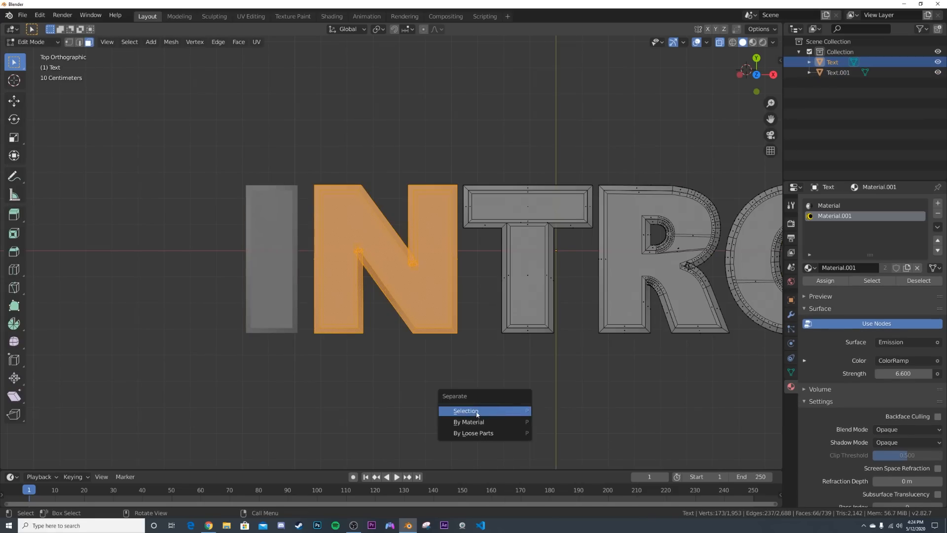
{"action": "left_click", "coordinate": [466, 411]}
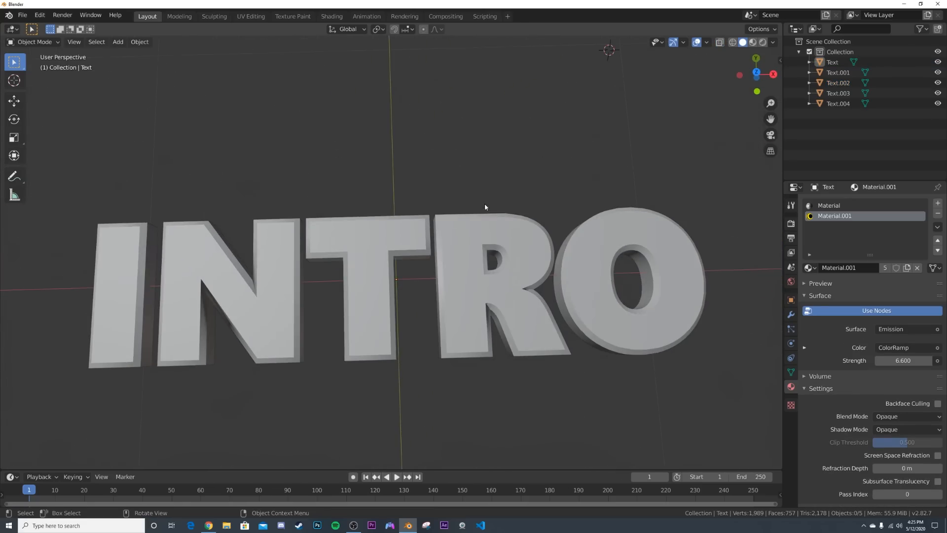
- In the Shading workspace add a Mix Shader node and search for a color ramp
{"action": "left_click", "coordinate": [330, 15]}
{"action": "type", "text": "mix"}
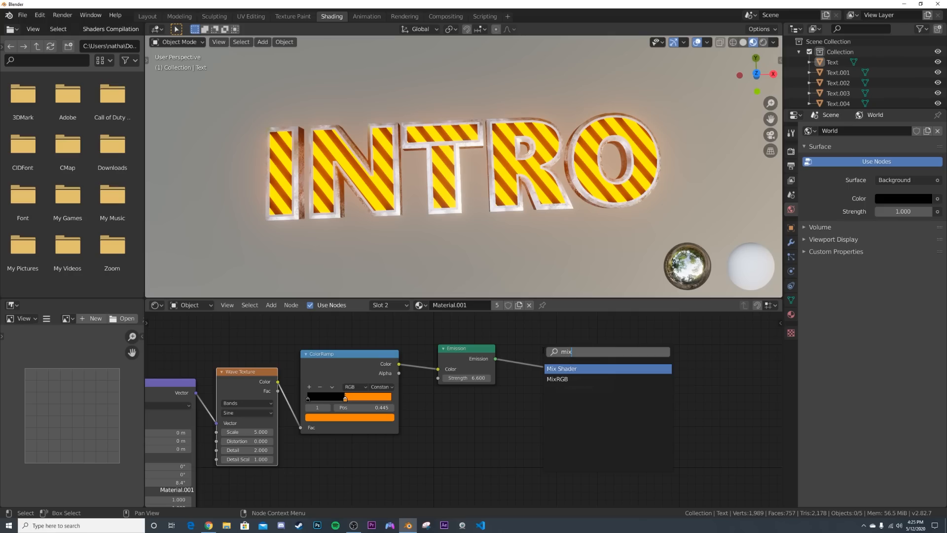
{"action": "left_click", "coordinate": [561, 369]}
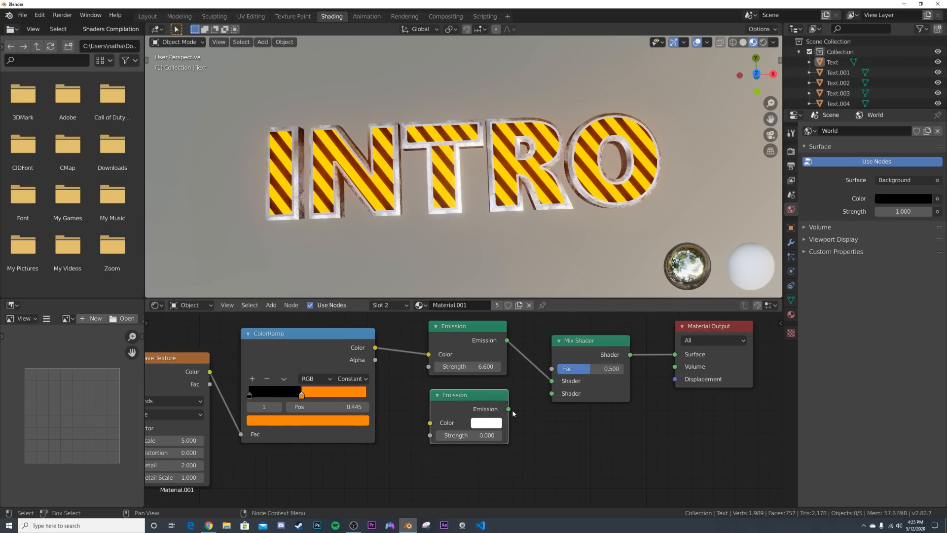
{"action": "scroll", "scroll_direction": "down", "scroll_amount": 3}
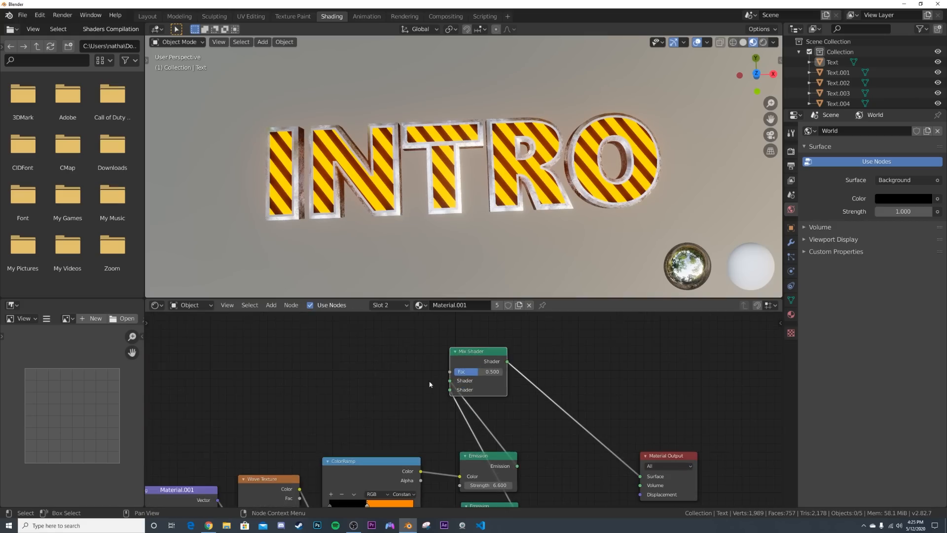
{"action": "type", "text": "col"}
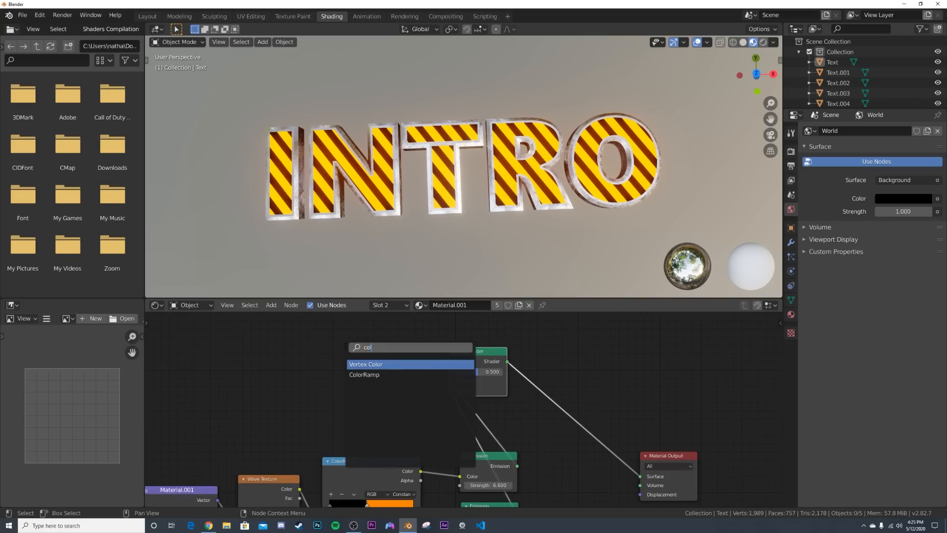
- Add ColorRamp, Noise Texture and Object Info nodes to drive the mix per letter
{"action": "left_click", "coordinate": [363, 374]}
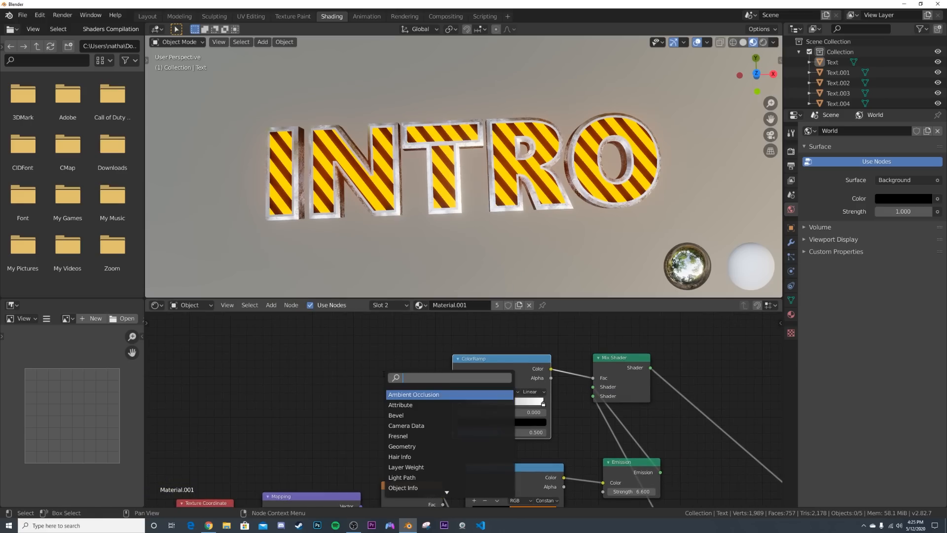
{"action": "type", "text": "noi"}
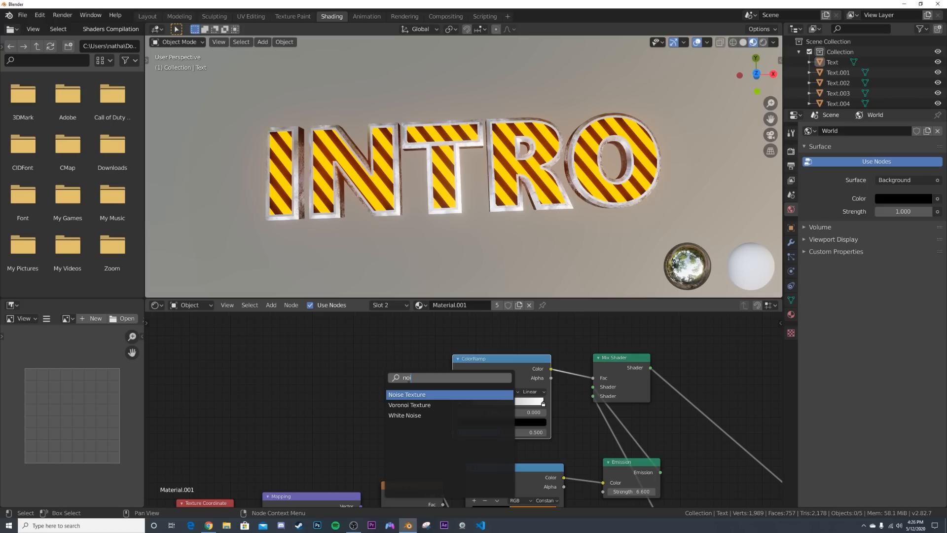
{"action": "left_click", "coordinate": [406, 394]}
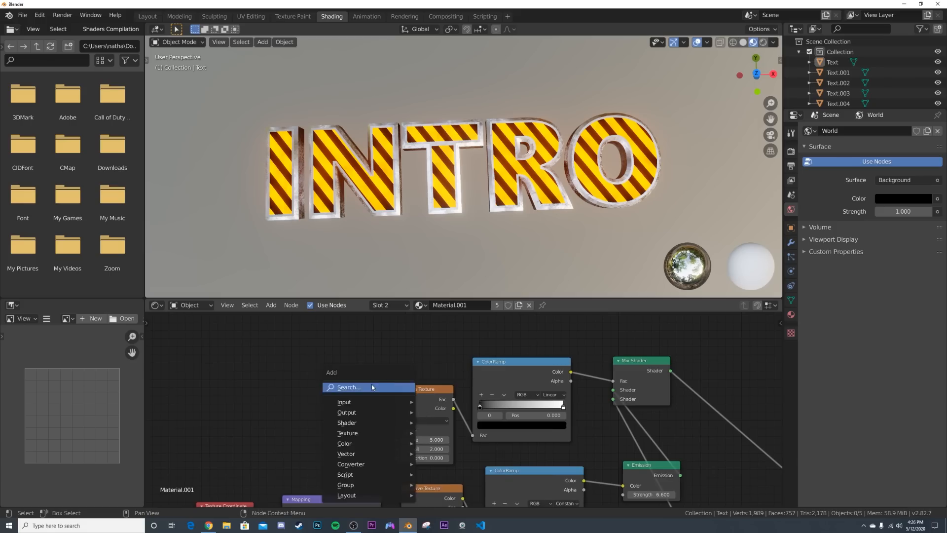
{"action": "type", "text": "ob"}
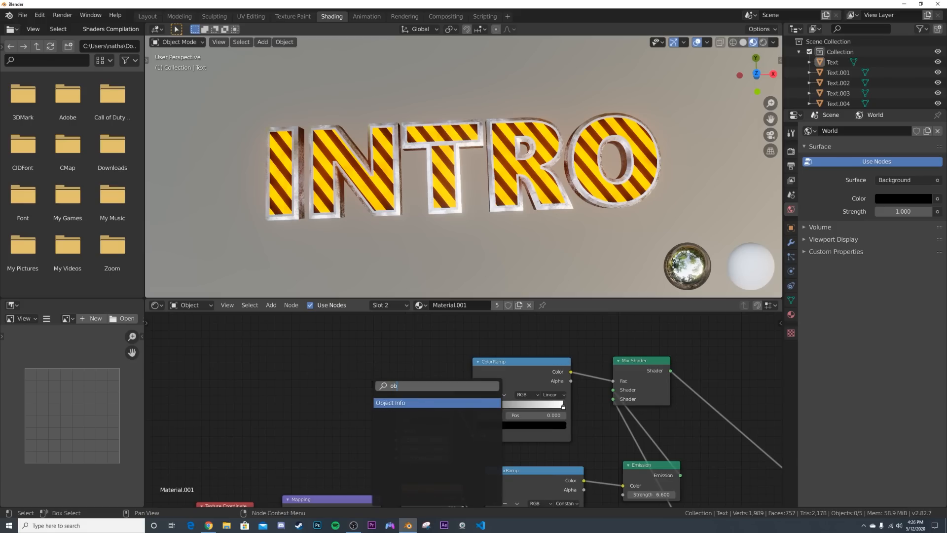
{"action": "left_click", "coordinate": [391, 402]}
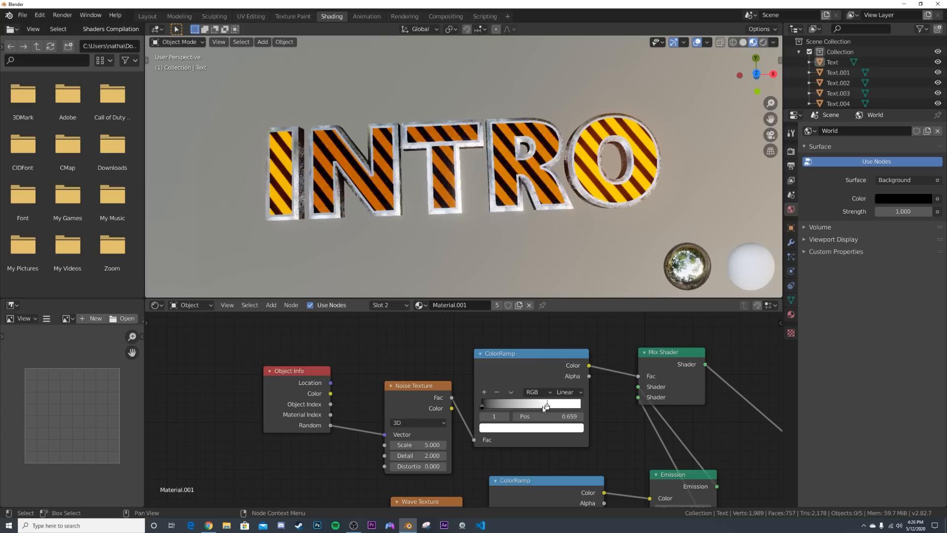
- Tune the ColorRamp stop and noise scale to change which letters glow or go dark
{"action": "left_click_drag", "start_coordinate": [546, 403], "coordinate": [541, 404]}
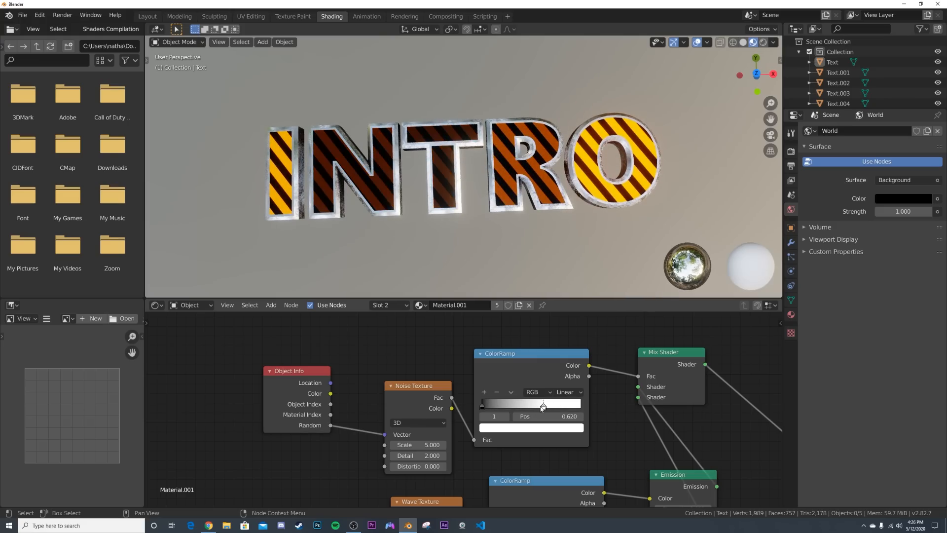
{"action": "left_click_drag", "start_coordinate": [417, 444], "coordinate": [441, 444]}
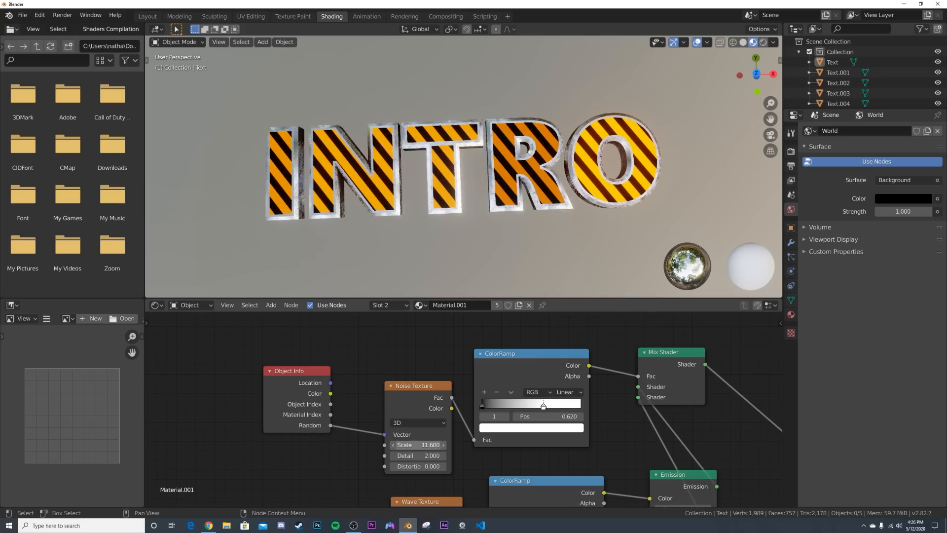
{"action": "left_click_drag", "start_coordinate": [542, 404], "coordinate": [531, 404]}
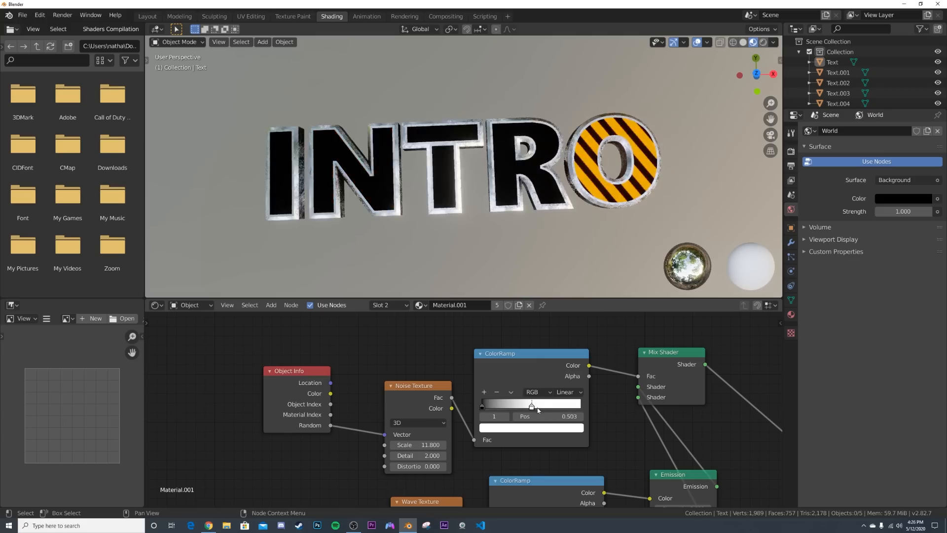
{"action": "left_click_drag", "start_coordinate": [530, 405], "coordinate": [537, 404]}
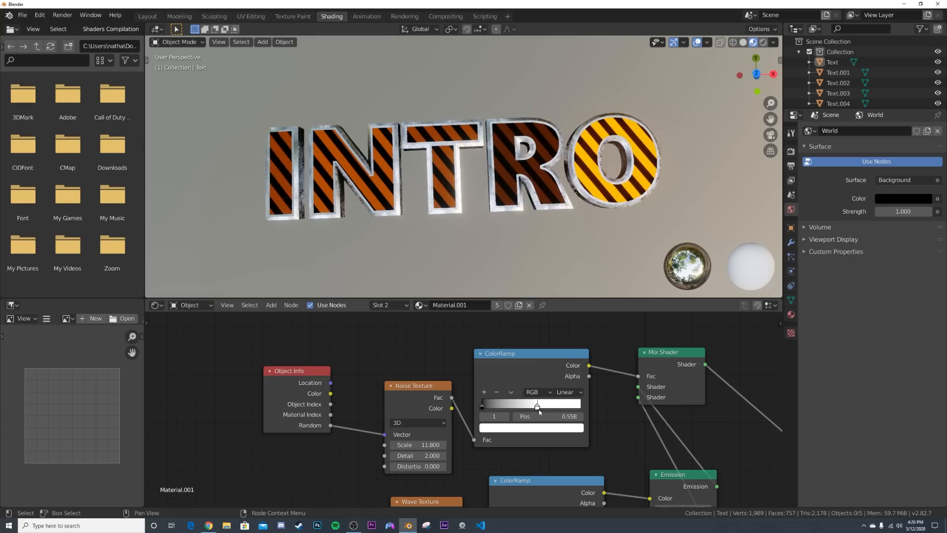
- Switch the Noise Texture to 4D, raise W, and make the ColorRamp interpolation Constant
{"action": "left_click", "coordinate": [418, 422]}
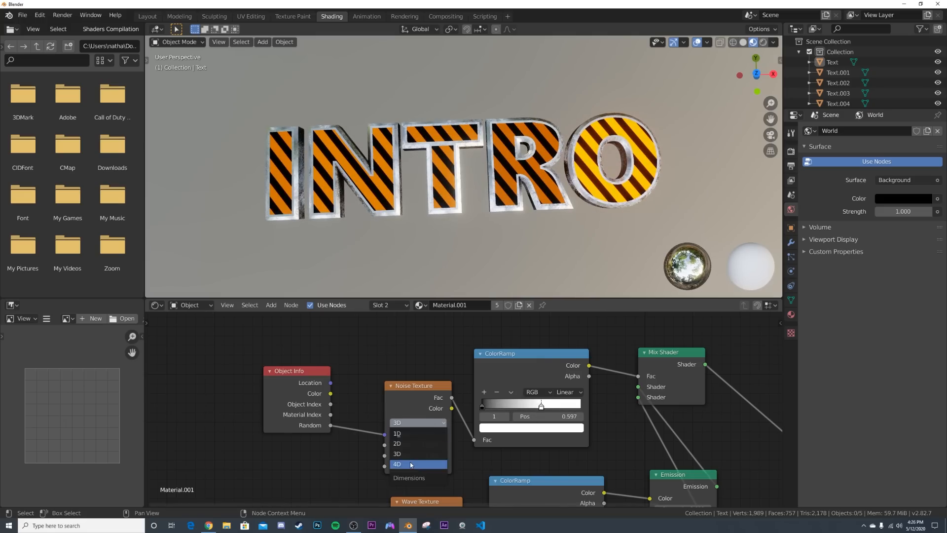
{"action": "left_click", "coordinate": [397, 464]}
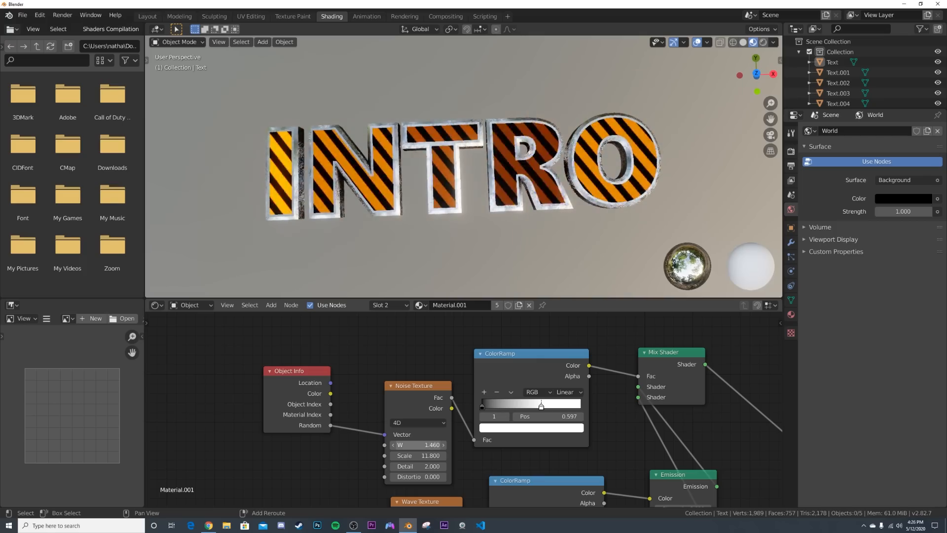
{"action": "left_click_drag", "start_coordinate": [416, 445], "coordinate": [441, 445]}
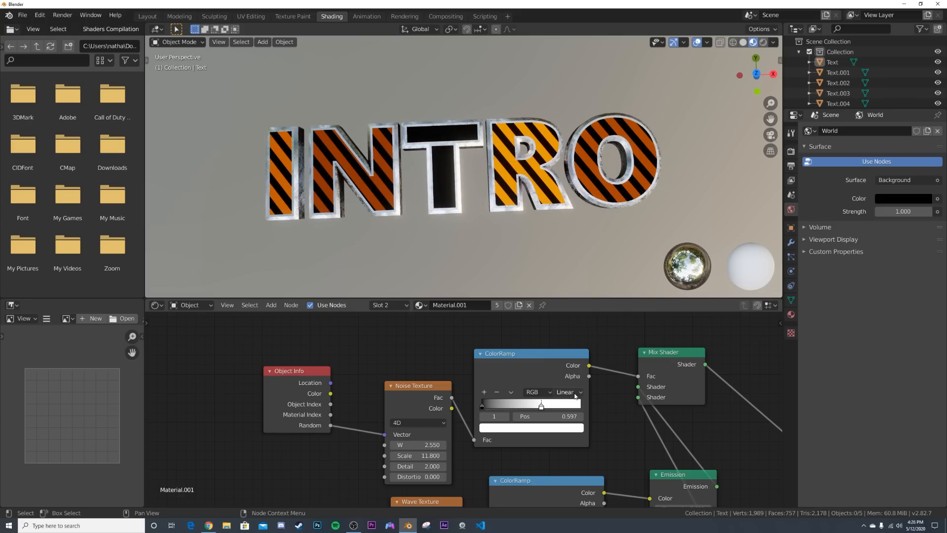
{"action": "left_click", "coordinate": [567, 392]}
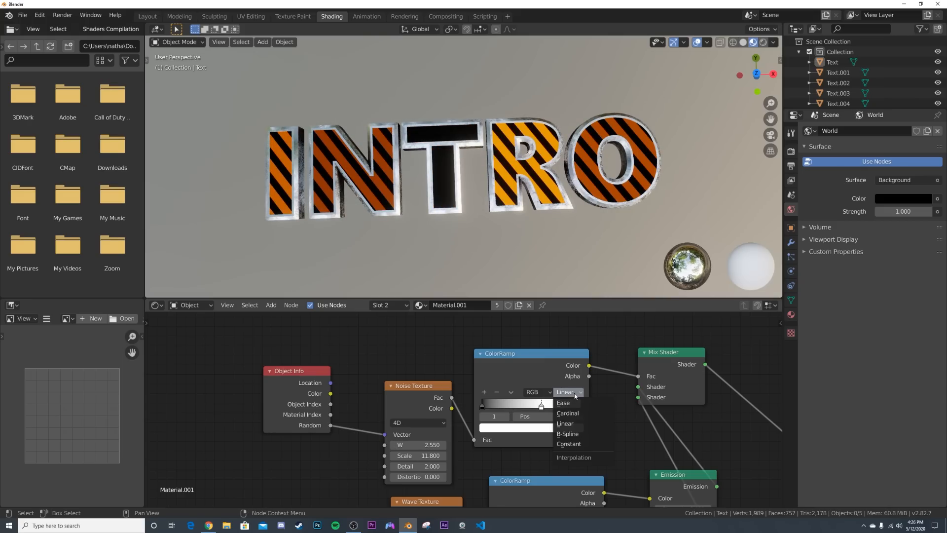
{"action": "left_click", "coordinate": [567, 443]}
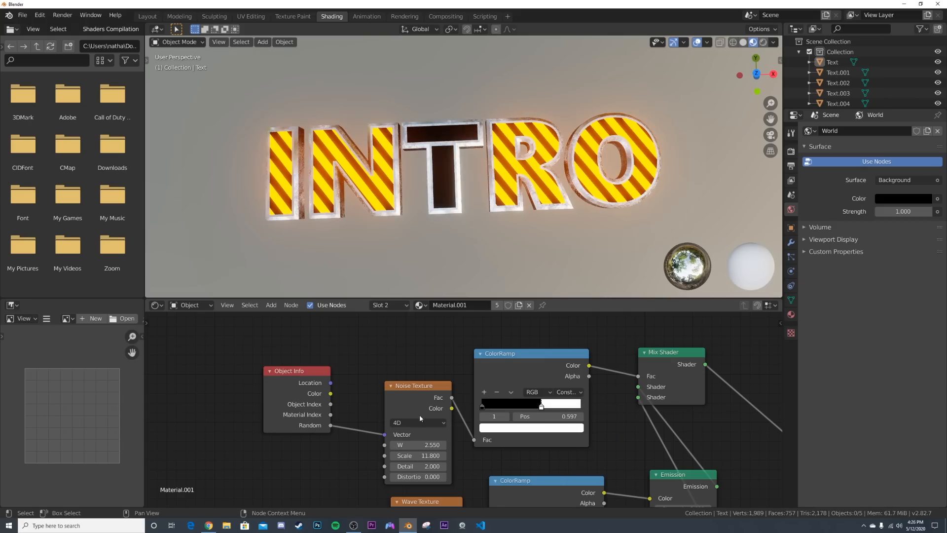
{"action": "left_click_drag", "start_coordinate": [417, 445], "coordinate": [440, 444]}
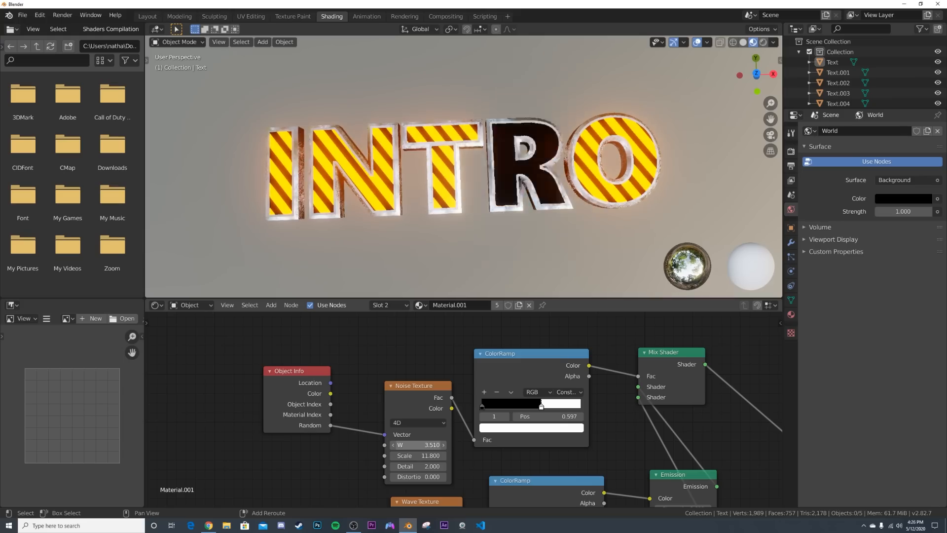
{"action": "left_click_drag", "start_coordinate": [540, 406], "coordinate": [533, 405]}
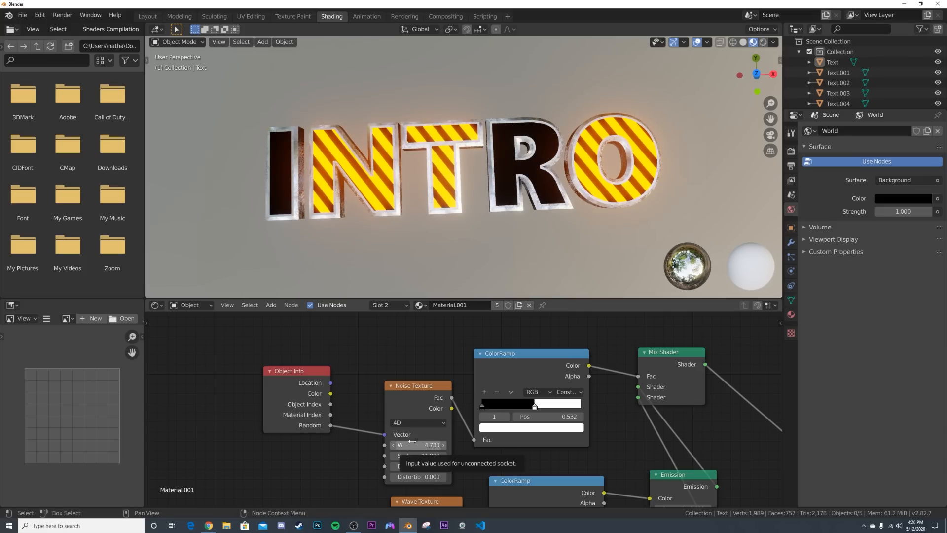
- In the Layout workspace add a mesh plane under the text, scale it up and view from top
{"action": "left_click", "coordinate": [147, 15]}
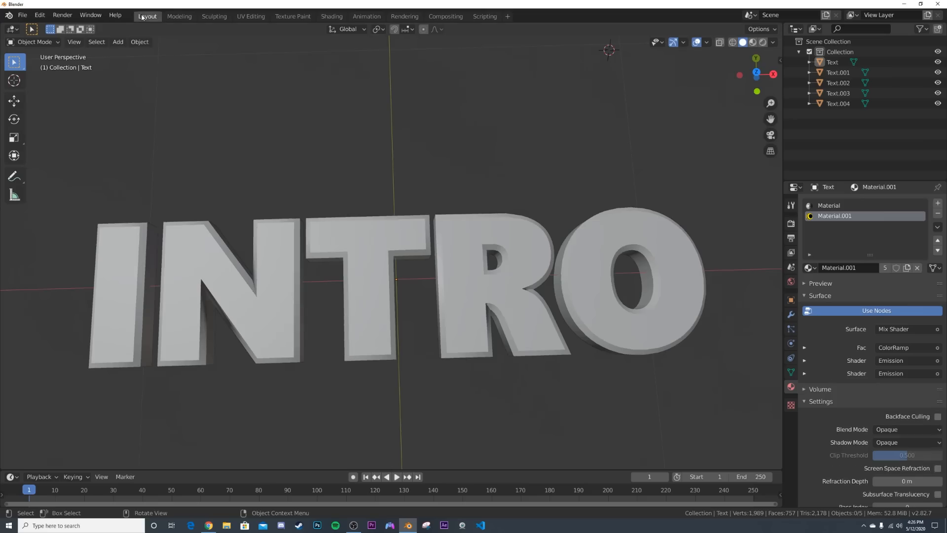
{"action": "left_click", "coordinate": [118, 41]}
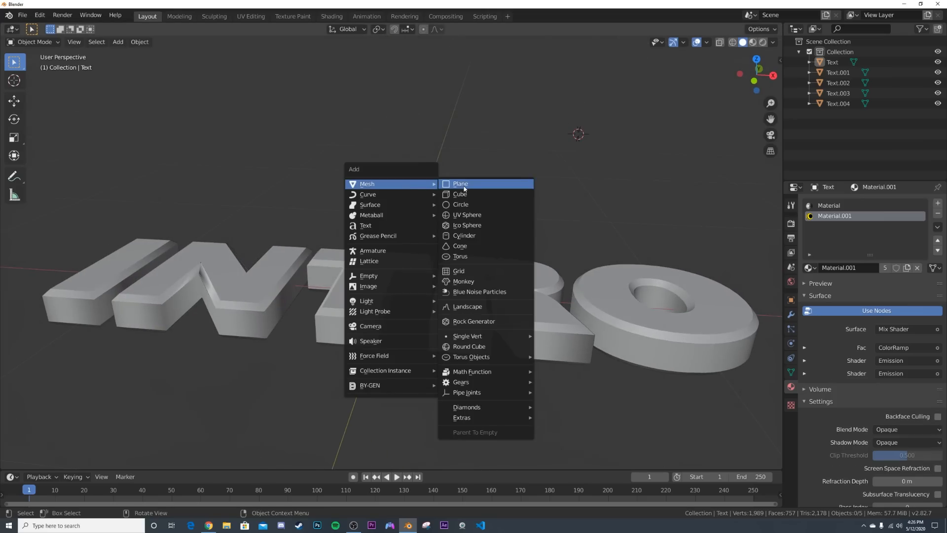
{"action": "left_click", "coordinate": [460, 183]}
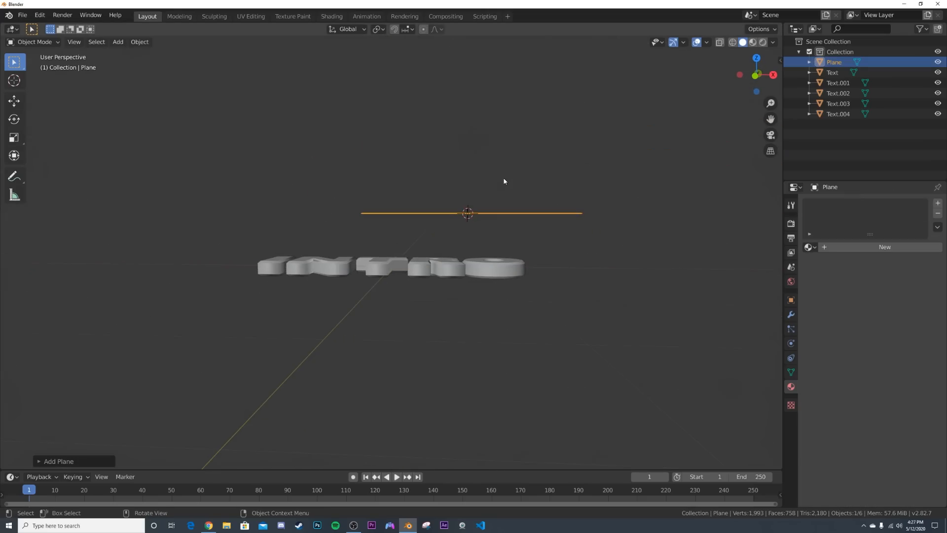
{"action": "left_click", "coordinate": [14, 100]}
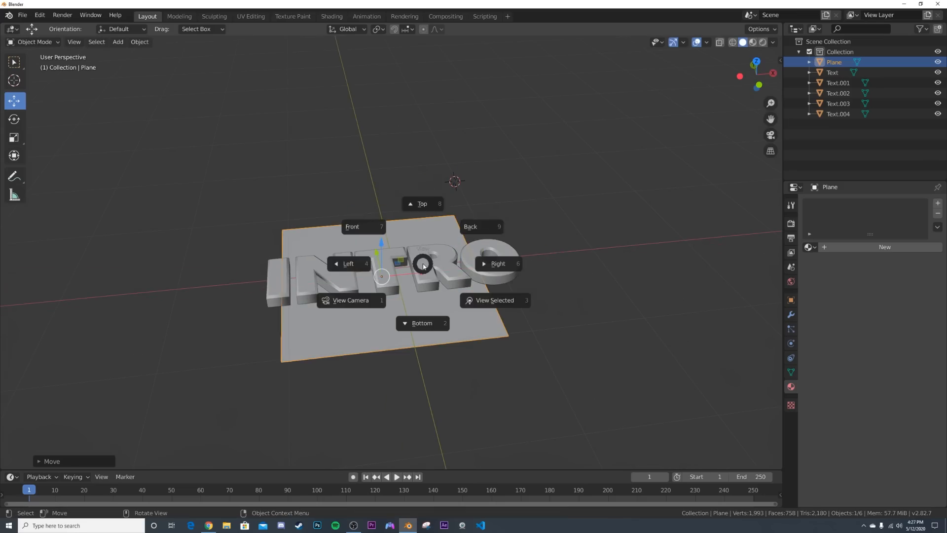
{"action": "left_click", "coordinate": [422, 204]}
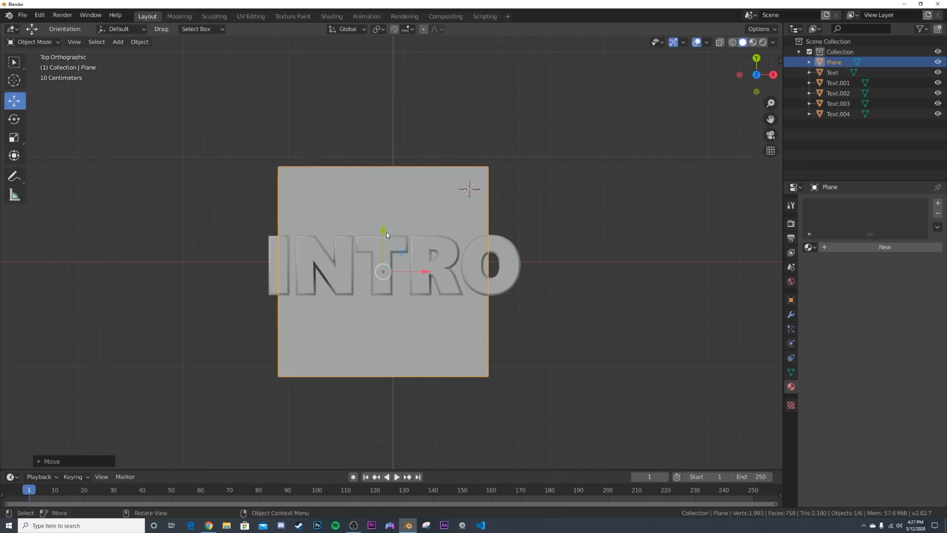
- Add a camera framing the text, then apply the plane's scale
{"action": "left_click", "coordinate": [118, 42]}
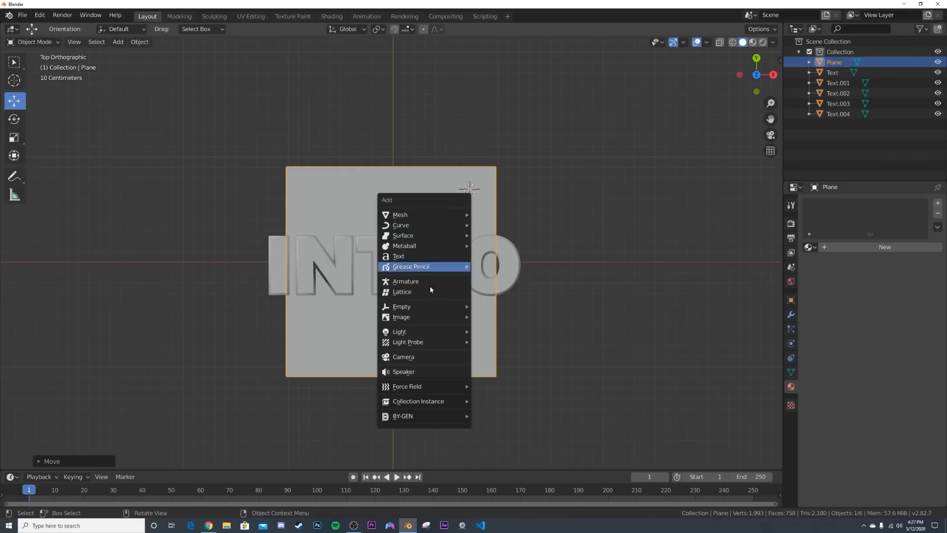
{"action": "left_click", "coordinate": [404, 356]}
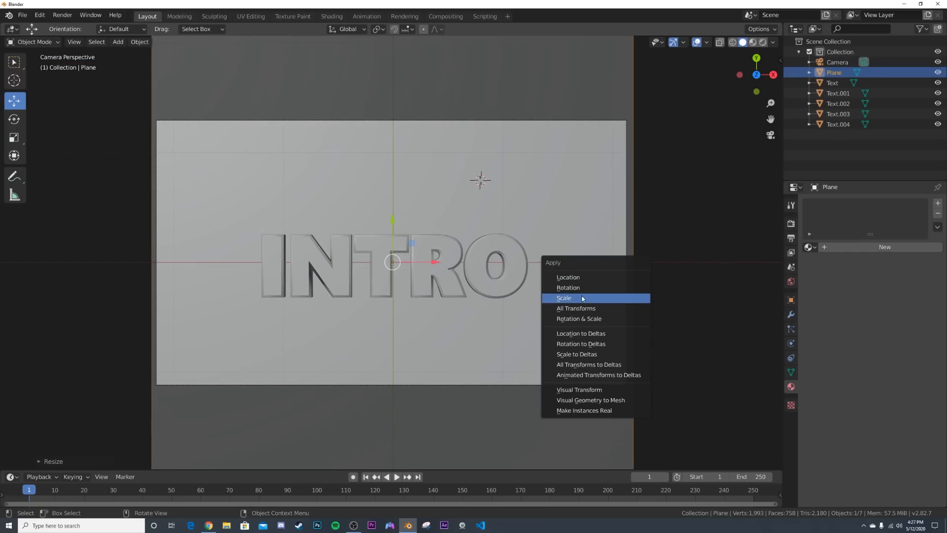
{"action": "left_click", "coordinate": [562, 298]}
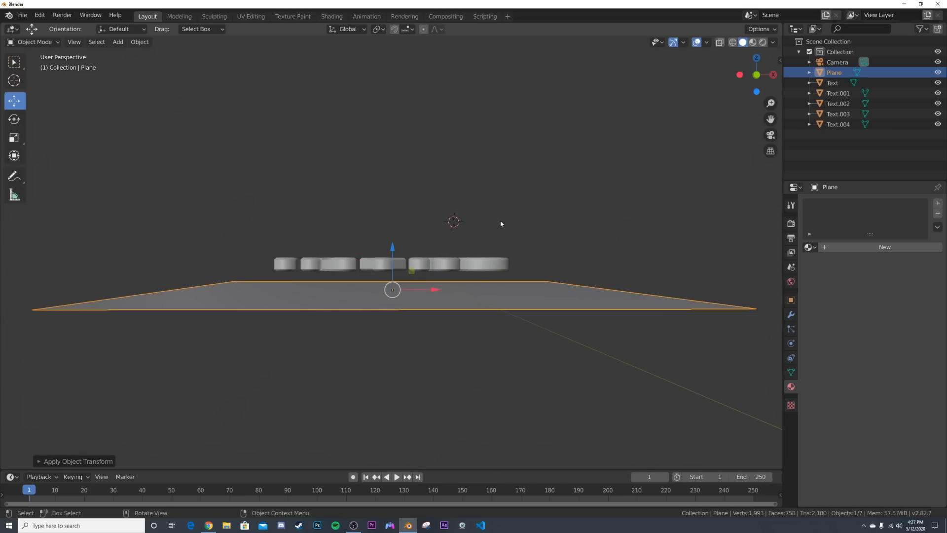
{"action": "mouse_move", "coordinate": [382, 138]}
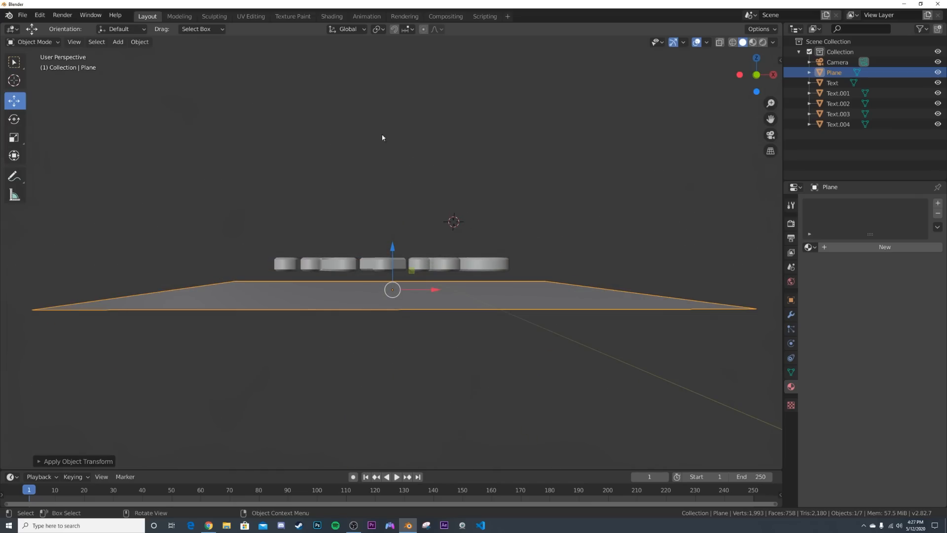
{"action": "left_click", "coordinate": [38, 14]}
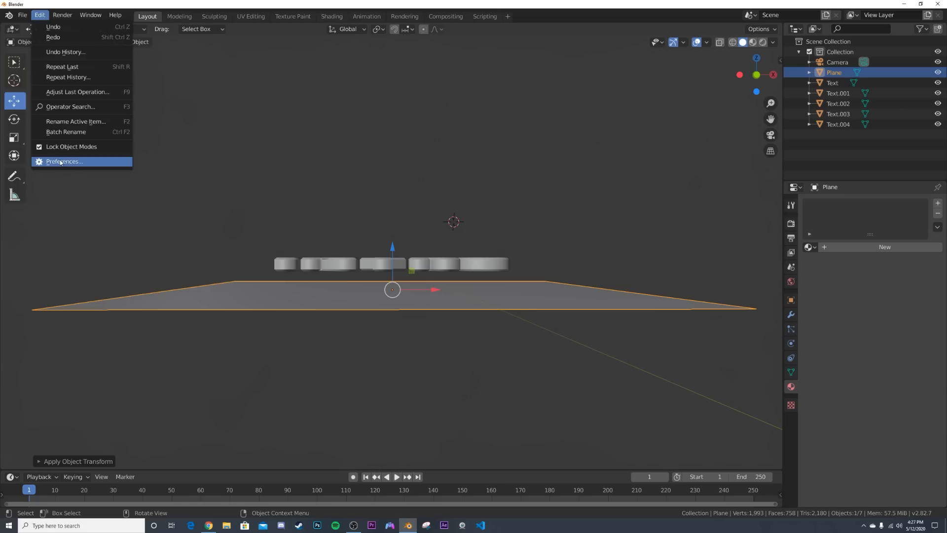
{"action": "left_click", "coordinate": [63, 161]}
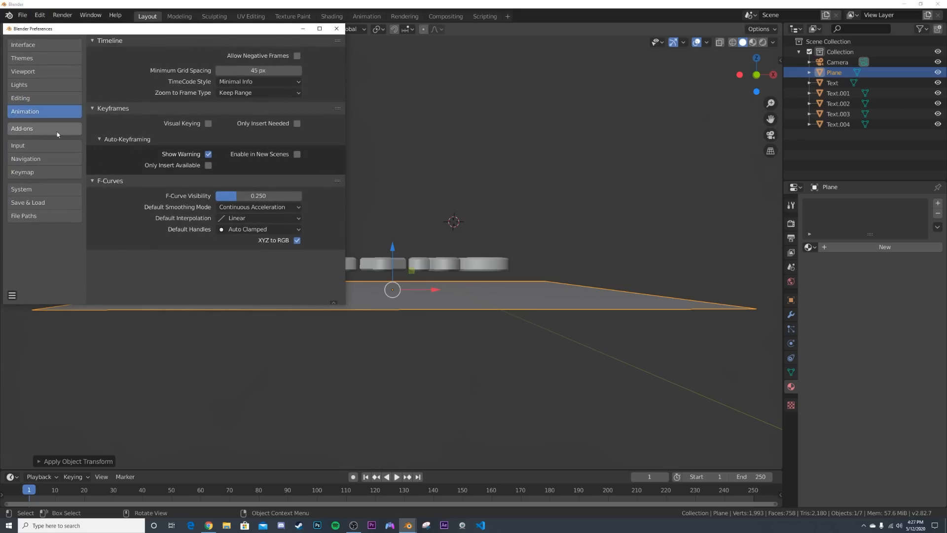
{"action": "left_click", "coordinate": [21, 129]}
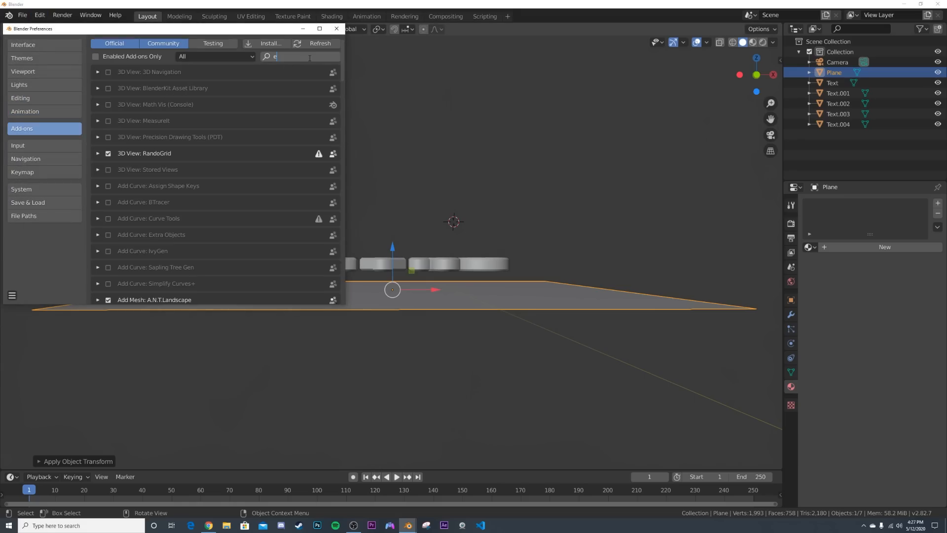
{"action": "type", "text": "xtra"}
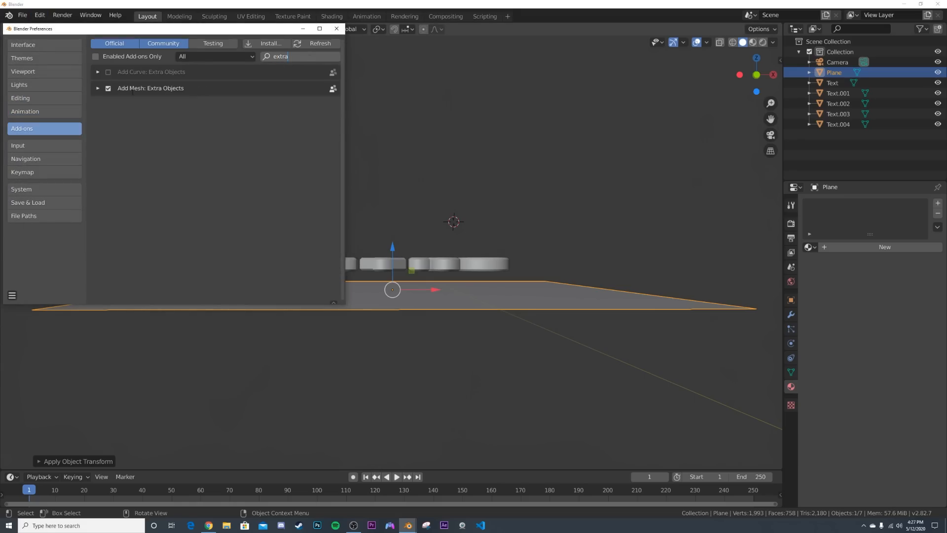
{"action": "left_click", "coordinate": [335, 28]}
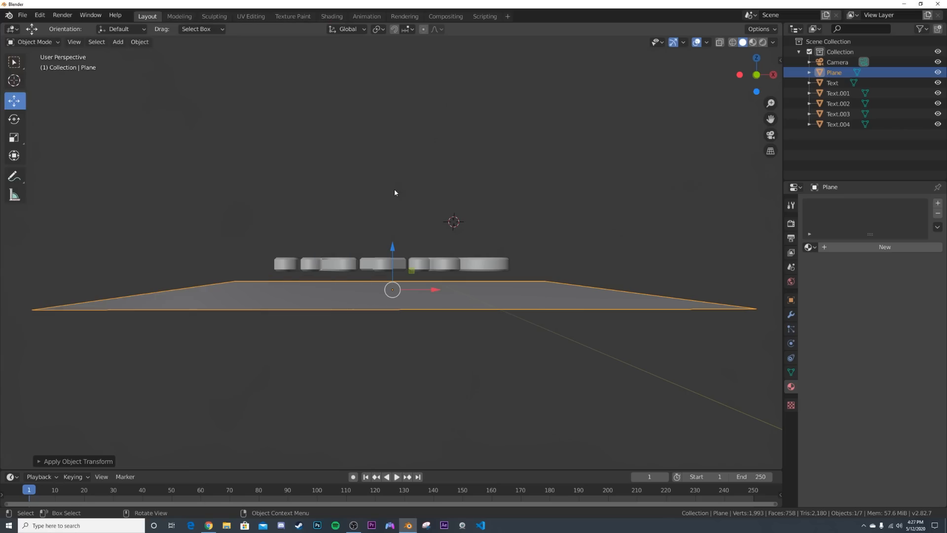
- Add a 12-tooth gear mesh, stand it upright and scale it to surround the text in camera view
{"action": "left_click", "coordinate": [118, 41]}
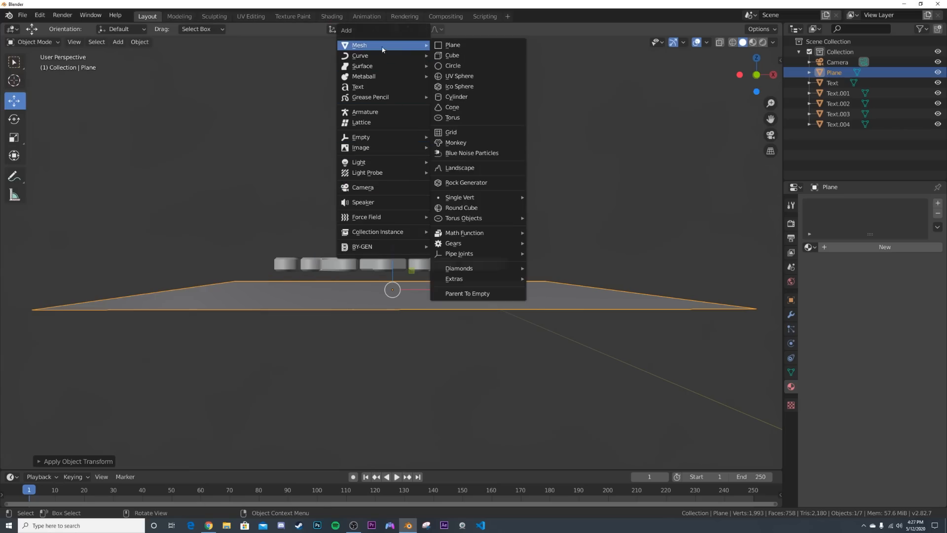
{"action": "mouse_move", "coordinate": [452, 242]}
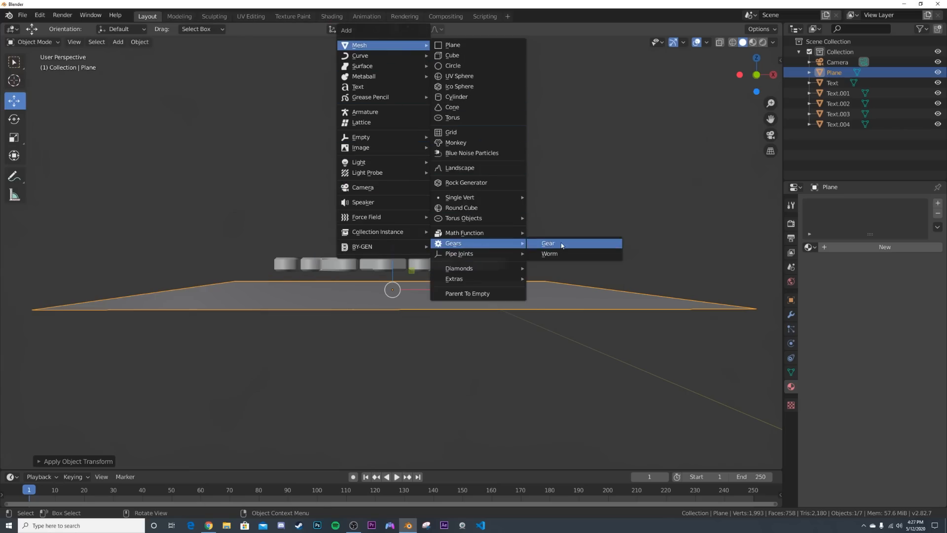
{"action": "left_click", "coordinate": [547, 243]}
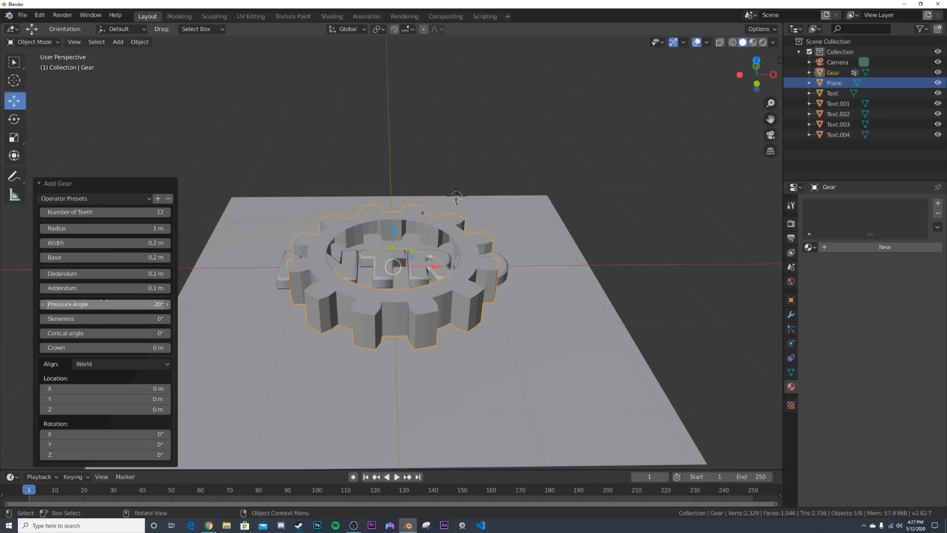
{"action": "mouse_move", "coordinate": [91, 303]}
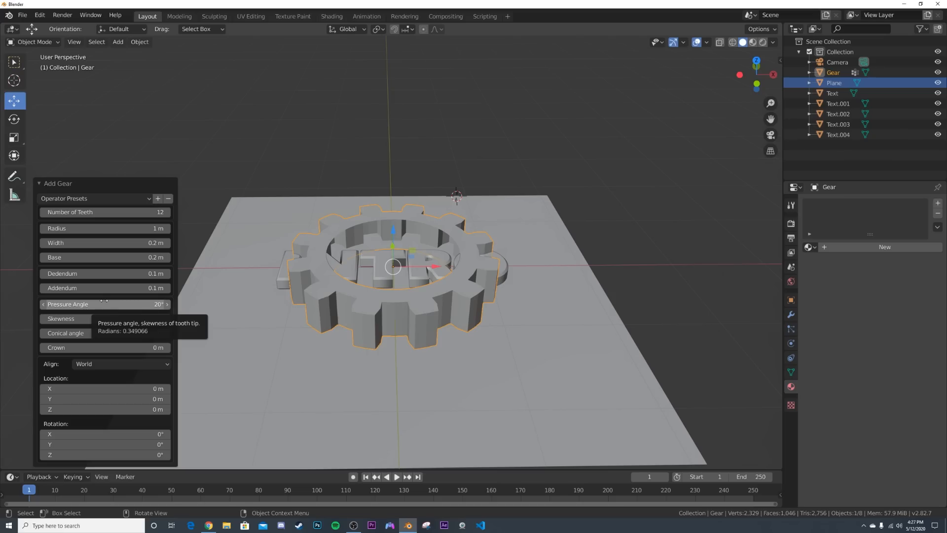
{"action": "left_click", "coordinate": [58, 183]}
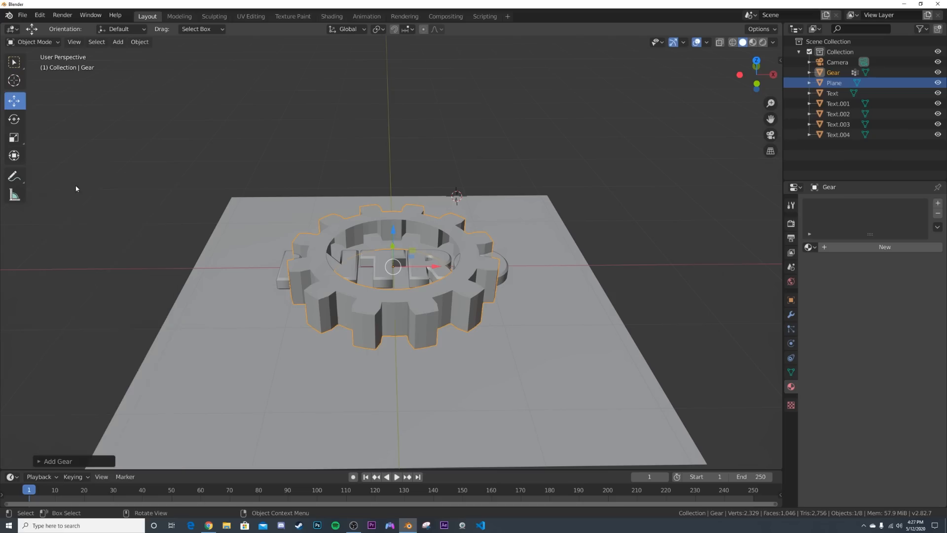
{"action": "left_click", "coordinate": [13, 137]}
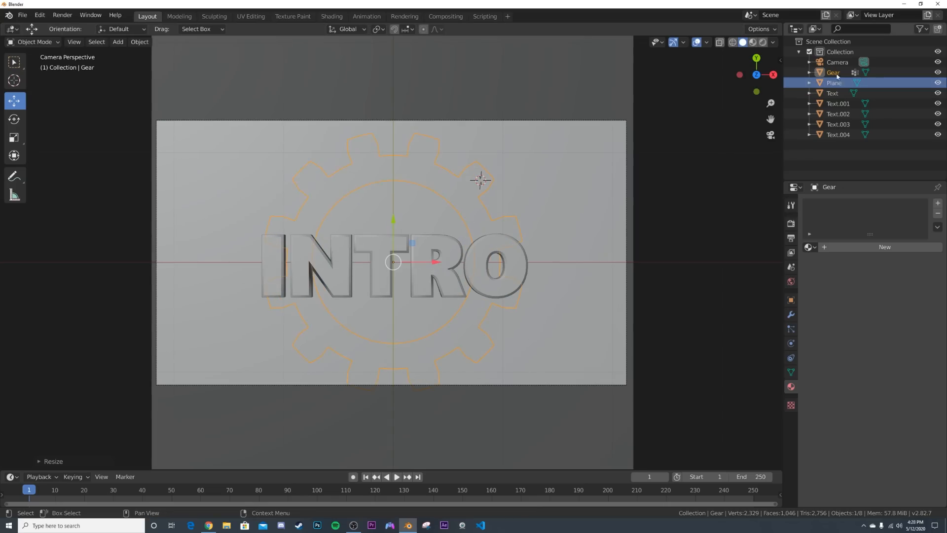
{"action": "left_click", "coordinate": [837, 62]}
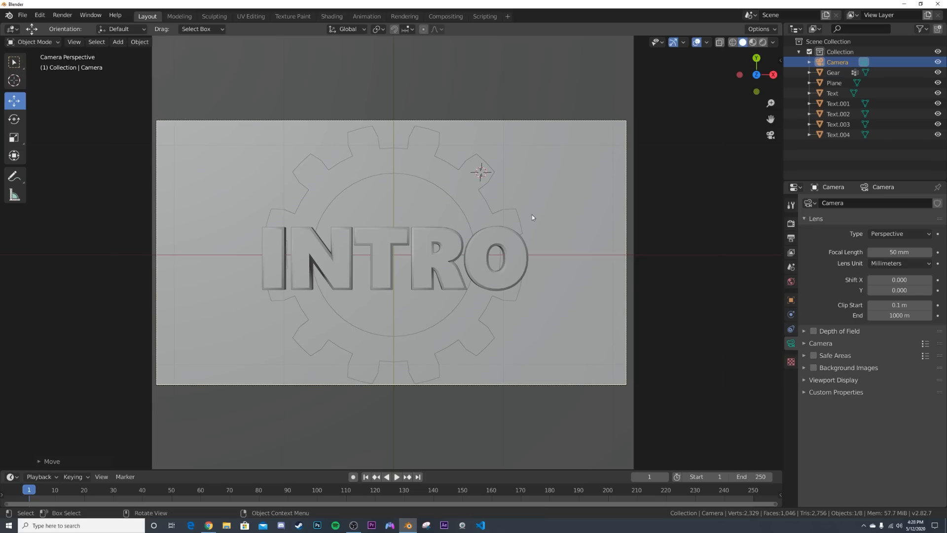
{"action": "mouse_move", "coordinate": [424, 275]}
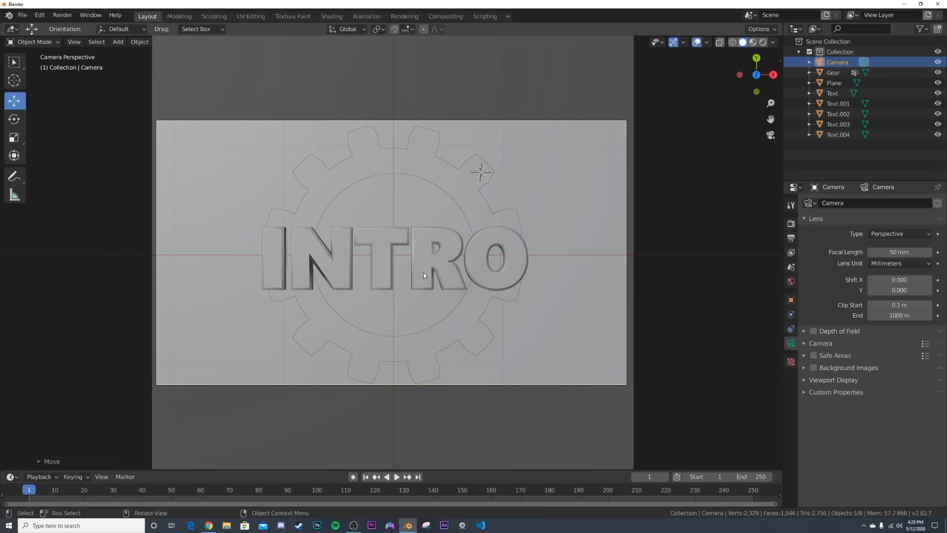
{"action": "mouse_move", "coordinate": [425, 278]}
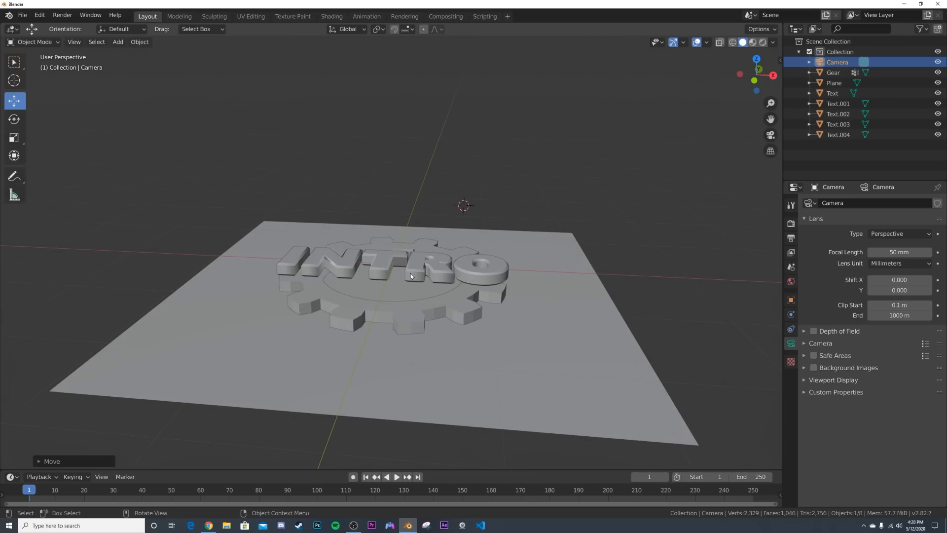
- Add an Empty object at the centre of the INTRO lettering
{"action": "left_click", "coordinate": [429, 268]}
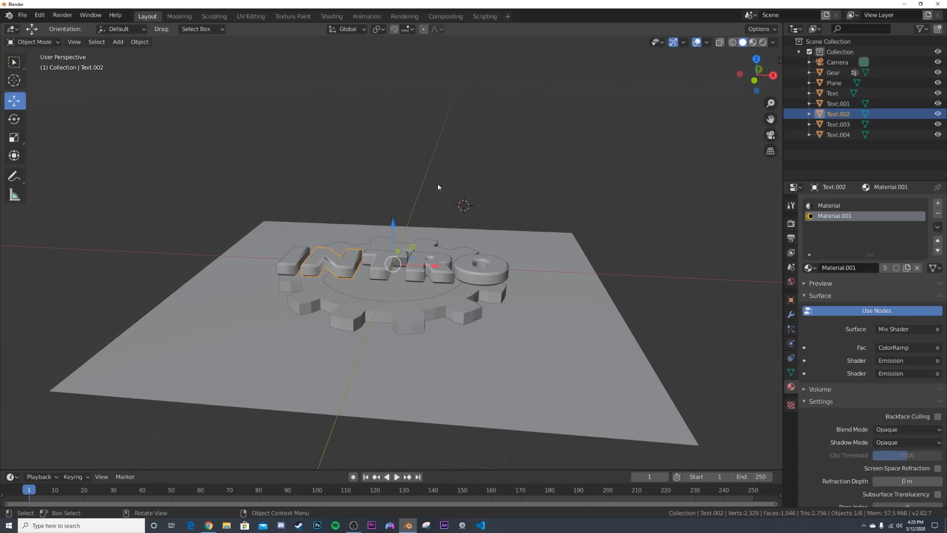
{"action": "left_click", "coordinate": [119, 42]}
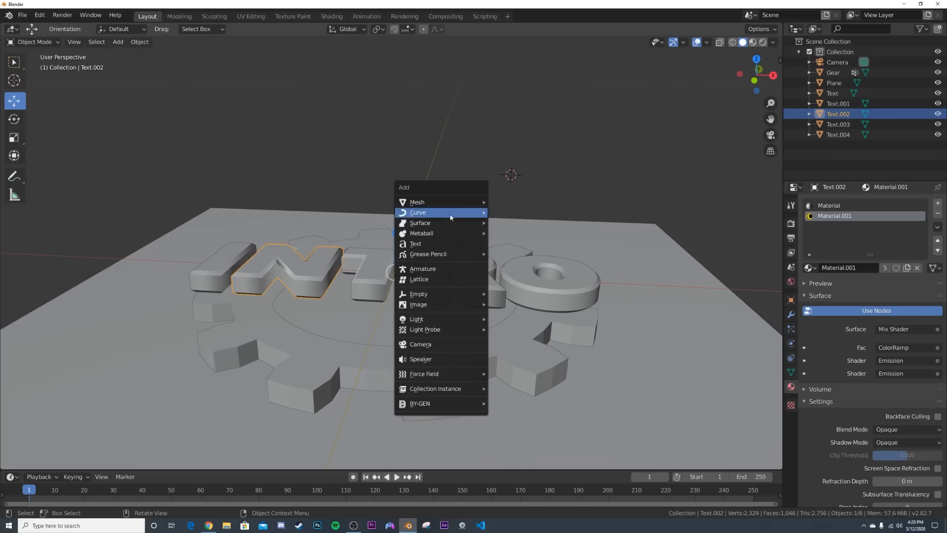
{"action": "left_click", "coordinate": [417, 294]}
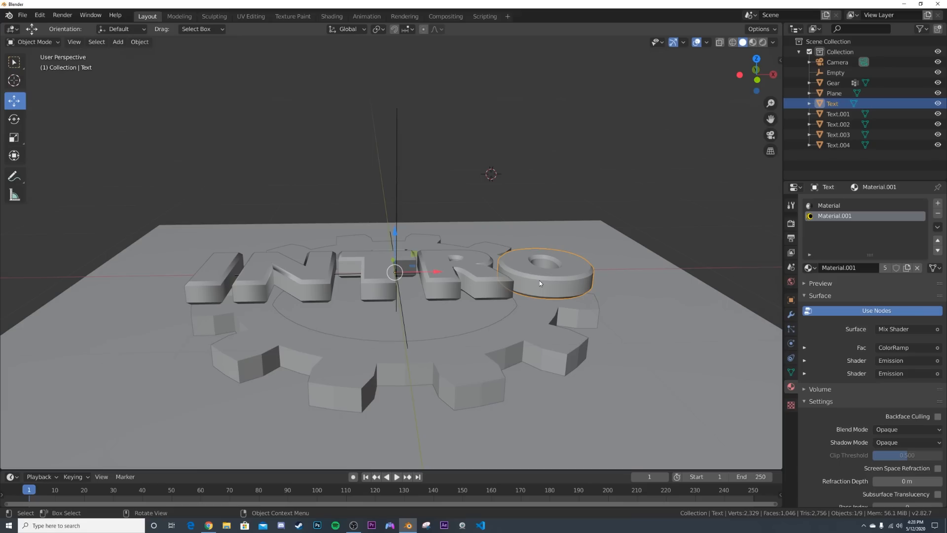
- Select all five letters and then the Empty so it is the active object
{"action": "left_click", "coordinate": [462, 272]}
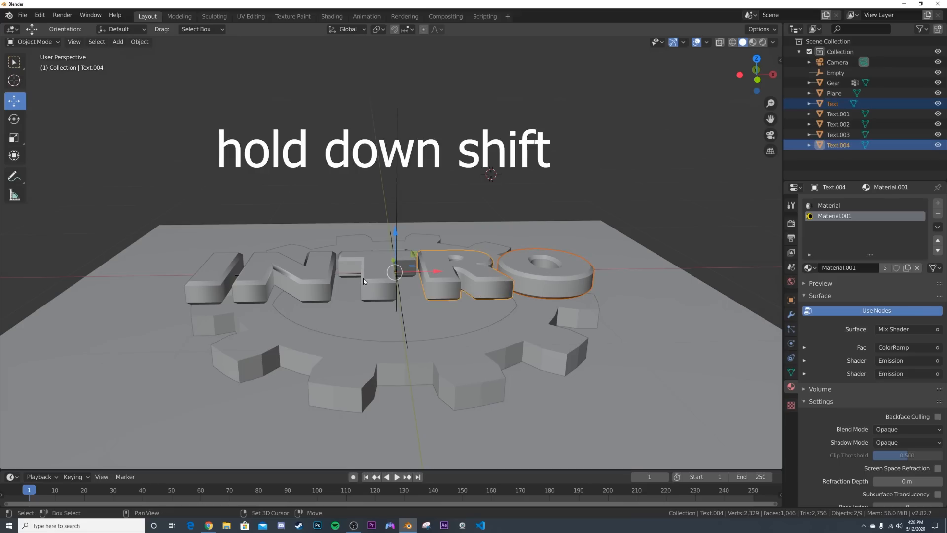
{"action": "left_click", "coordinate": [837, 113]}
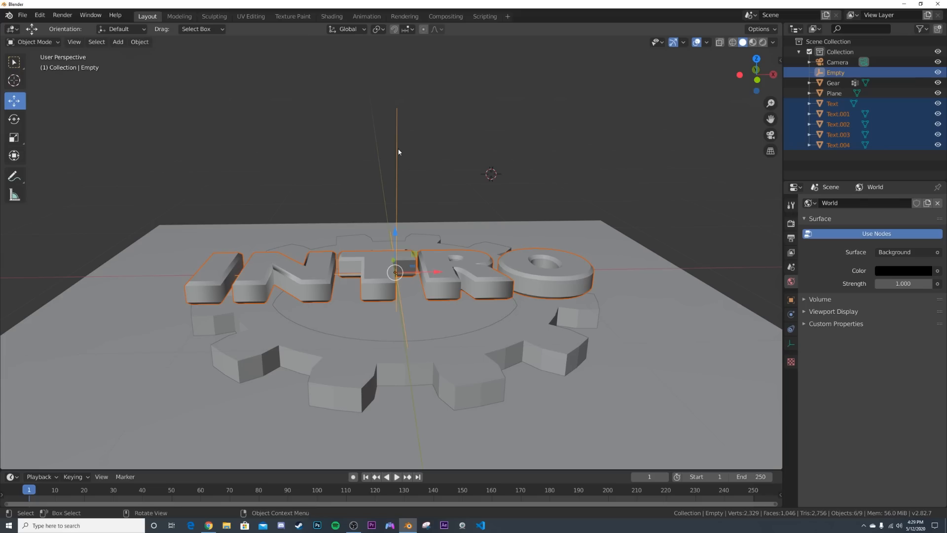
- Parent the letters to the Empty and set its Location Z to 5.9715 m
{"action": "key", "text": "ctrl+p"}
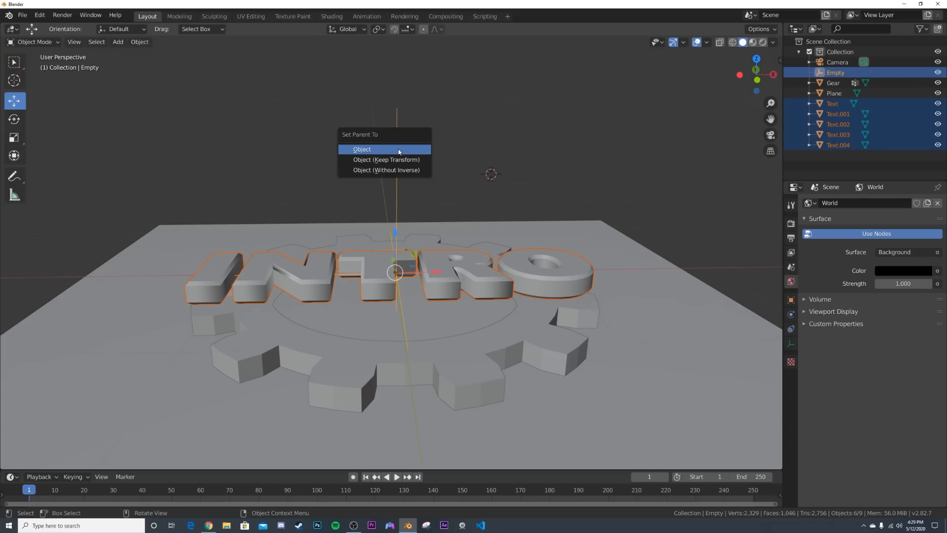
{"action": "left_click", "coordinate": [361, 149]}
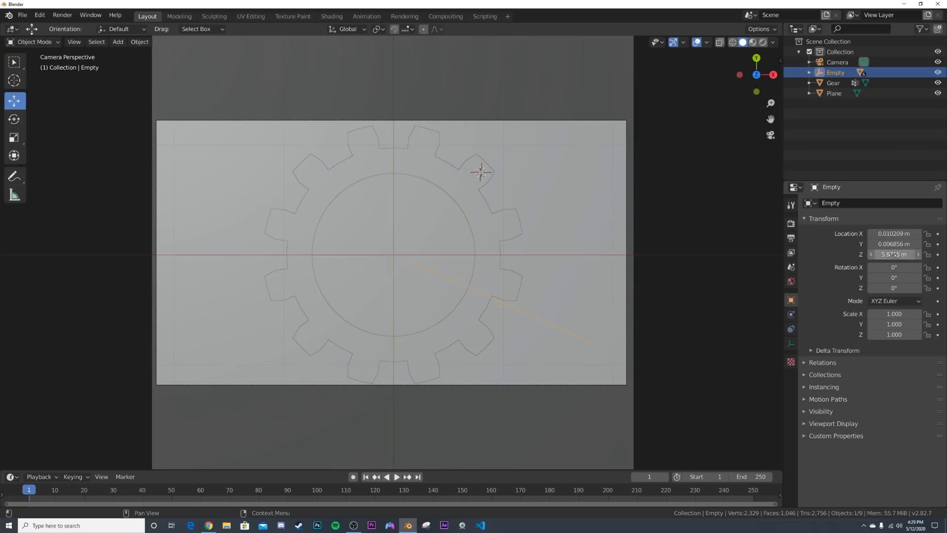
{"action": "left_click", "coordinate": [917, 254]}
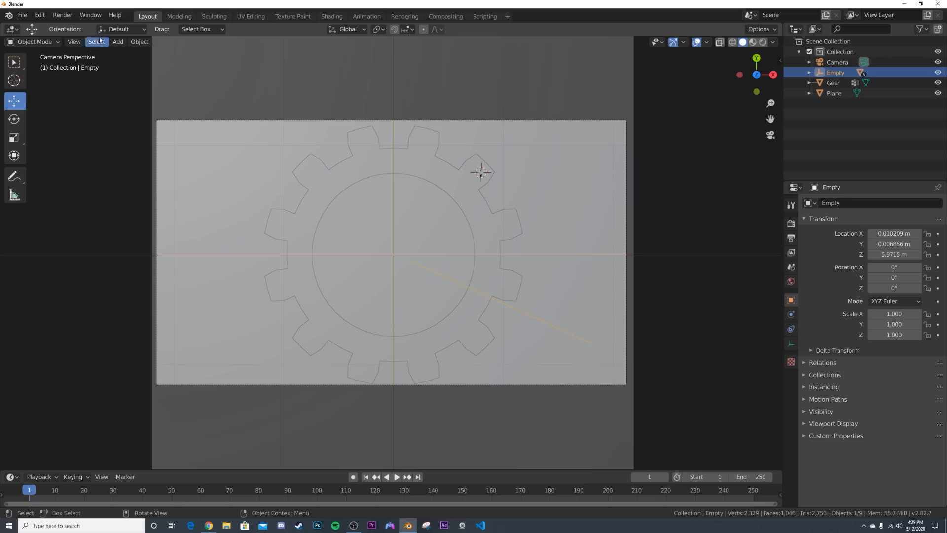
{"action": "left_click", "coordinate": [39, 16]}
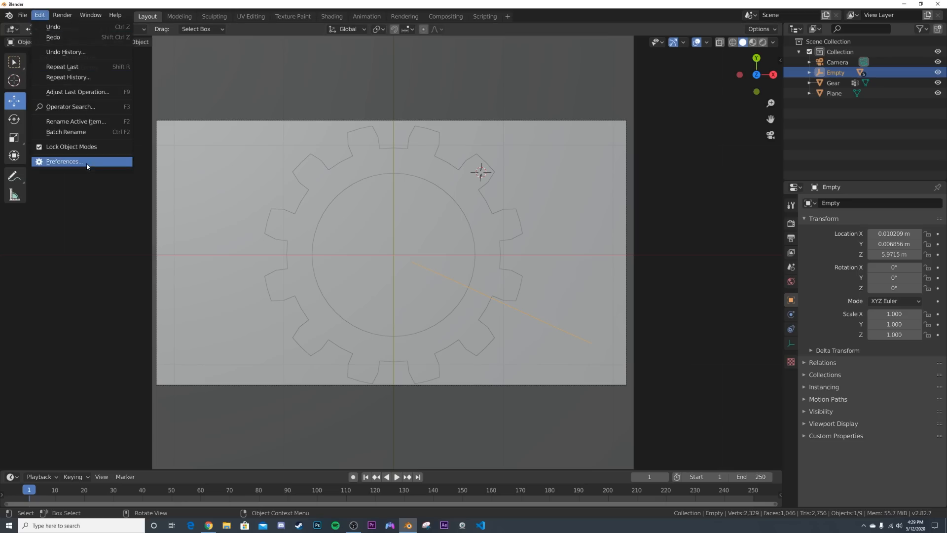
{"action": "left_click", "coordinate": [64, 161]}
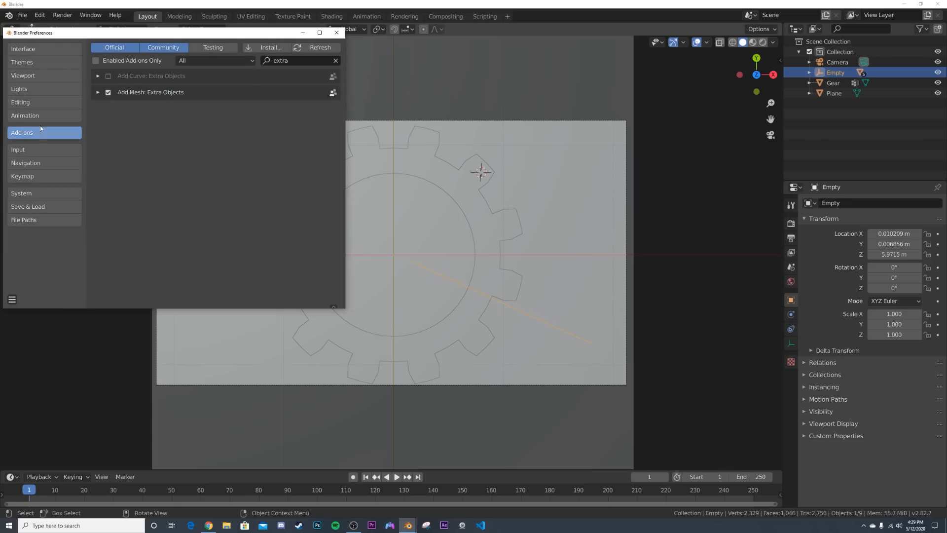
{"action": "left_click", "coordinate": [25, 115]}
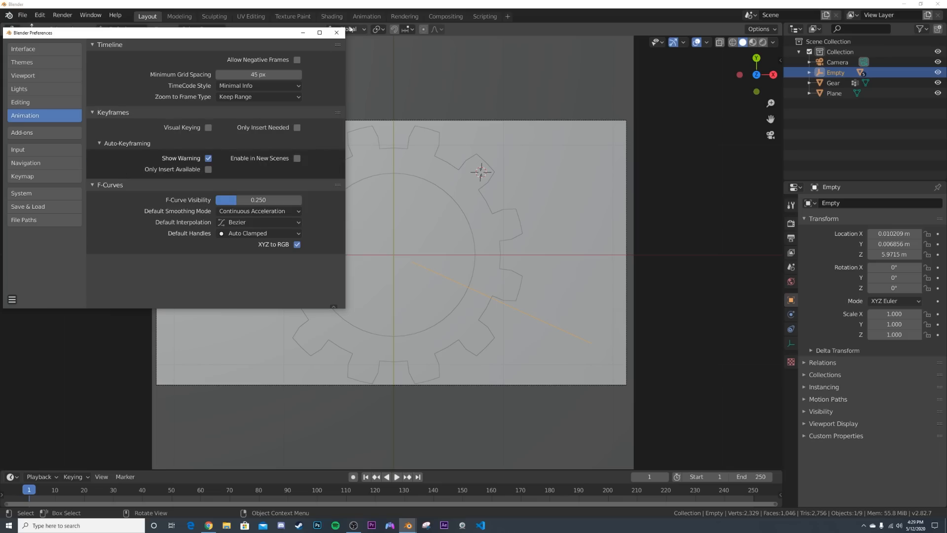
{"action": "left_click", "coordinate": [336, 32]}
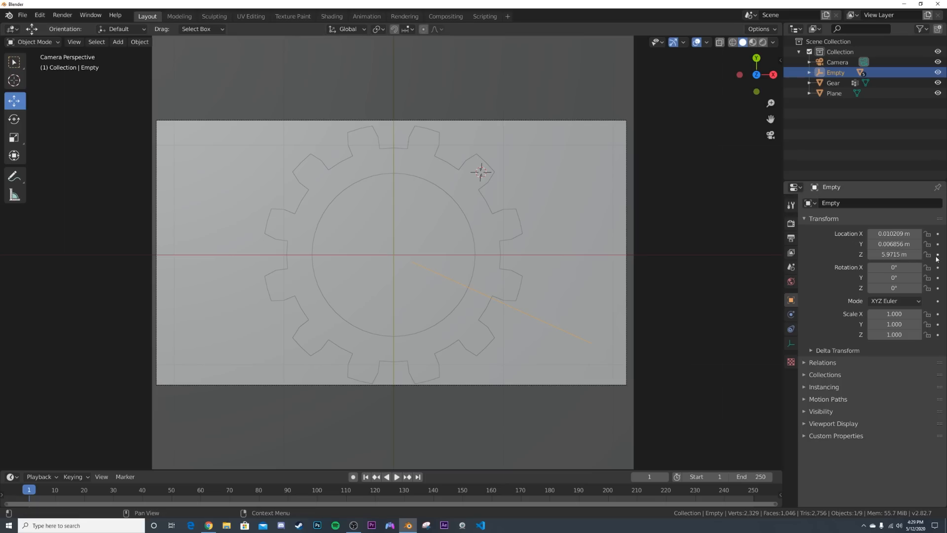
- Keyframe the Empty's starting height at frame 1 and preview the playback
{"action": "left_click", "coordinate": [936, 254]}
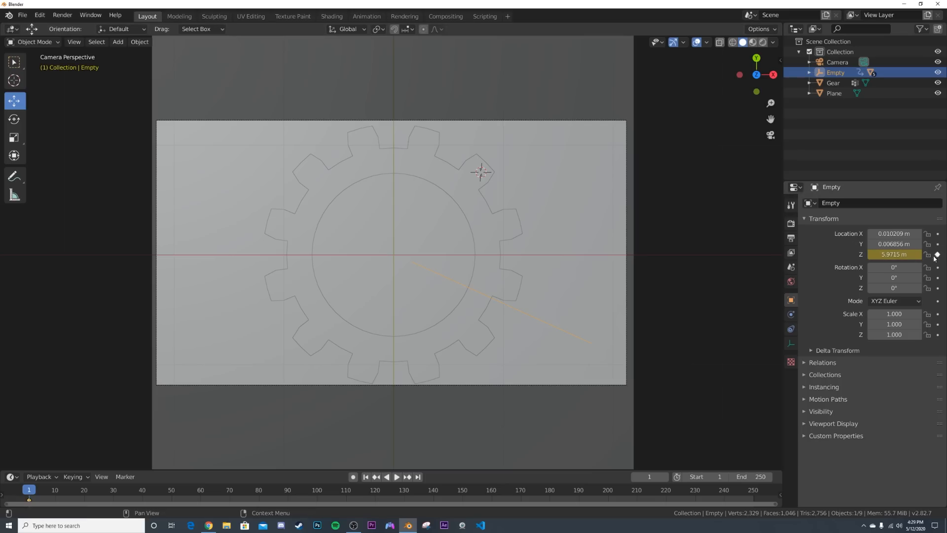
{"action": "left_click", "coordinate": [386, 476]}
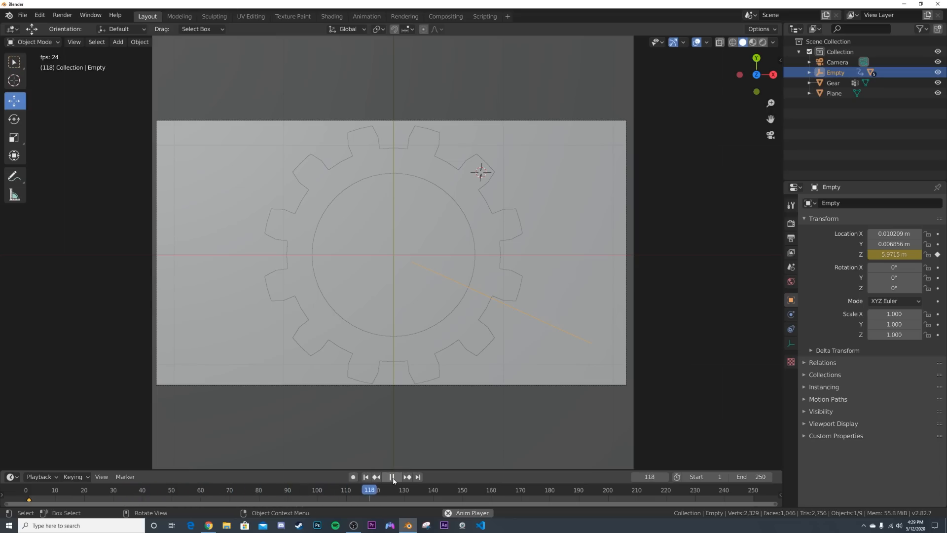
{"action": "left_click", "coordinate": [391, 477]}
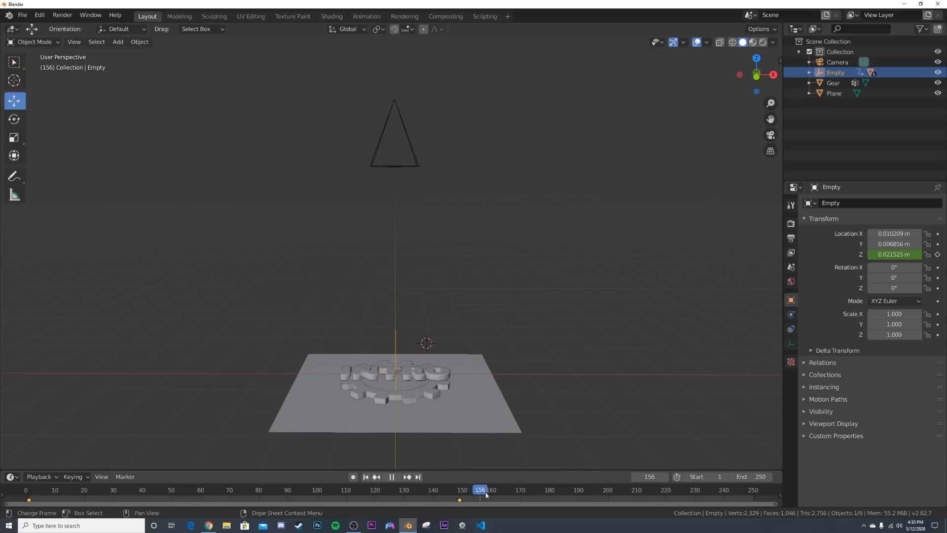
- Keyframe the Empty landing at Z 0.021525 m on the gear and set the end frame to 190
{"action": "left_click", "coordinate": [324, 489]}
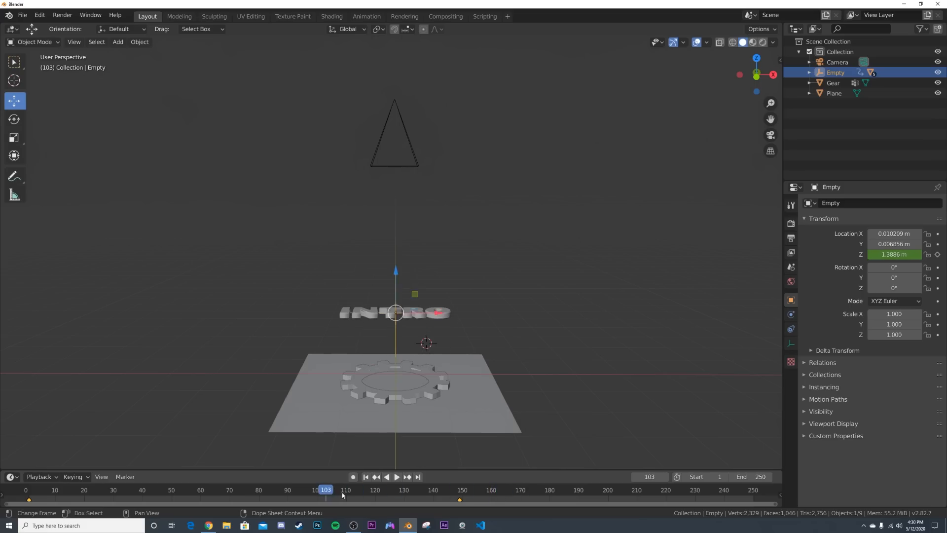
{"action": "left_click", "coordinate": [395, 476]}
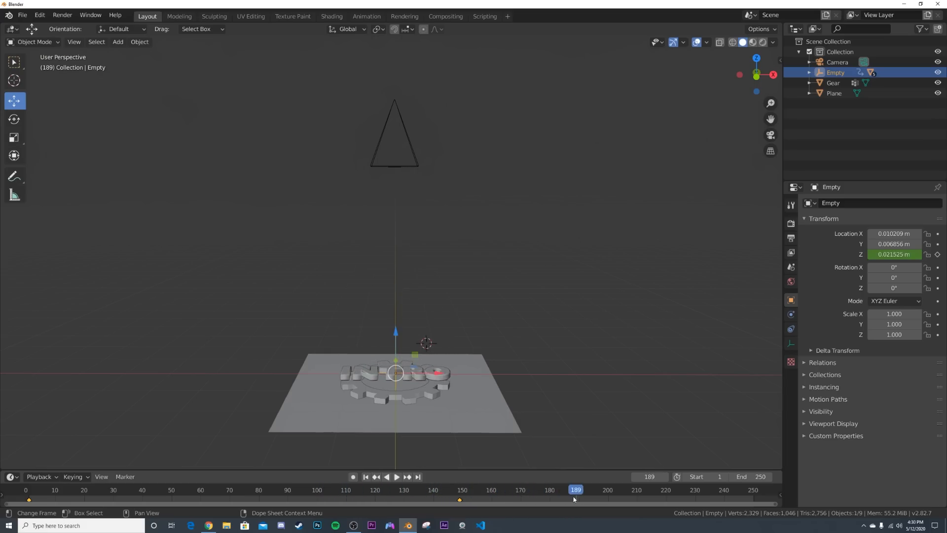
{"action": "left_click", "coordinate": [406, 477]}
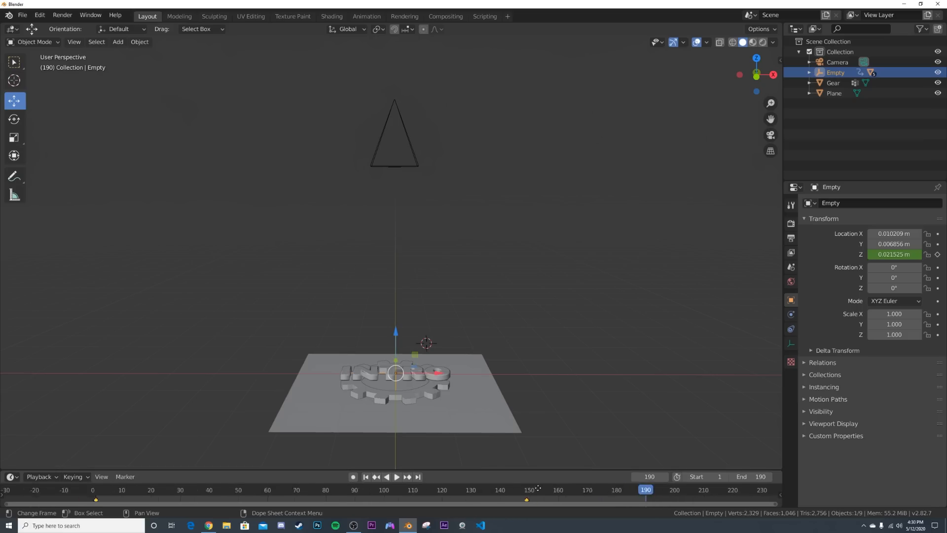
- Keyframe the Empty's Y and Z rotation from 0° to 360° so the letters spin while falling
{"action": "left_click", "coordinate": [365, 476]}
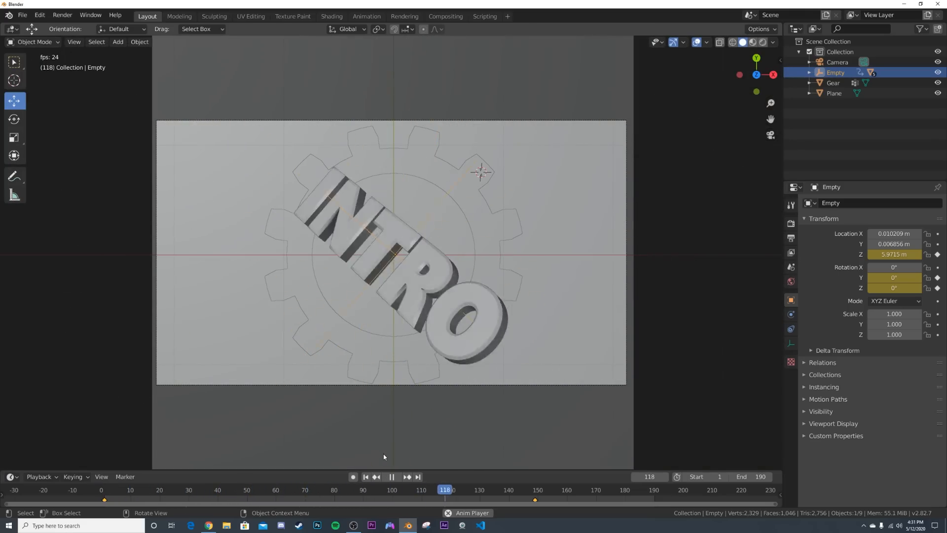
{"action": "left_click", "coordinate": [390, 475]}
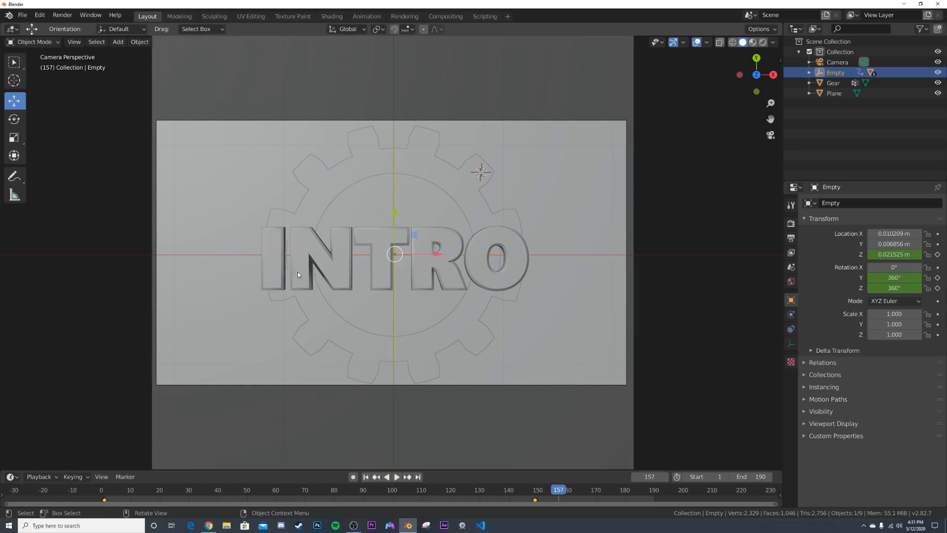
- In Shading, keyframe the Noise Texture W value 4.73 at frame 1
{"action": "left_click", "coordinate": [331, 16]}
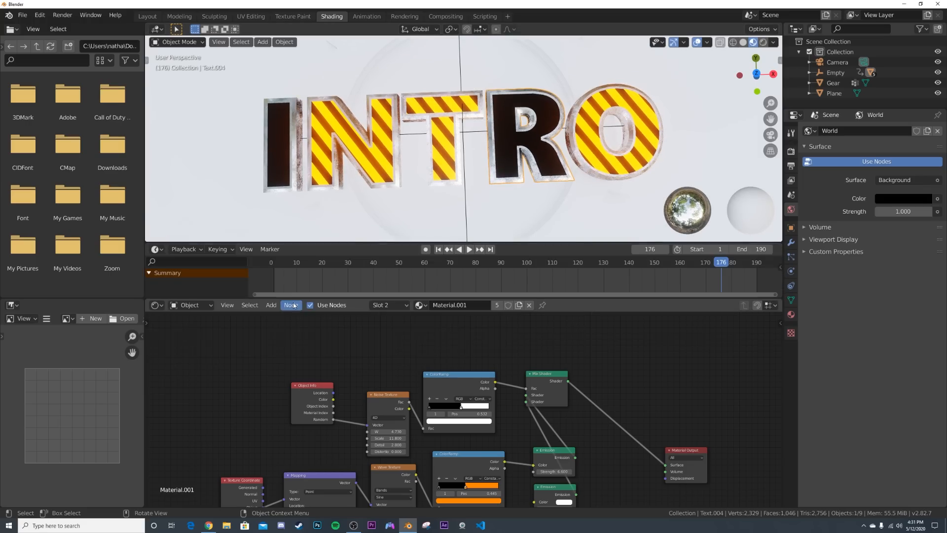
{"action": "left_click", "coordinate": [447, 248]}
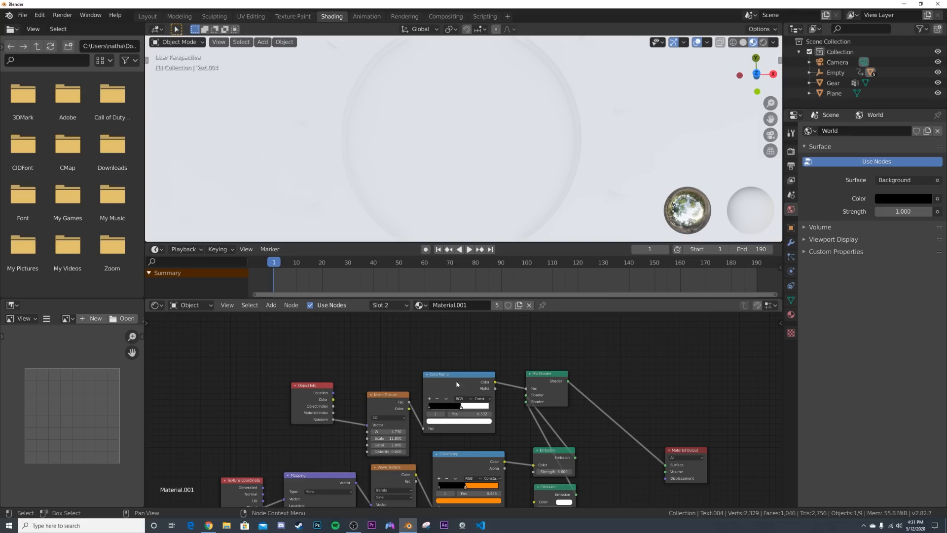
{"action": "mouse_move", "coordinate": [616, 371]}
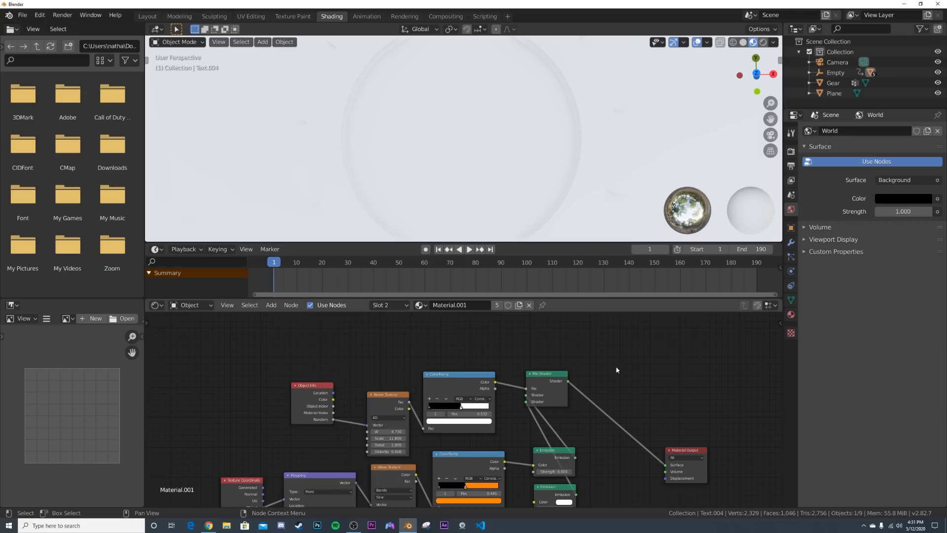
{"action": "scroll", "scroll_direction": "up", "scroll_amount": 3}
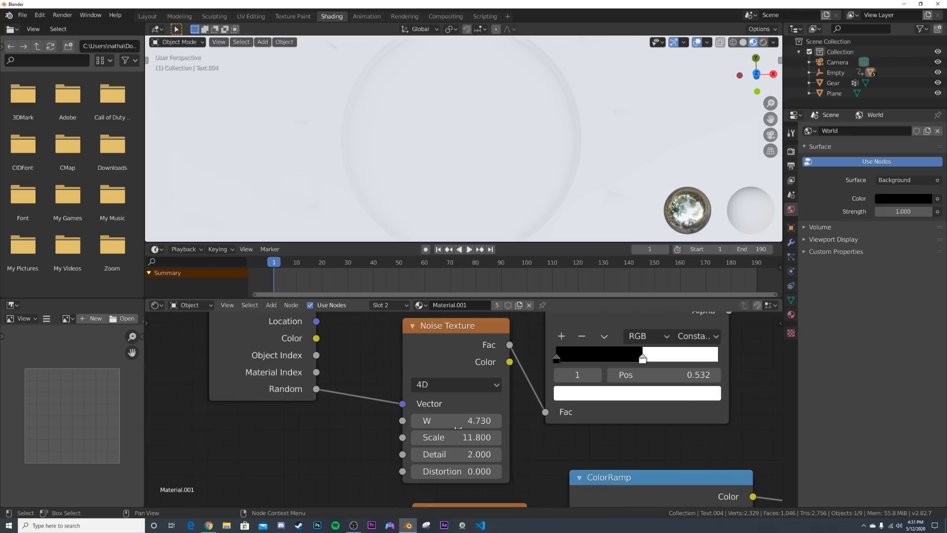
{"action": "right_click", "coordinate": [456, 420]}
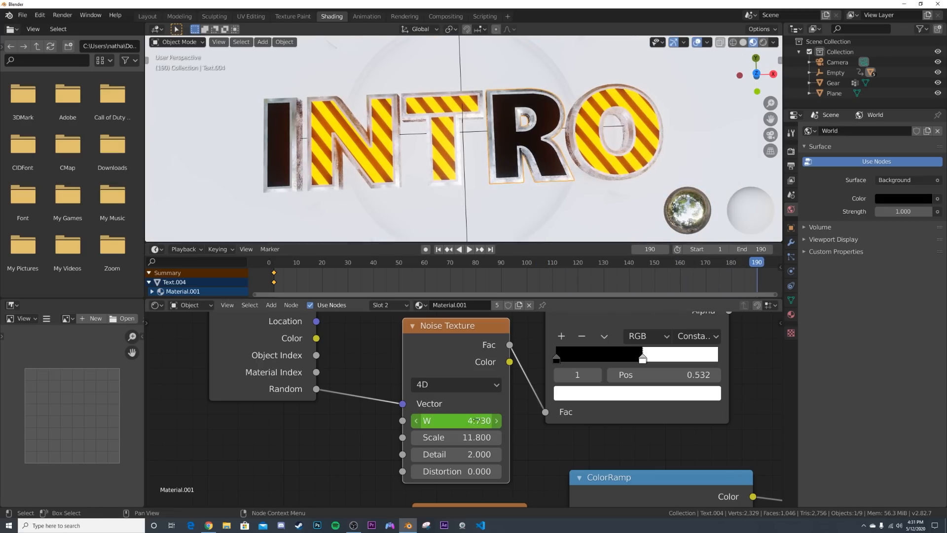
- Raise W to 7.0 at frame 190, keyframe it, and return to Layout
{"action": "left_click_drag", "start_coordinate": [435, 420], "coordinate": [483, 420]}
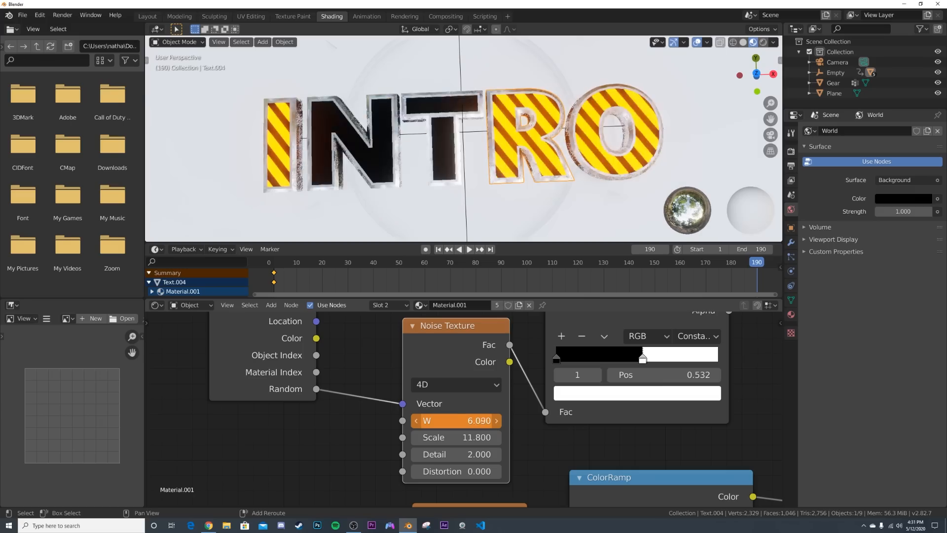
{"action": "left_click_drag", "start_coordinate": [477, 420], "coordinate": [489, 420]}
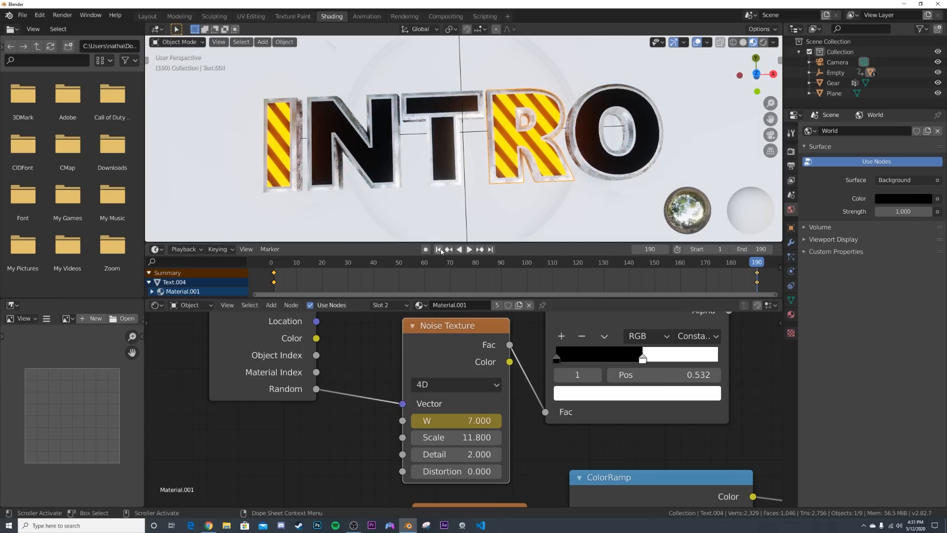
{"action": "left_click", "coordinate": [147, 16]}
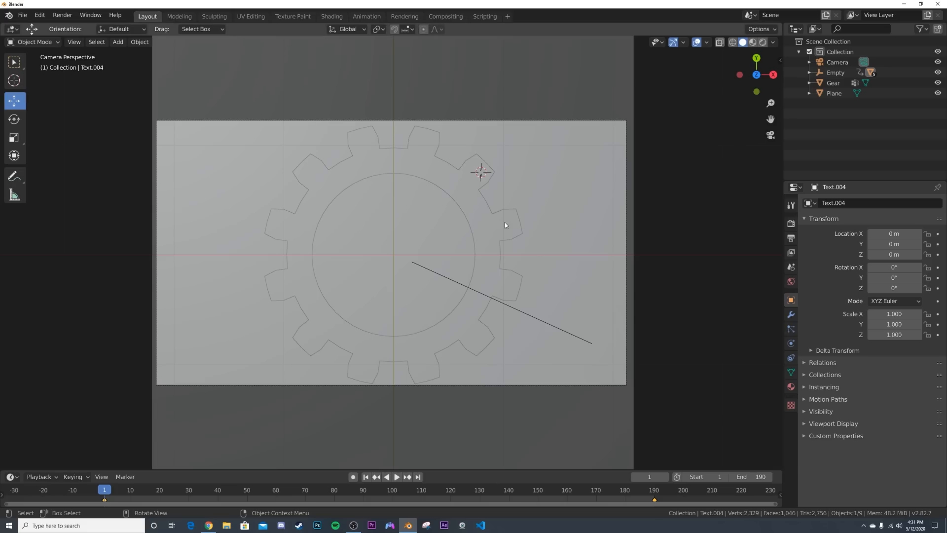
- Preview the scene in Rendered shading, showing only I and R glowing near frame 186
{"action": "left_click", "coordinate": [396, 477]}
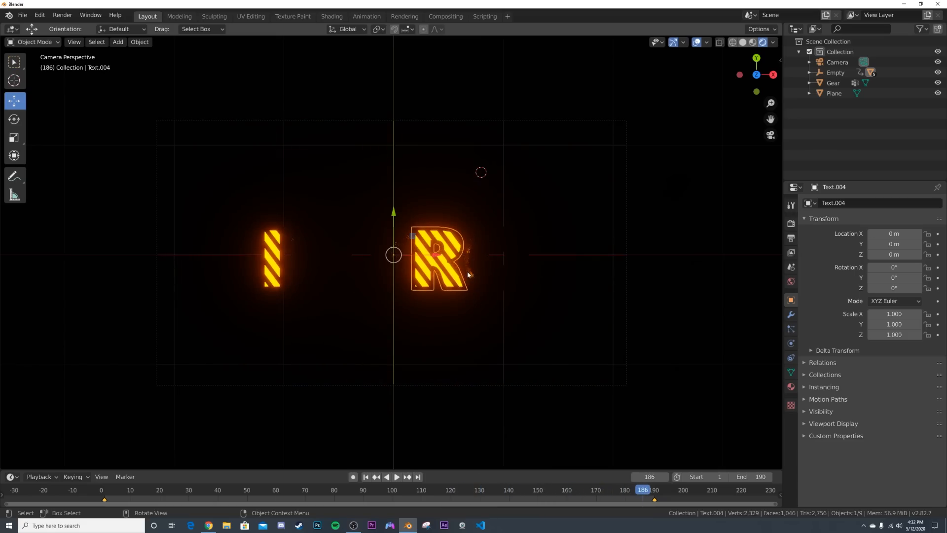
{"action": "left_click", "coordinate": [331, 16]}
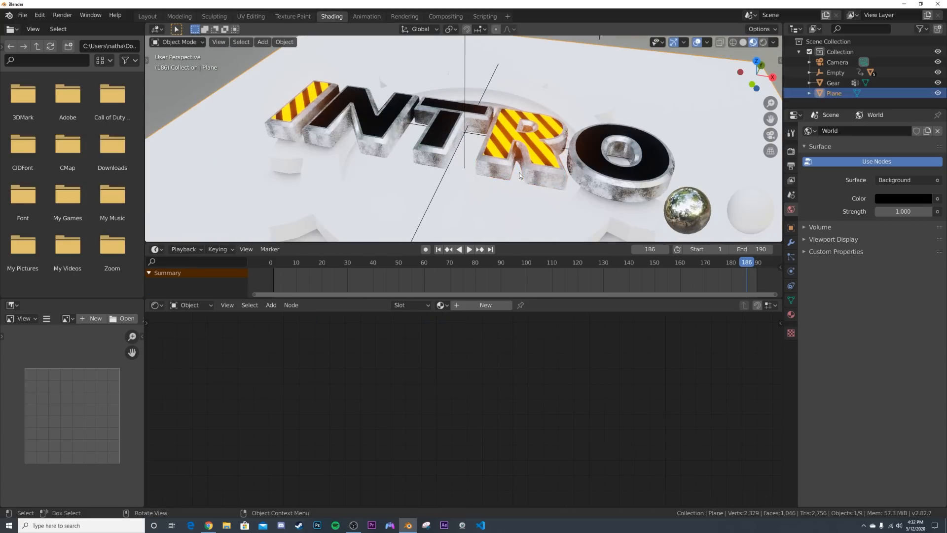
- Give the gear a new material with a darker grey metallic Base Color
{"action": "left_click", "coordinate": [525, 151]}
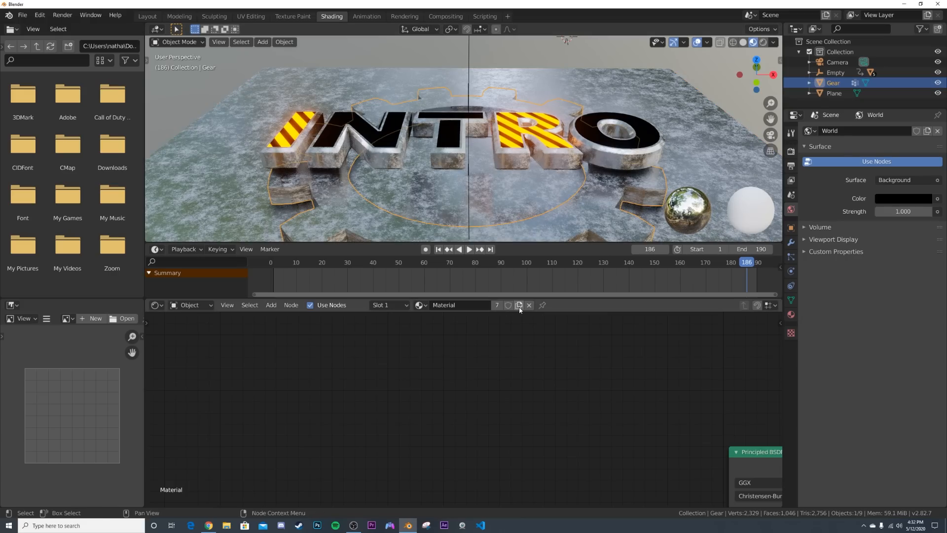
{"action": "mouse_move", "coordinate": [518, 305]}
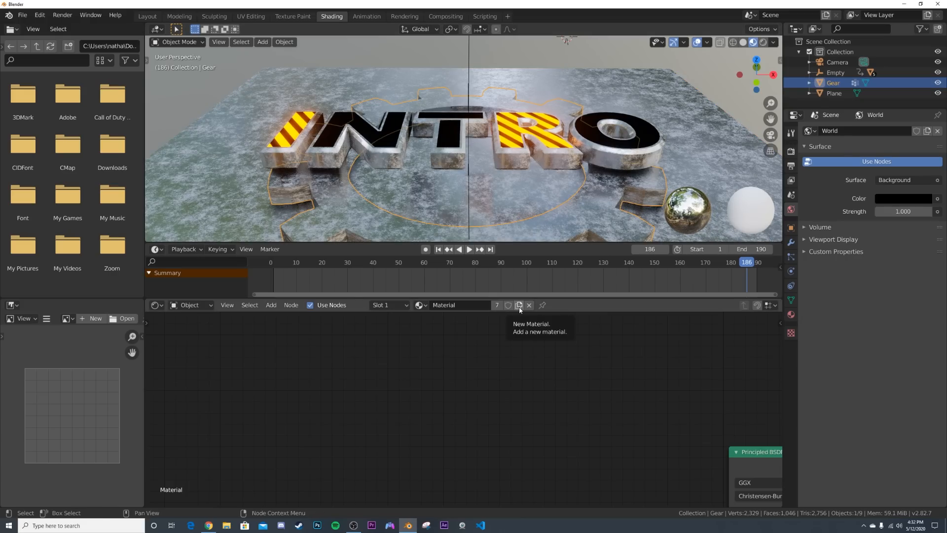
{"action": "left_click", "coordinate": [518, 305]}
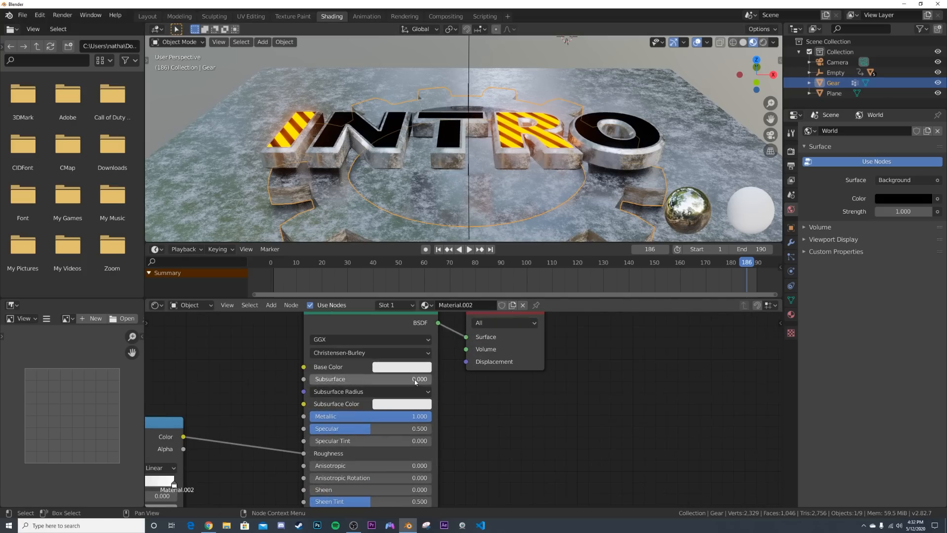
{"action": "left_click", "coordinate": [401, 366]}
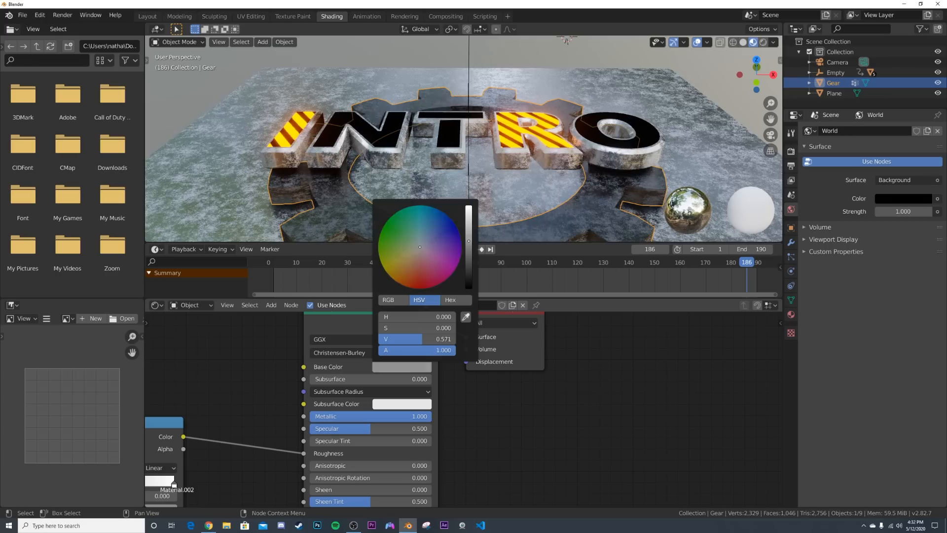
{"action": "left_click", "coordinate": [834, 93]}
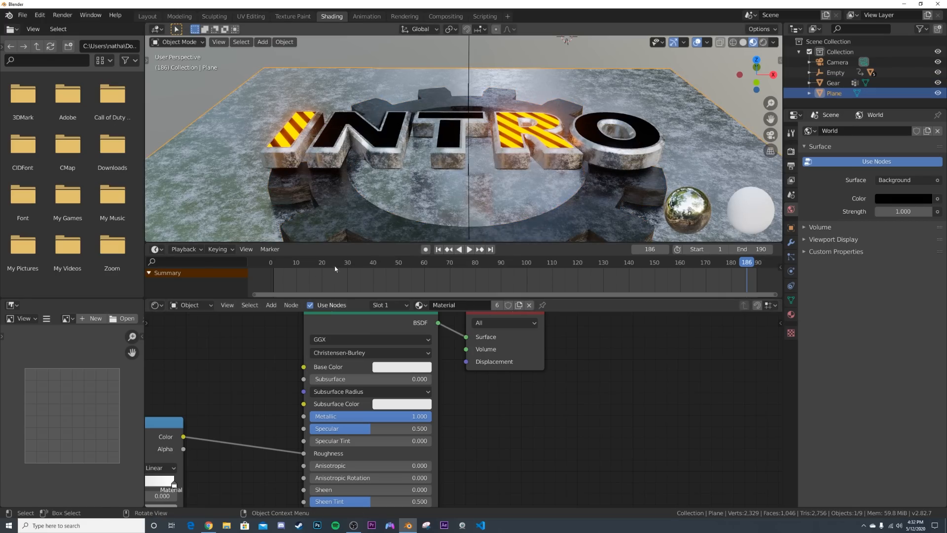
{"action": "left_click", "coordinate": [419, 304]}
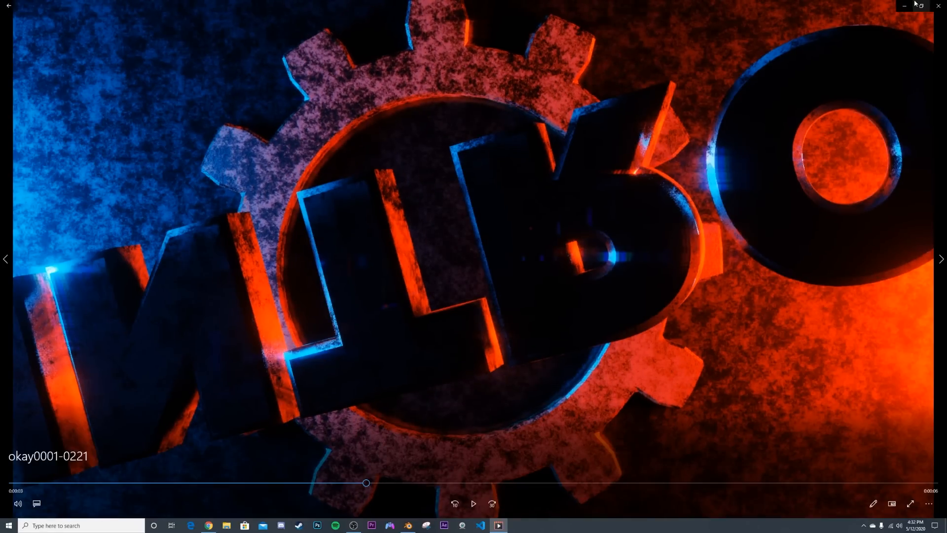
- Close the Windows Photos reference render to return to Blender
{"action": "left_click", "coordinate": [940, 5]}
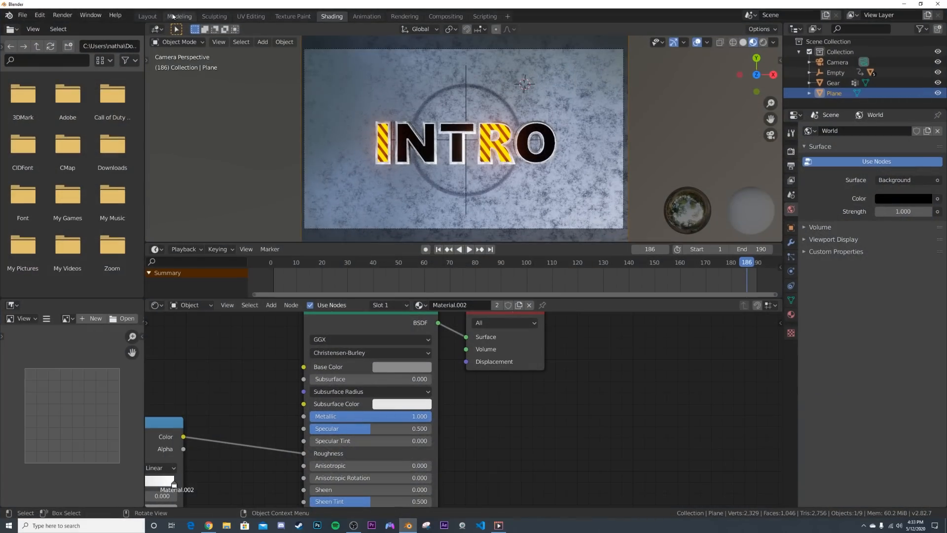
- In Layout, add an Area light beside the INTRO text and rotate it to face the lettering
{"action": "left_click", "coordinate": [147, 17]}
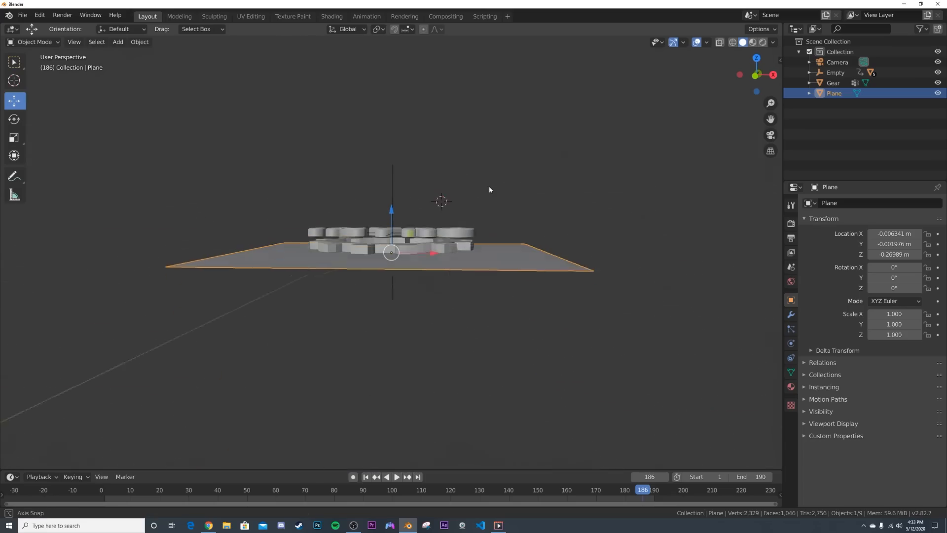
{"action": "left_click", "coordinate": [118, 42]}
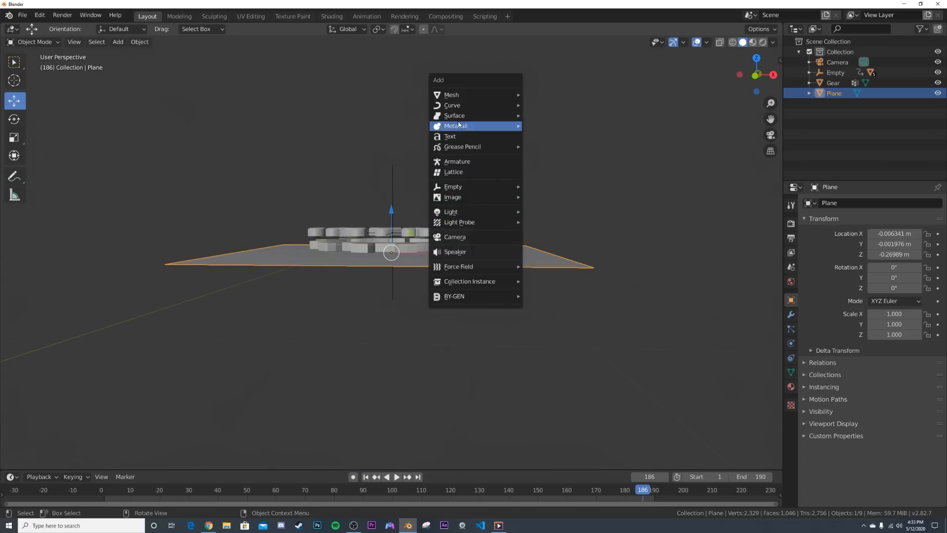
{"action": "mouse_move", "coordinate": [453, 187]}
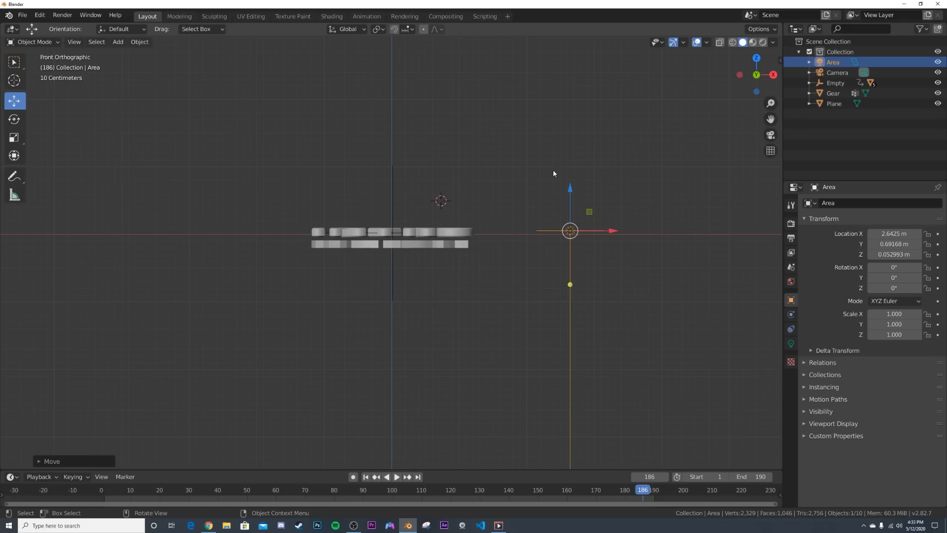
{"action": "key", "text": "r"}
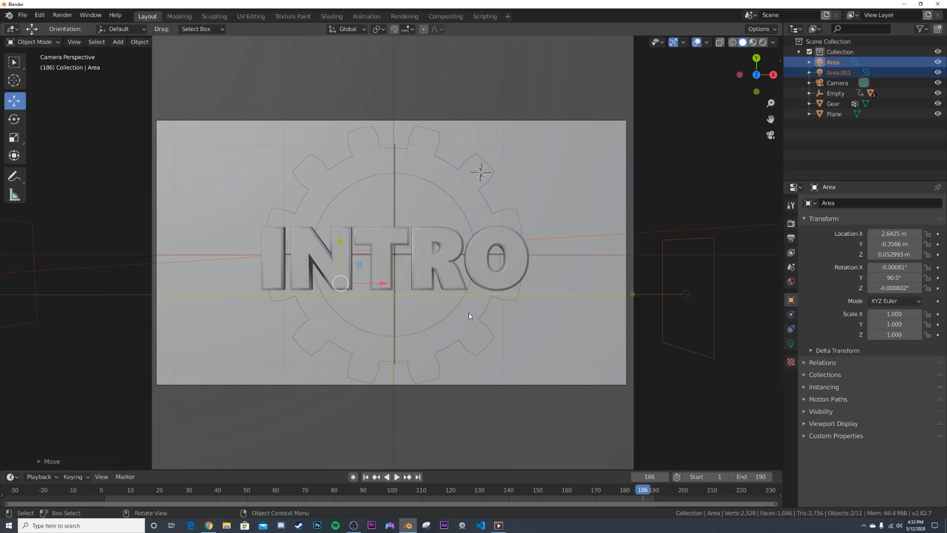
- Preview with Rendered shading and set Area.001 to a red-orange colour with much higher power
{"action": "left_click", "coordinate": [60, 272]}
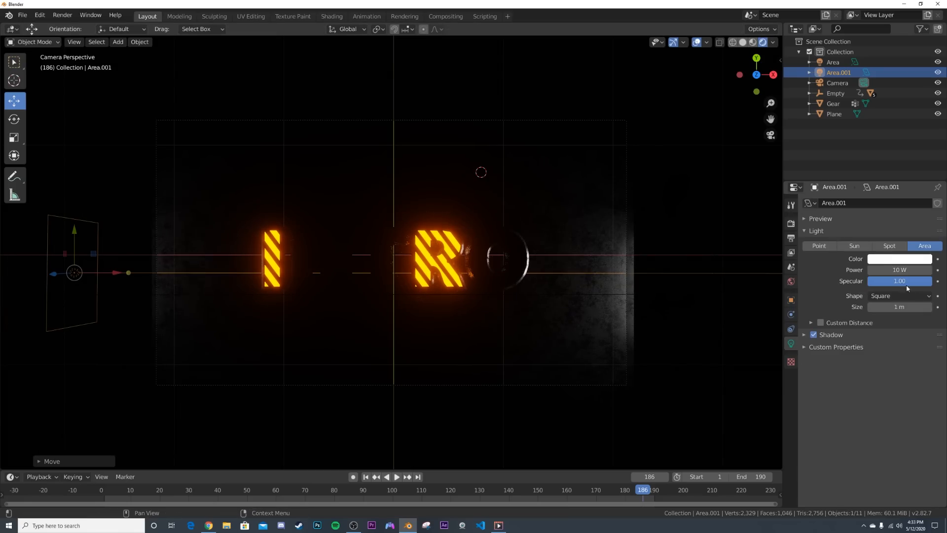
{"action": "left_click", "coordinate": [899, 258]}
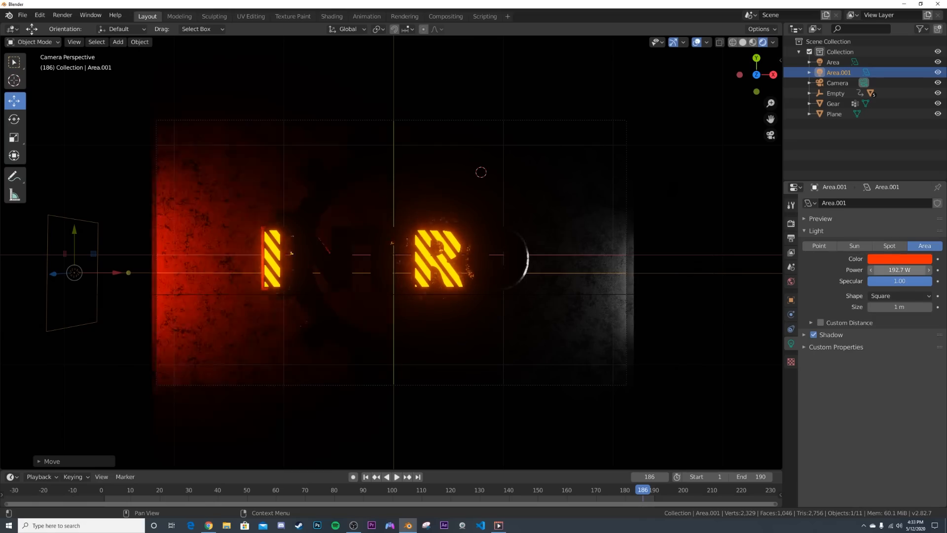
{"action": "left_click", "coordinate": [899, 269]}
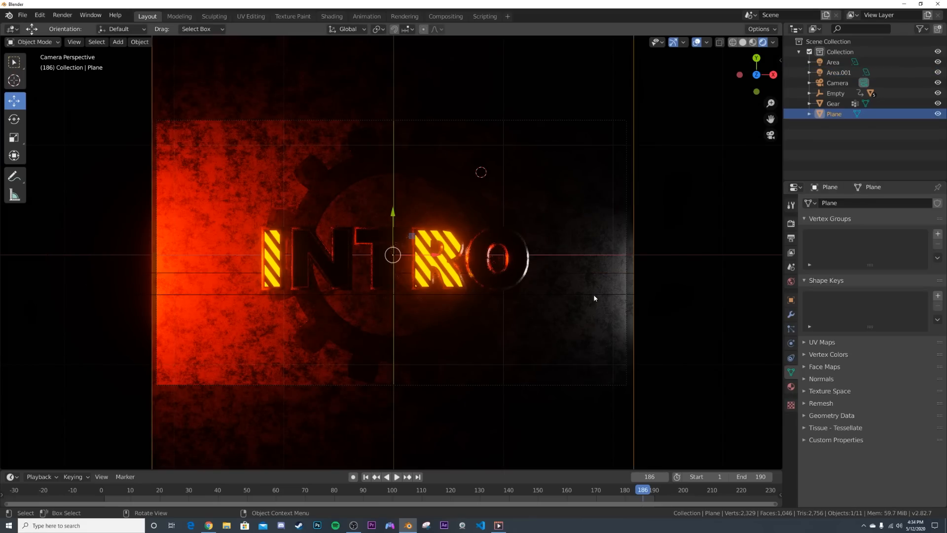
{"action": "left_click", "coordinate": [832, 62]}
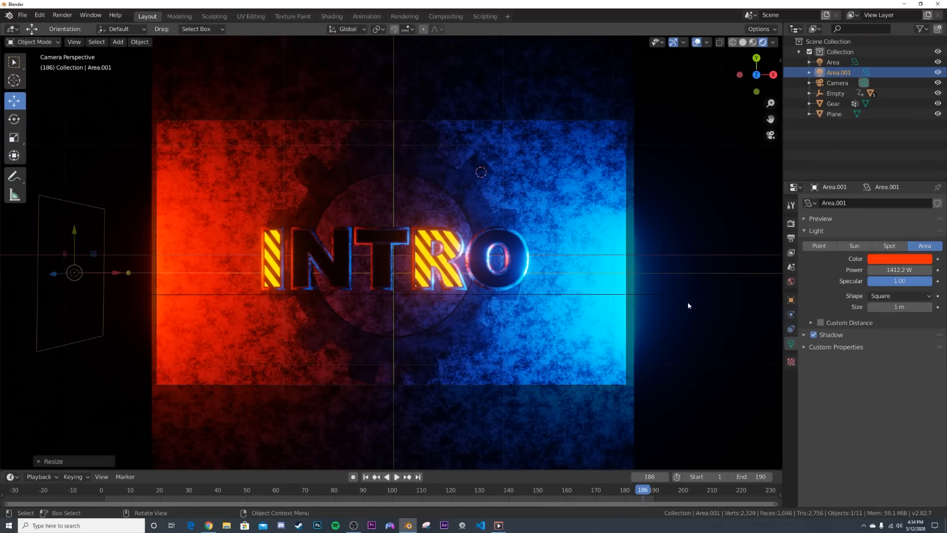
- Colour the other area light blue and bring Area.001 down to about 392 W
{"action": "left_click", "coordinate": [833, 62]}
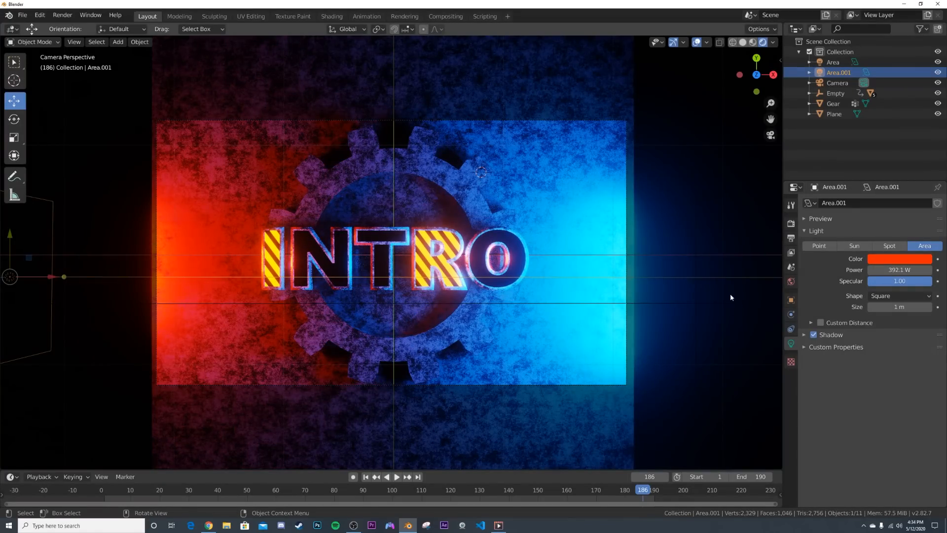
{"action": "left_click", "coordinate": [833, 62]}
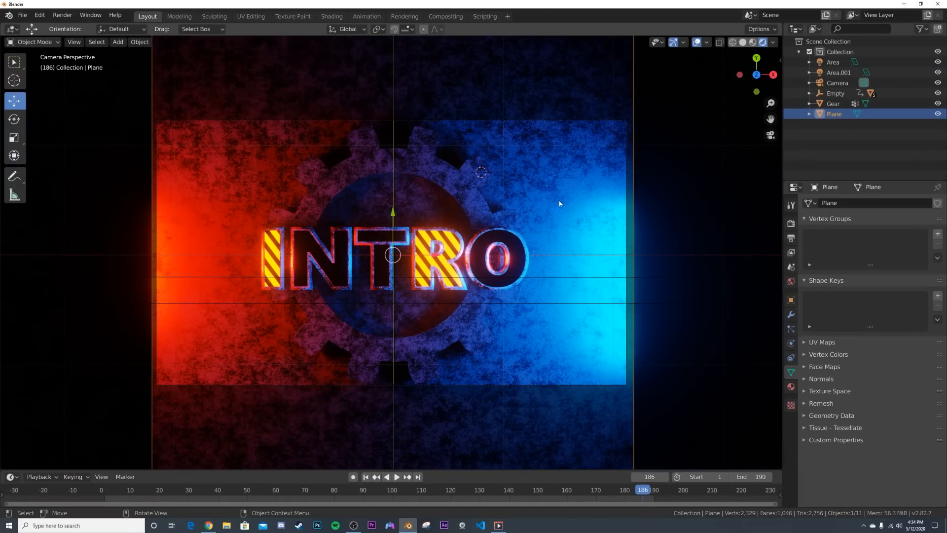
- In Shading, make the plane's material a single-user copy and drag its base colour value down to about 0.25
{"action": "left_click", "coordinate": [331, 17]}
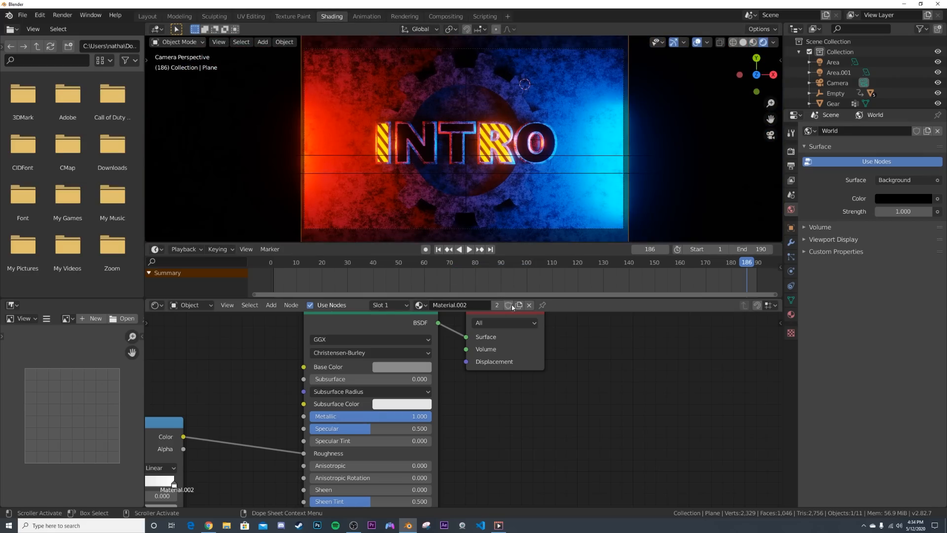
{"action": "left_click", "coordinate": [401, 367]}
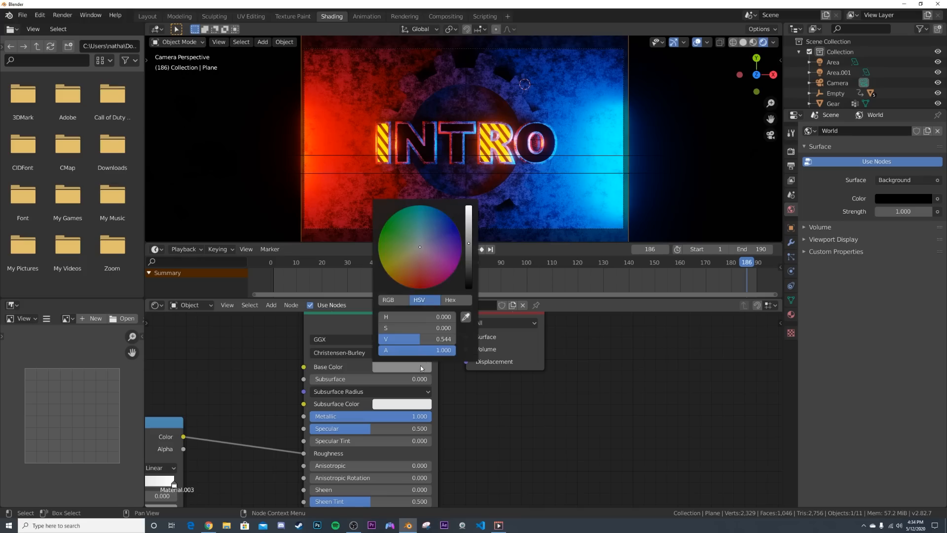
{"action": "left_click_drag", "start_coordinate": [468, 242], "coordinate": [468, 285]}
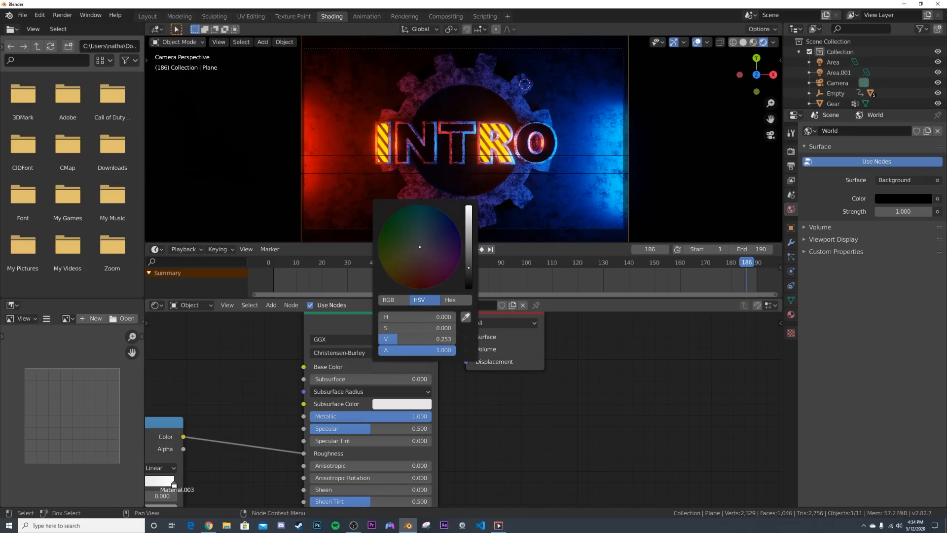
{"action": "left_click", "coordinate": [558, 169]}
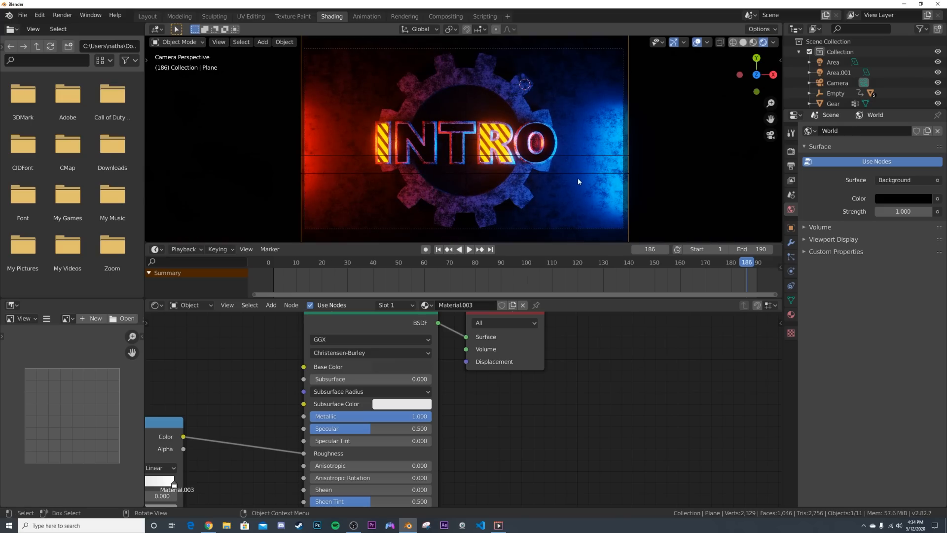
{"action": "mouse_move", "coordinate": [504, 94]}
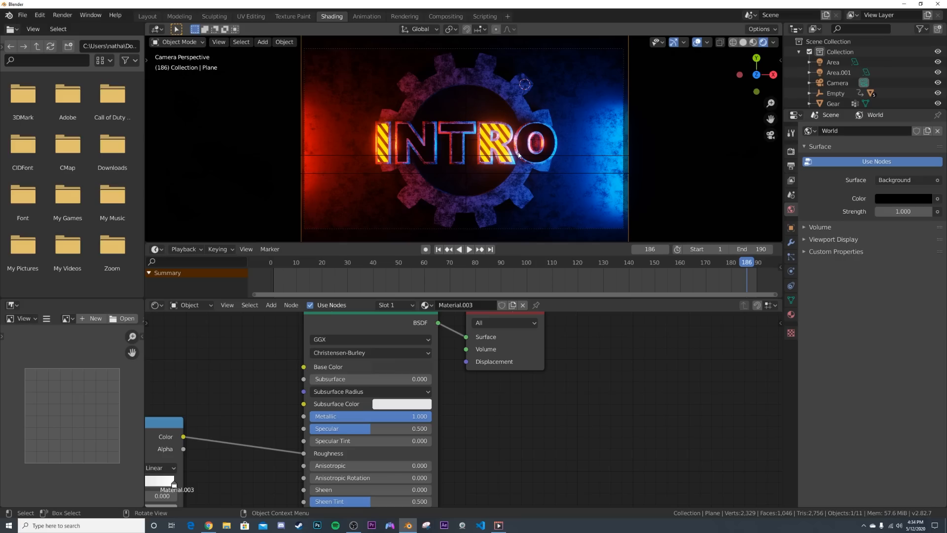
{"action": "mouse_move", "coordinate": [539, 164]}
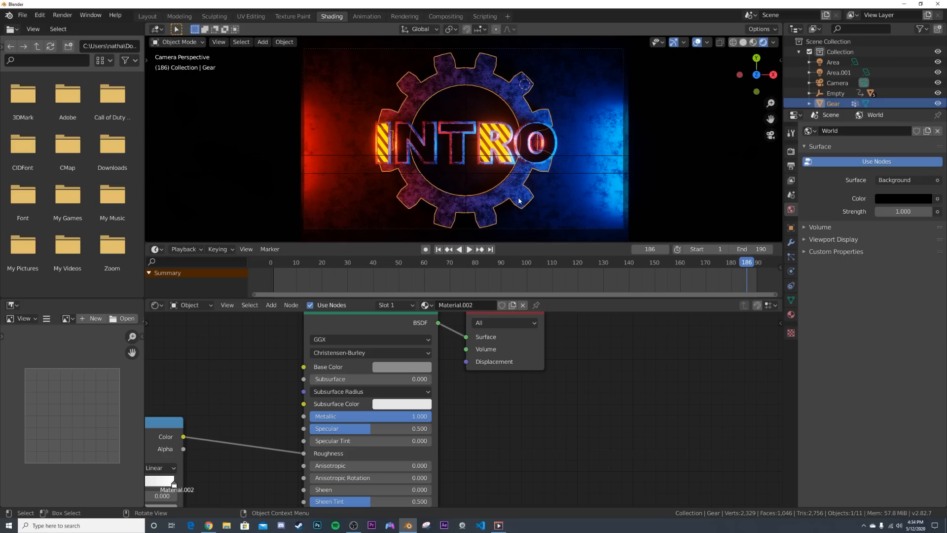
- Add a Bevel modifier to Gear with 0.013 m offset and Angle limit method
{"action": "left_click", "coordinate": [147, 16]}
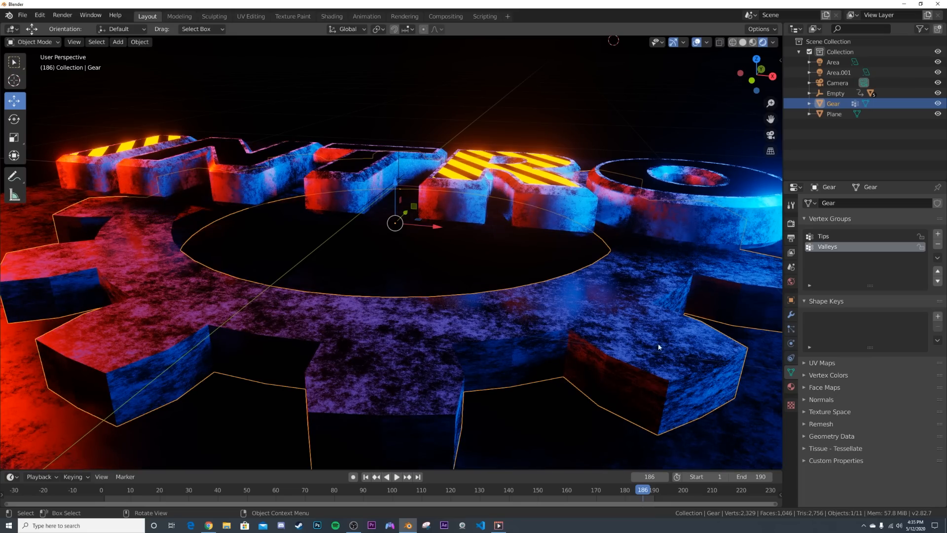
{"action": "left_click", "coordinate": [790, 314]}
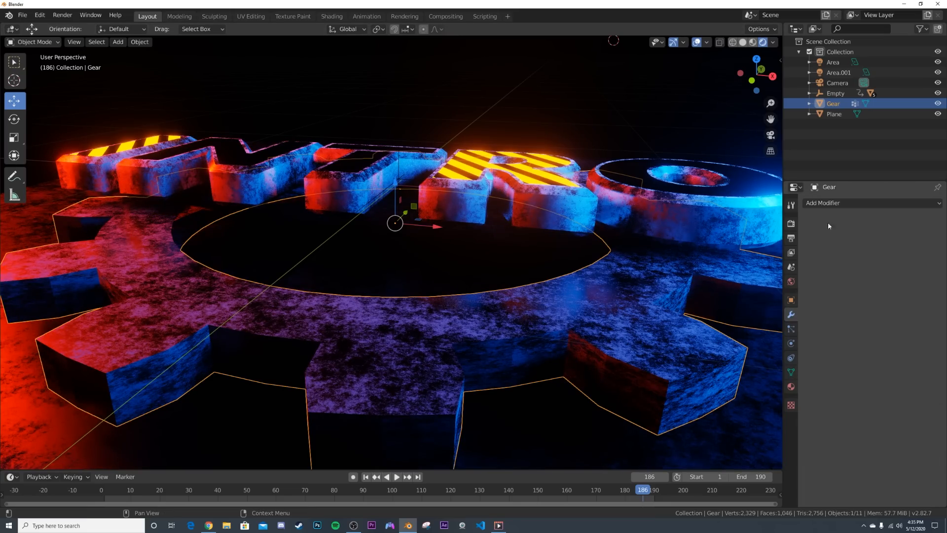
{"action": "left_click", "coordinate": [845, 202]}
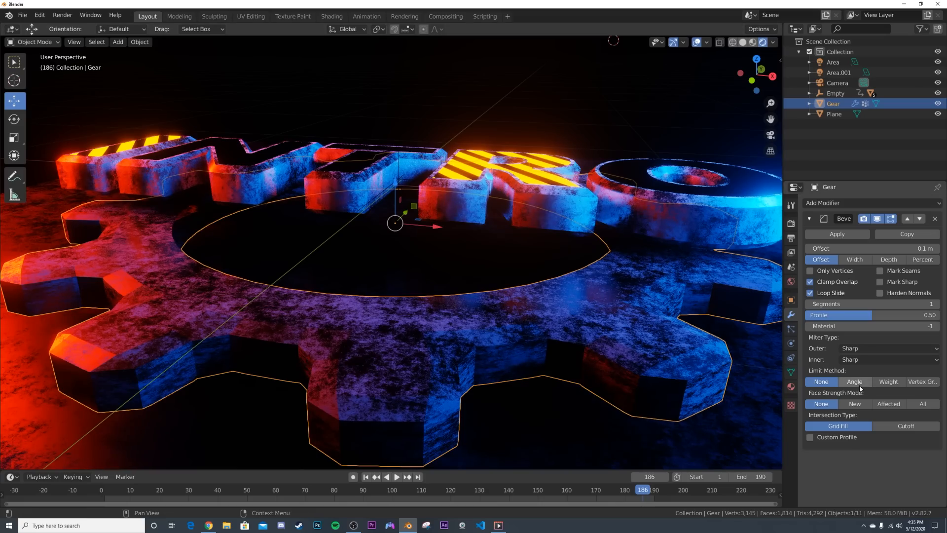
{"action": "left_click", "coordinate": [853, 381]}
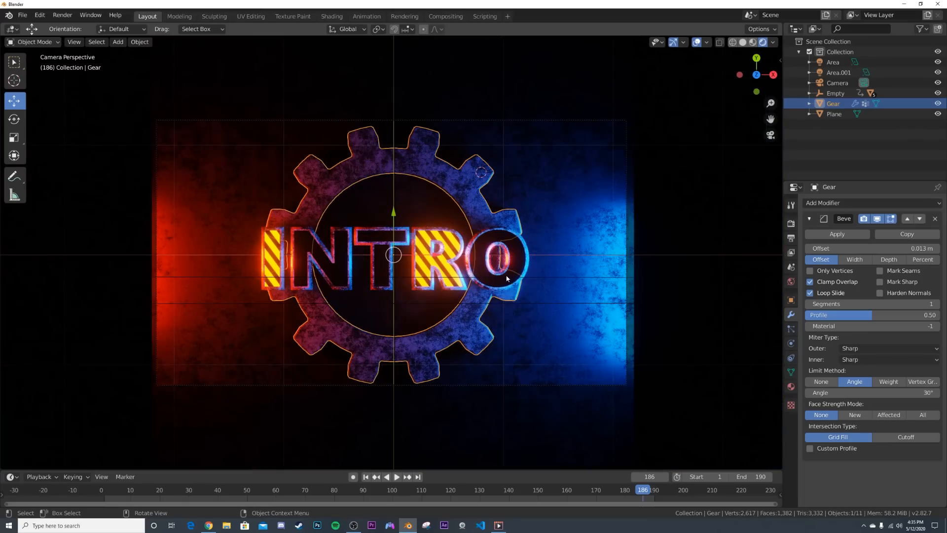
{"action": "left_click", "coordinate": [834, 113]}
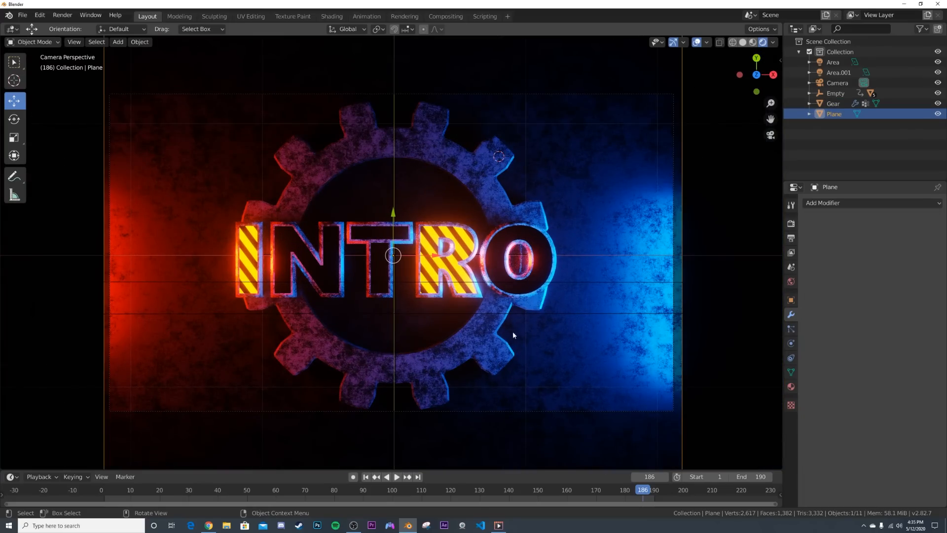
{"action": "mouse_move", "coordinate": [287, 340]}
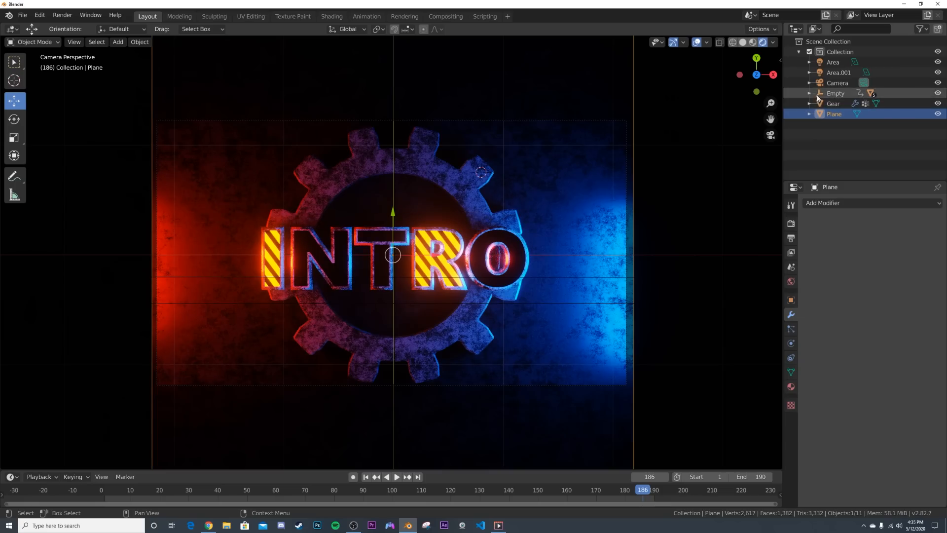
- Raise Area.001 power to about 571 W and Area to 710.8 W, then play the timeline
{"action": "left_click", "coordinate": [838, 72]}
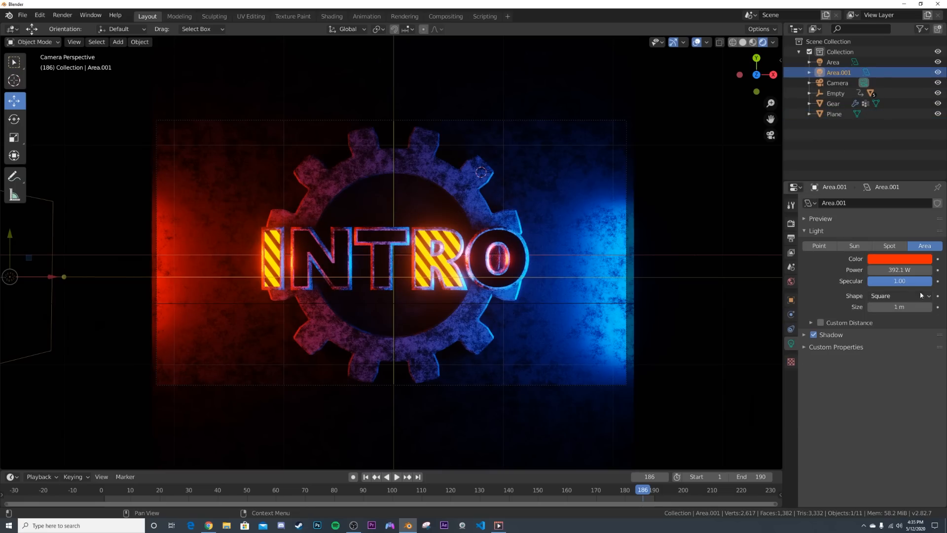
{"action": "left_click_drag", "start_coordinate": [899, 270], "coordinate": [905, 270]}
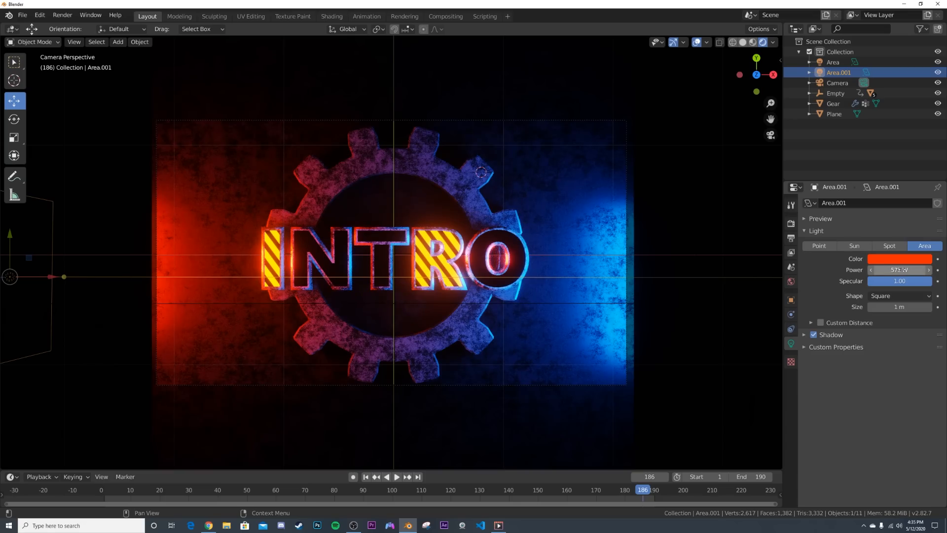
{"action": "left_click", "coordinate": [833, 62]}
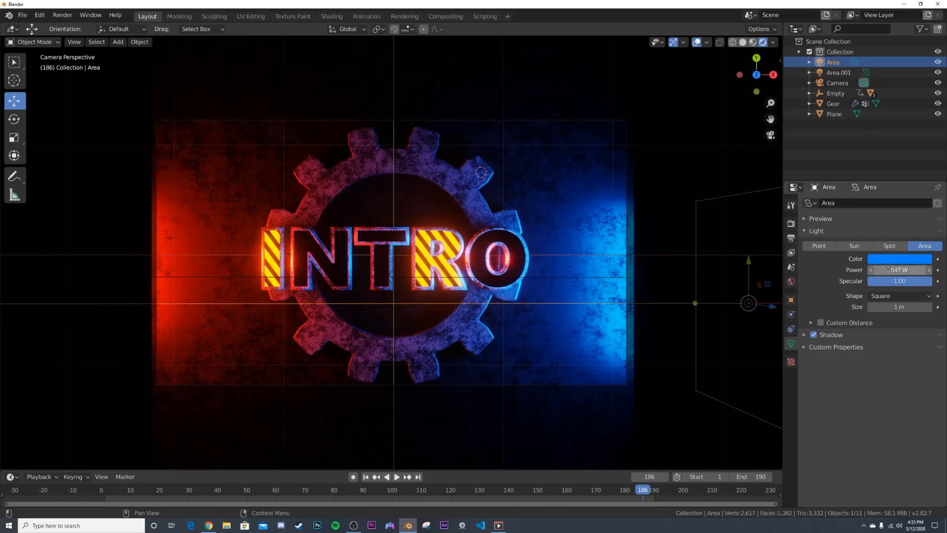
{"action": "left_click_drag", "start_coordinate": [876, 269], "coordinate": [893, 269]}
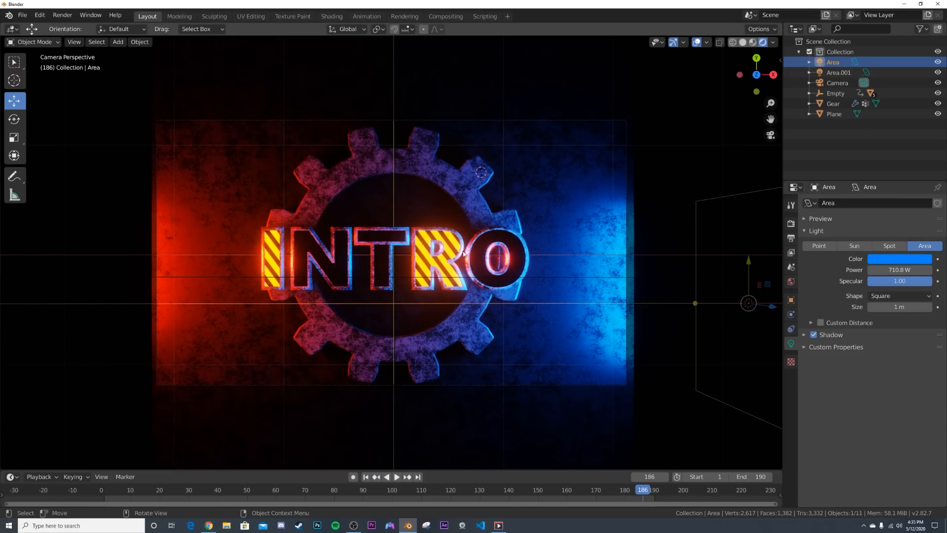
{"action": "left_click", "coordinate": [366, 476]}
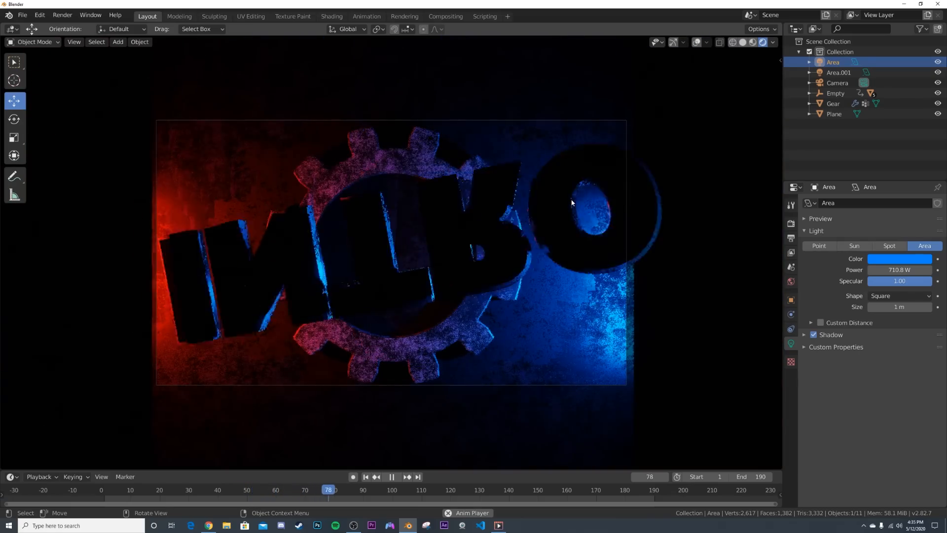
- Return playback to frame 1 and select Gear in the Outliner for its Object properties
{"action": "left_click", "coordinate": [391, 477]}
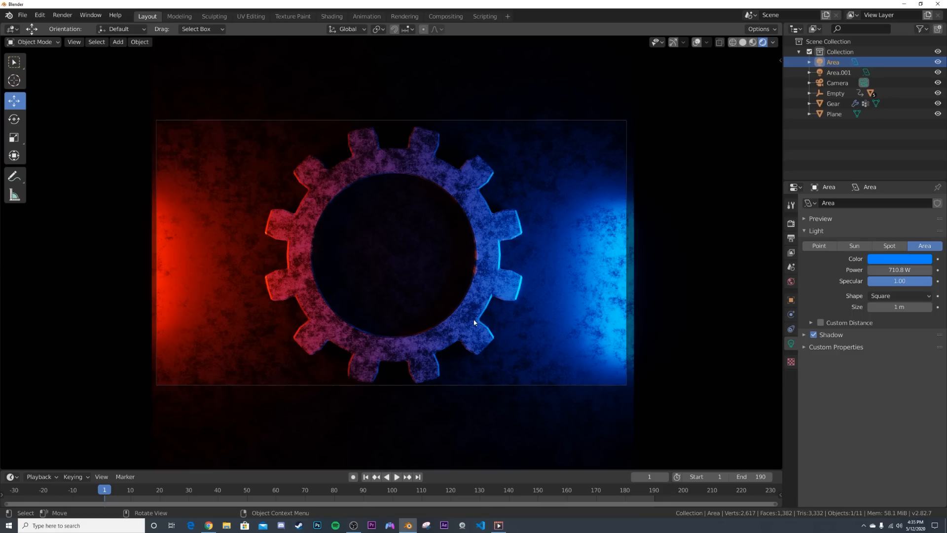
{"action": "left_click", "coordinate": [833, 103]}
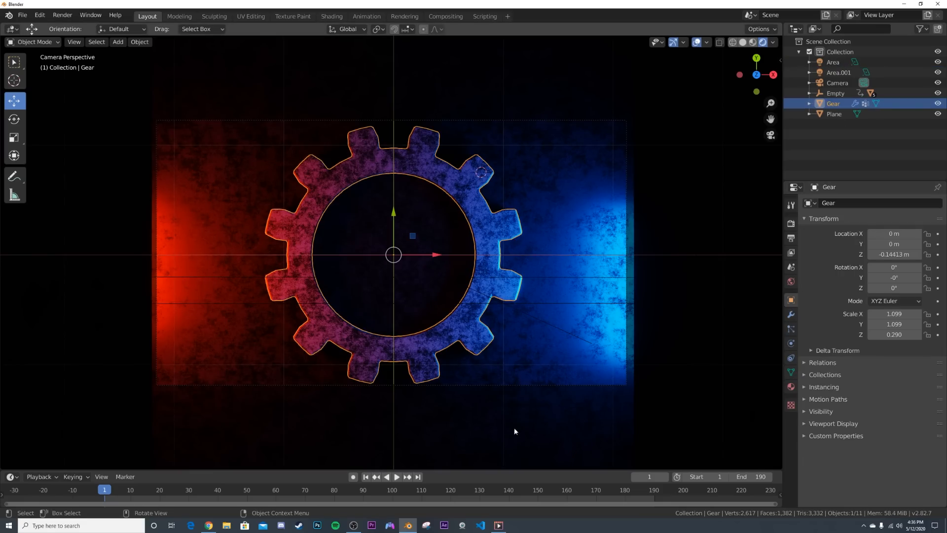
- Keyframe Gear's Rotation Z at frames 1 and 190, then play and scrub to check the spin
{"action": "type", "text": "42.5"}
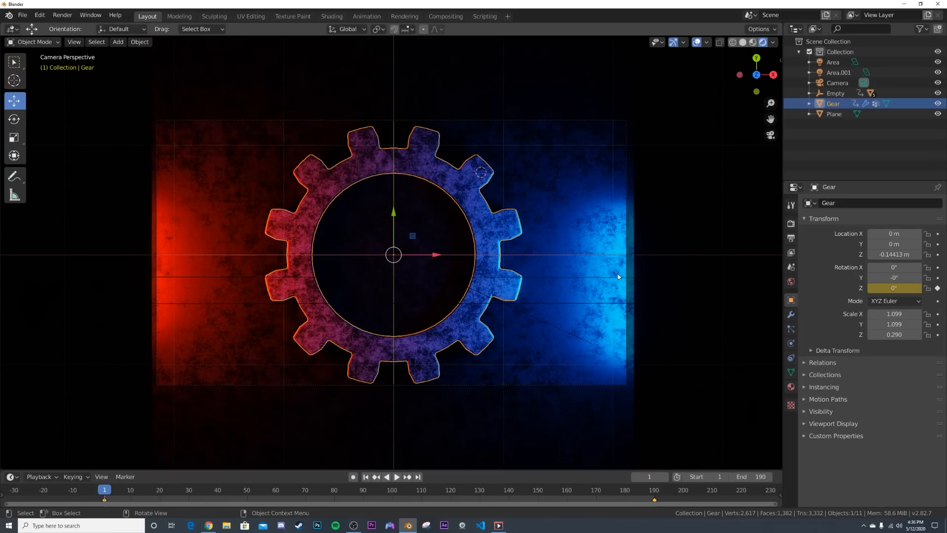
{"action": "left_click", "coordinate": [396, 476]}
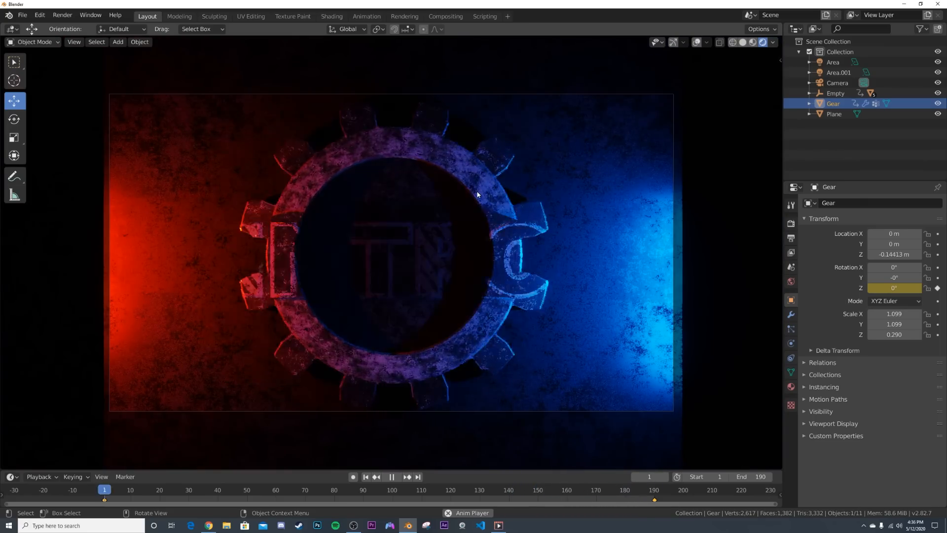
{"action": "left_click", "coordinate": [391, 476]}
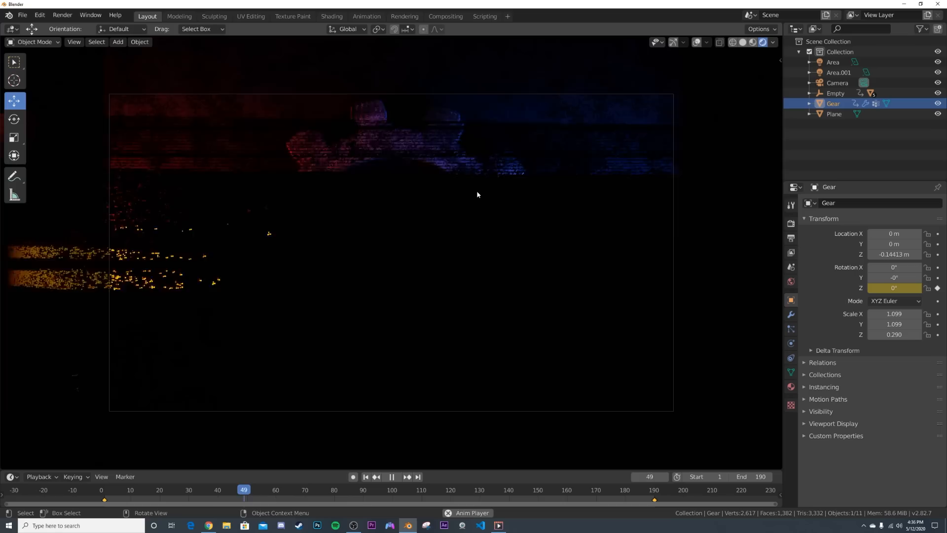
{"action": "left_click_drag", "start_coordinate": [244, 489], "coordinate": [323, 489]}
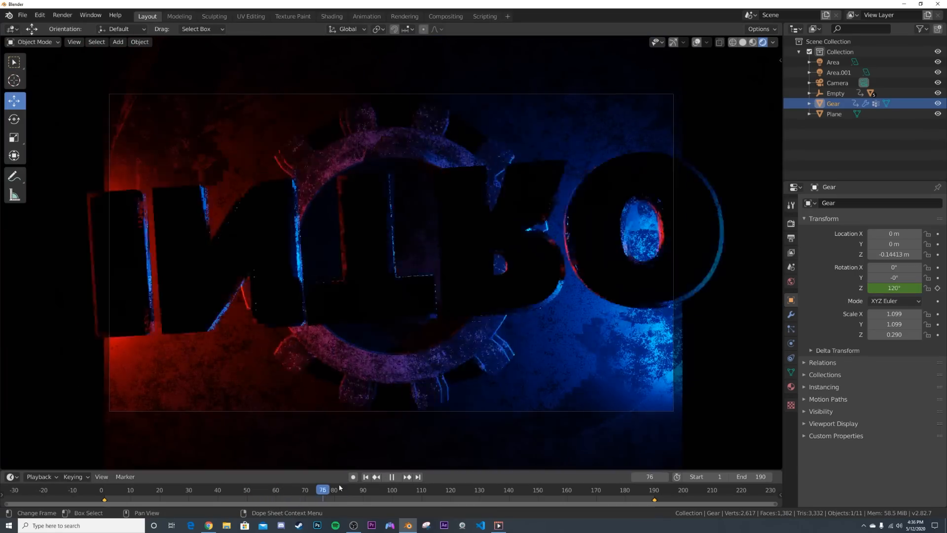
{"action": "left_click", "coordinate": [482, 490]}
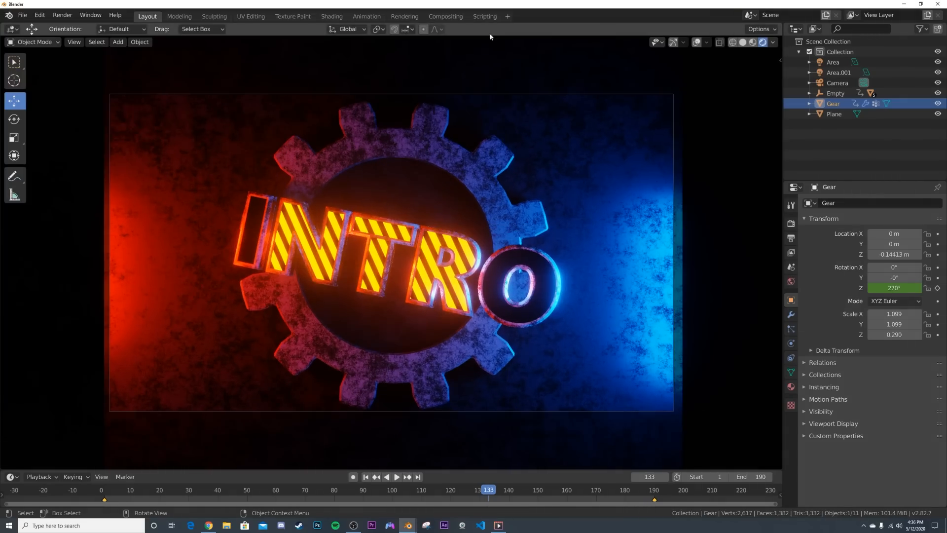
- In Compositing with Use Nodes, add a Viewer node and a Streaks glare with 2 streaks and raised colour modulation
{"action": "left_click", "coordinate": [445, 16]}
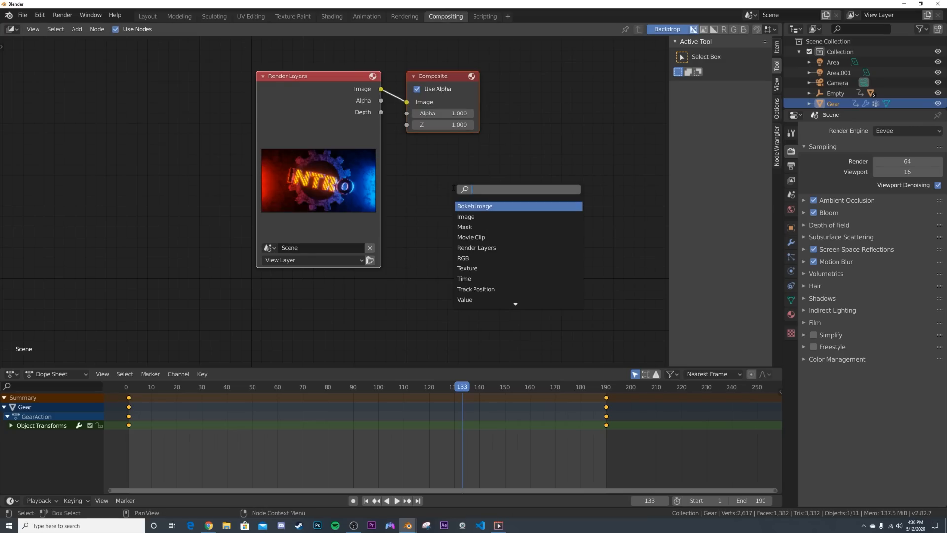
{"action": "type", "text": "vie"}
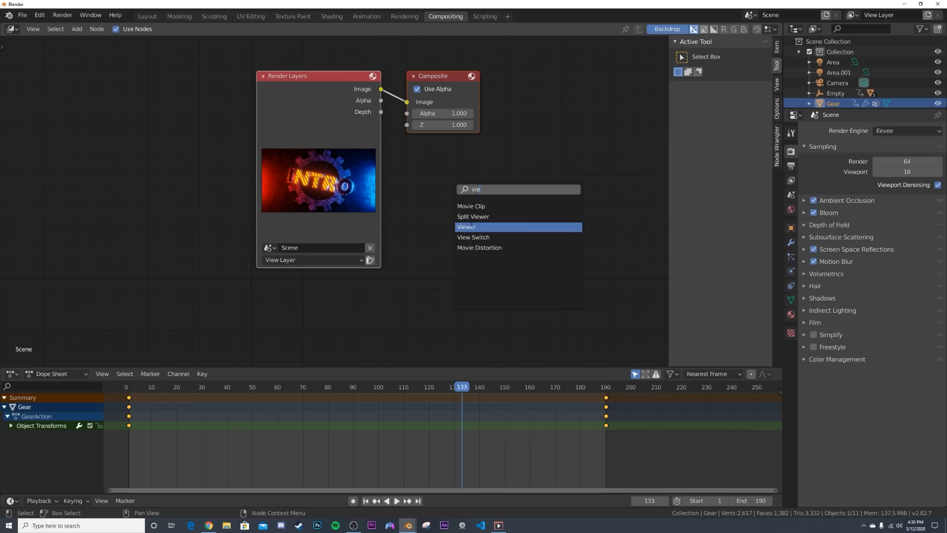
{"action": "left_click", "coordinate": [466, 226]}
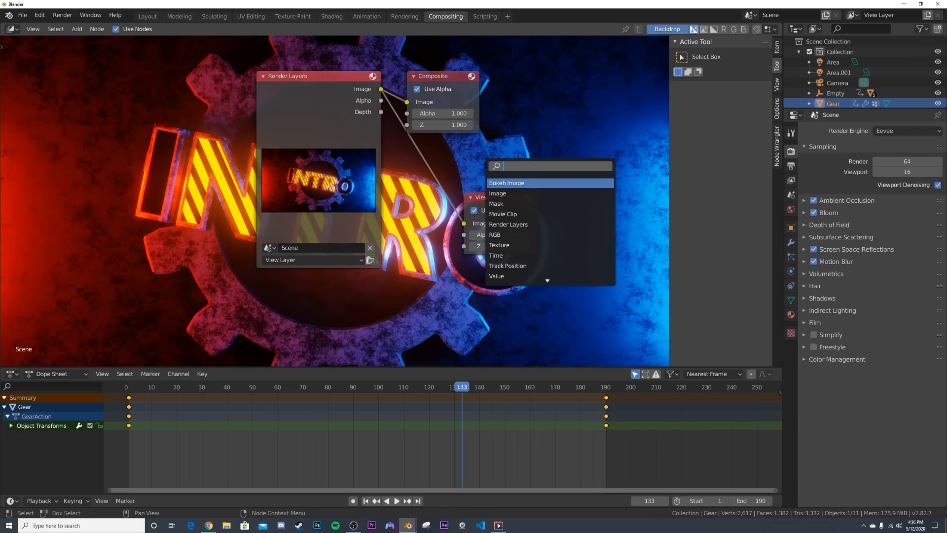
{"action": "type", "text": "gl"}
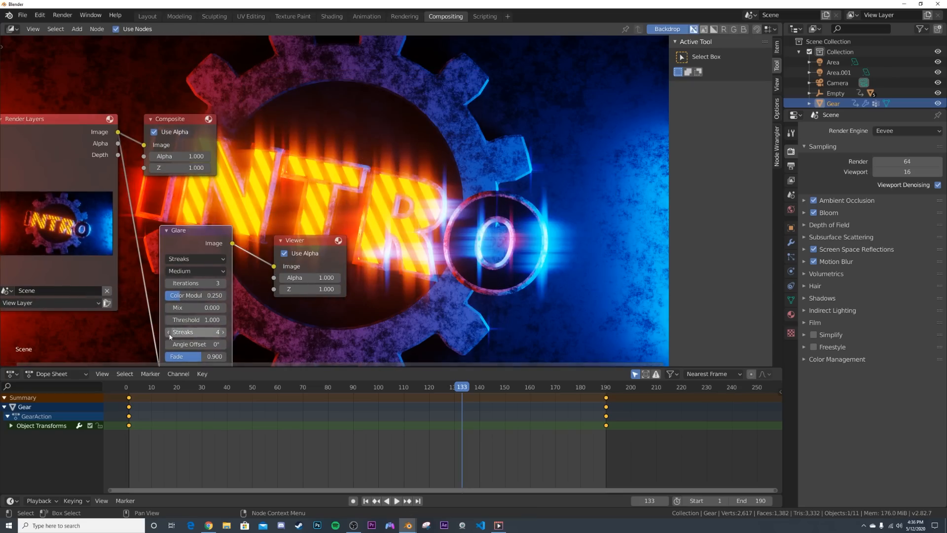
{"action": "left_click", "coordinate": [169, 332]}
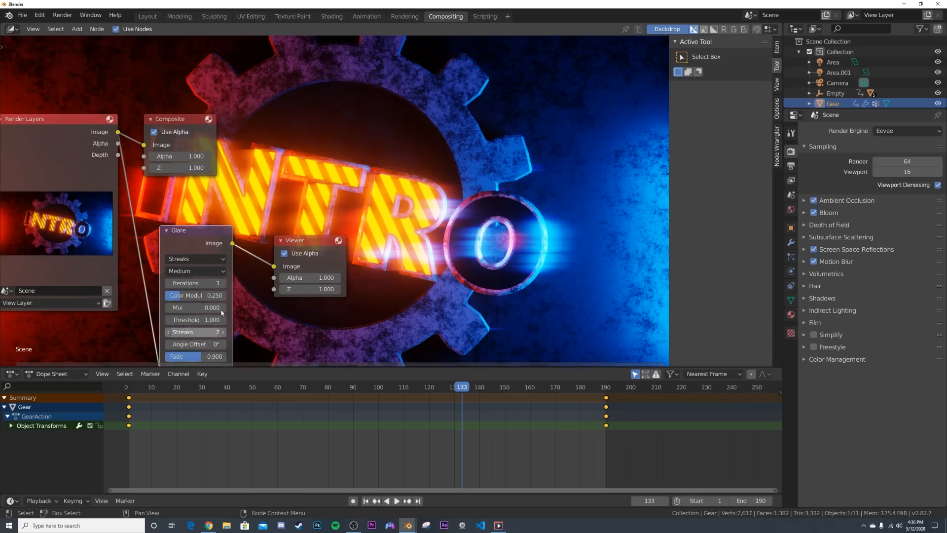
{"action": "left_click_drag", "start_coordinate": [193, 295], "coordinate": [211, 295]}
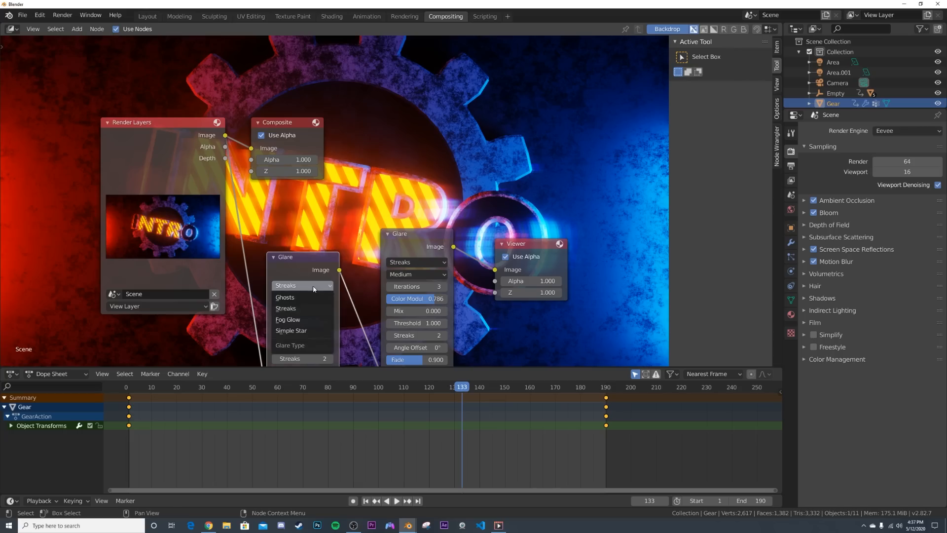
- Duplicate the glare as a Ghosts glare and chain the result into the Composite output
{"action": "left_click", "coordinate": [285, 296]}
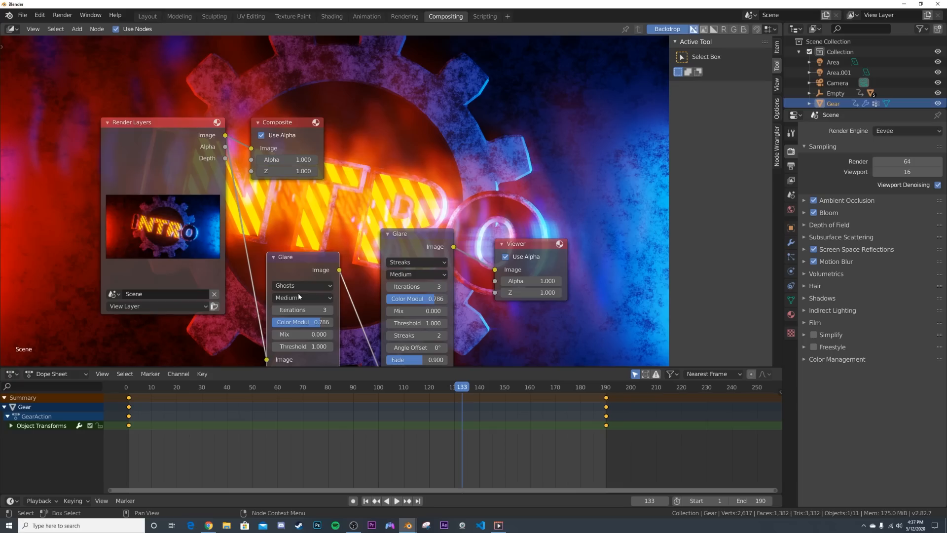
{"action": "mouse_move", "coordinate": [358, 187]}
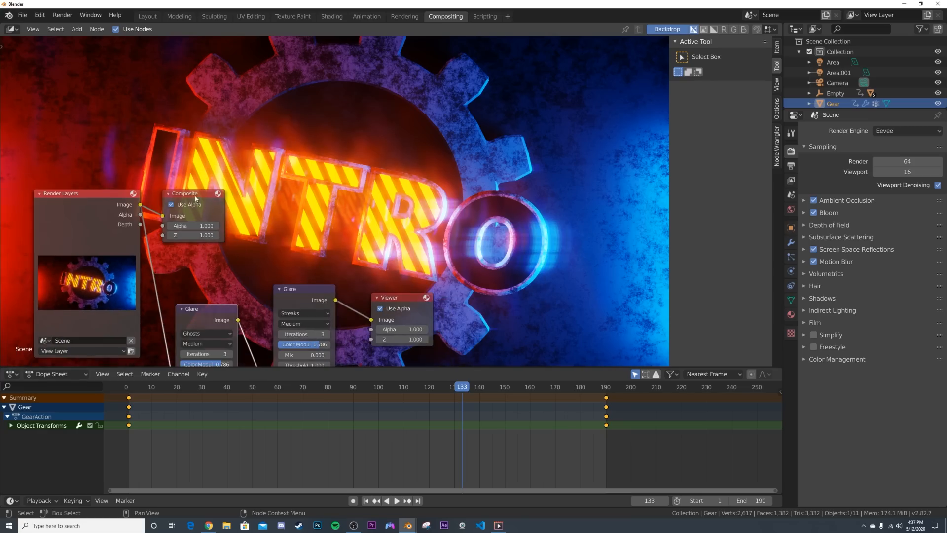
{"action": "left_click_drag", "start_coordinate": [194, 193], "coordinate": [474, 156]}
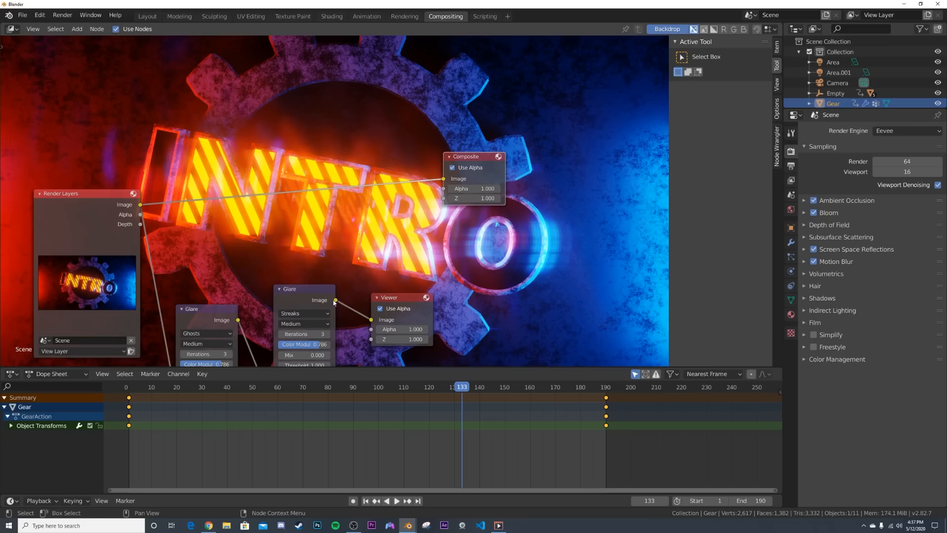
{"action": "left_click_drag", "start_coordinate": [335, 299], "coordinate": [444, 178]}
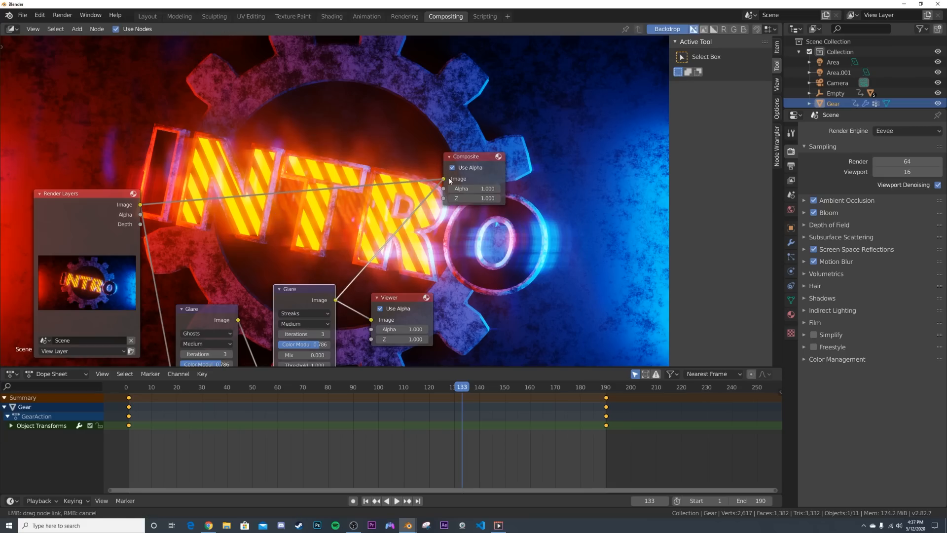
{"action": "left_click", "coordinate": [403, 17]}
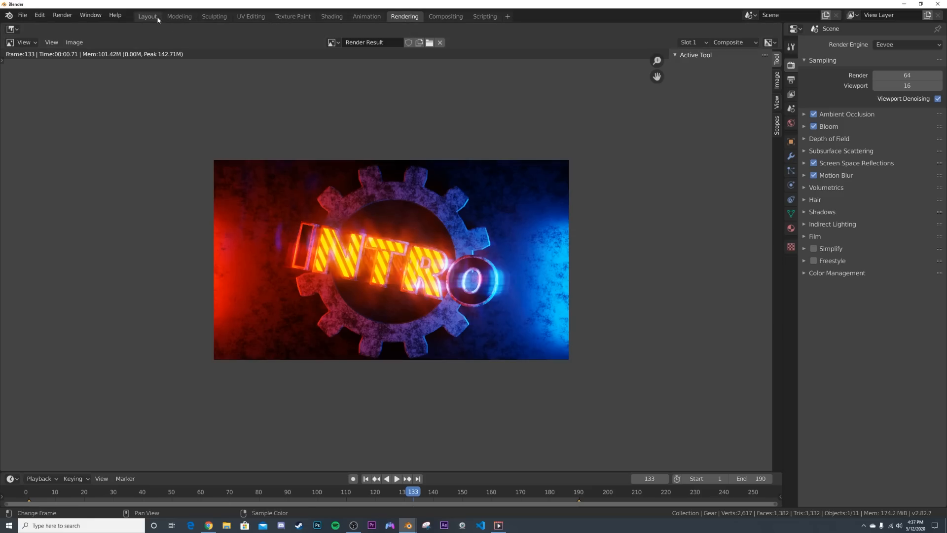
- Return to the Layout workspace and rewind the timeline to frame 1
{"action": "left_click", "coordinate": [147, 16]}
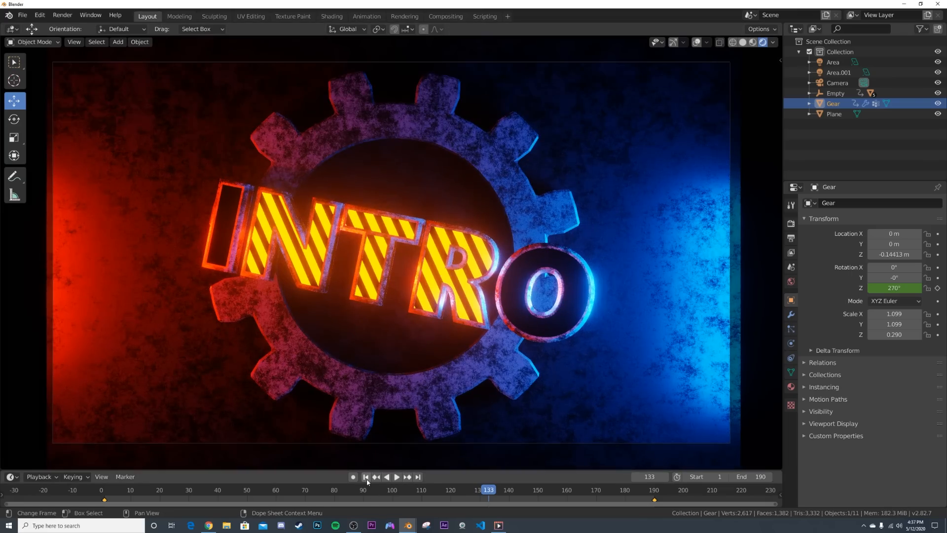
{"action": "left_click", "coordinate": [387, 476]}
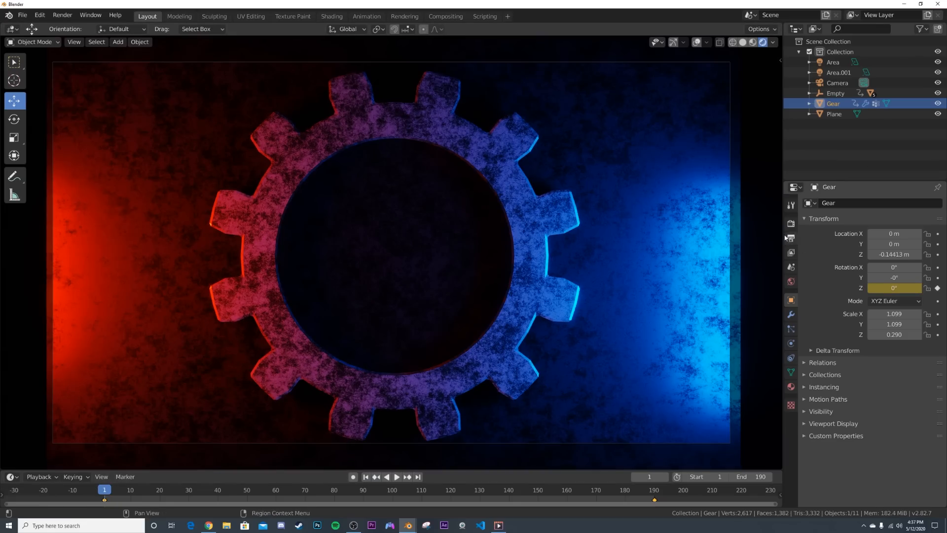
- In Output Properties choose FFmpeg video, MPEG-4 container, H.264 at Perceptually Lossless quality
{"action": "left_click", "coordinate": [790, 223]}
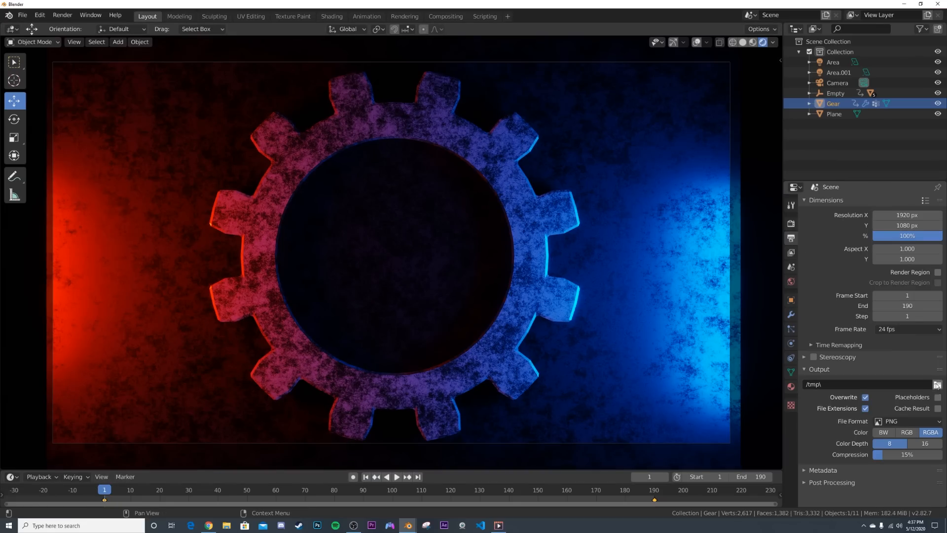
{"action": "left_click", "coordinate": [906, 420]}
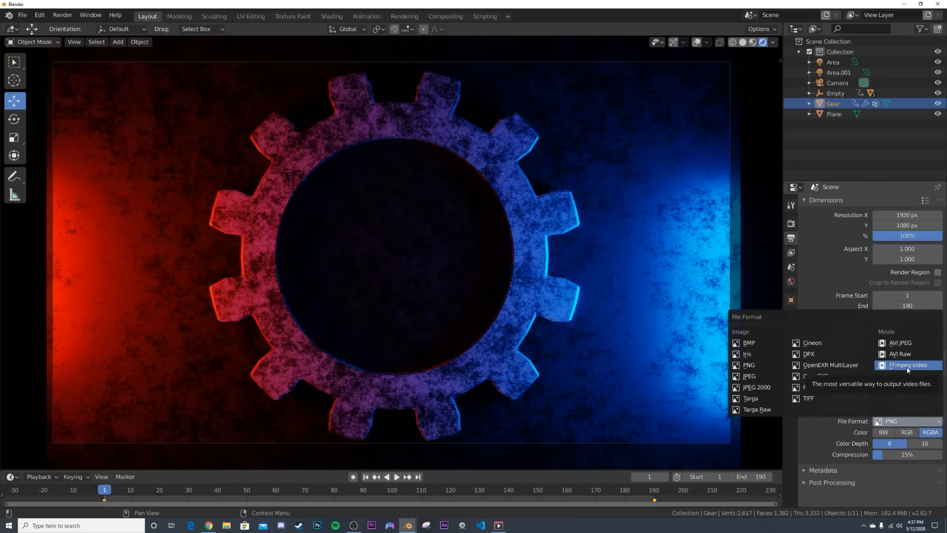
{"action": "left_click", "coordinate": [906, 364]}
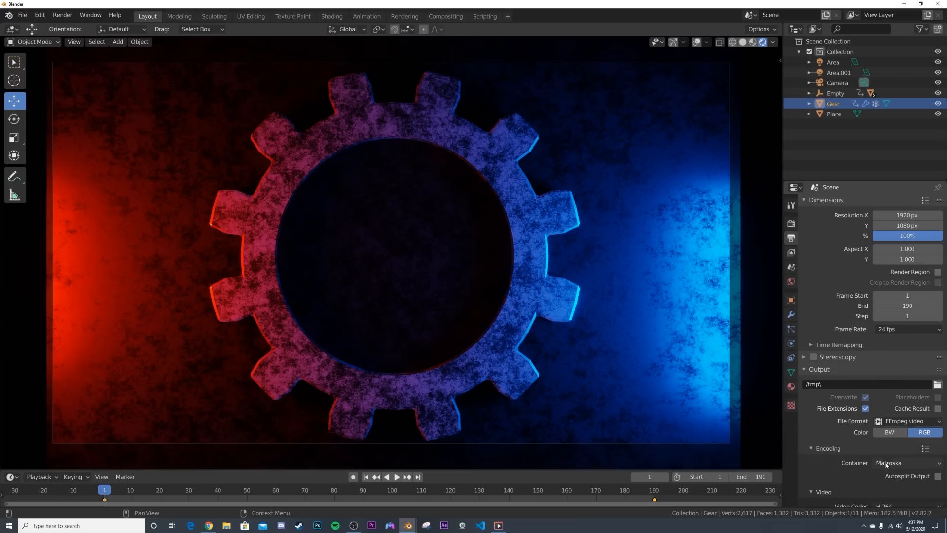
{"action": "left_click", "coordinate": [905, 444]}
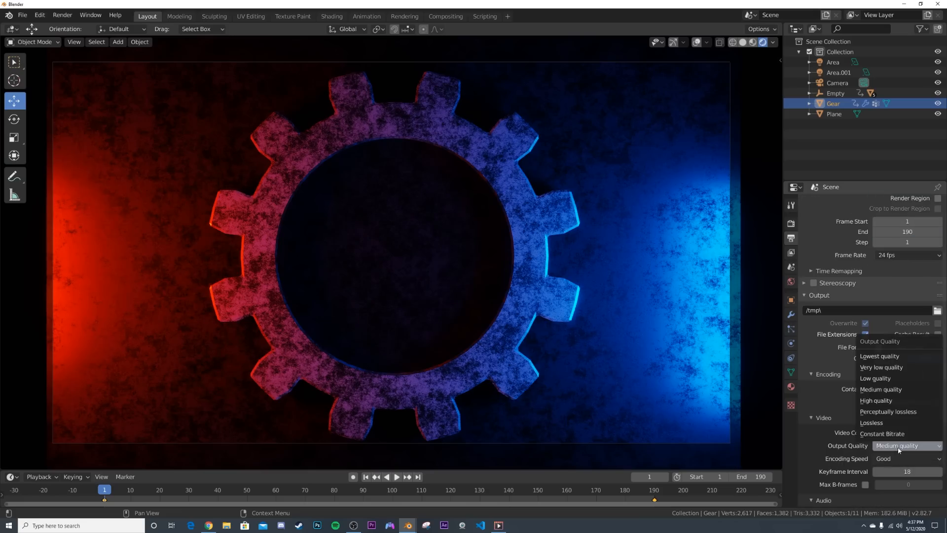
{"action": "left_click", "coordinate": [887, 411]}
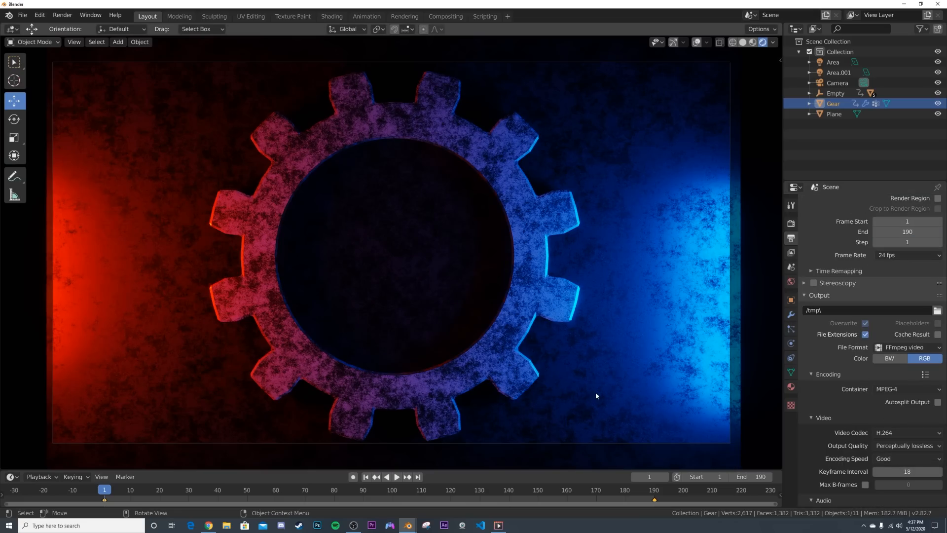